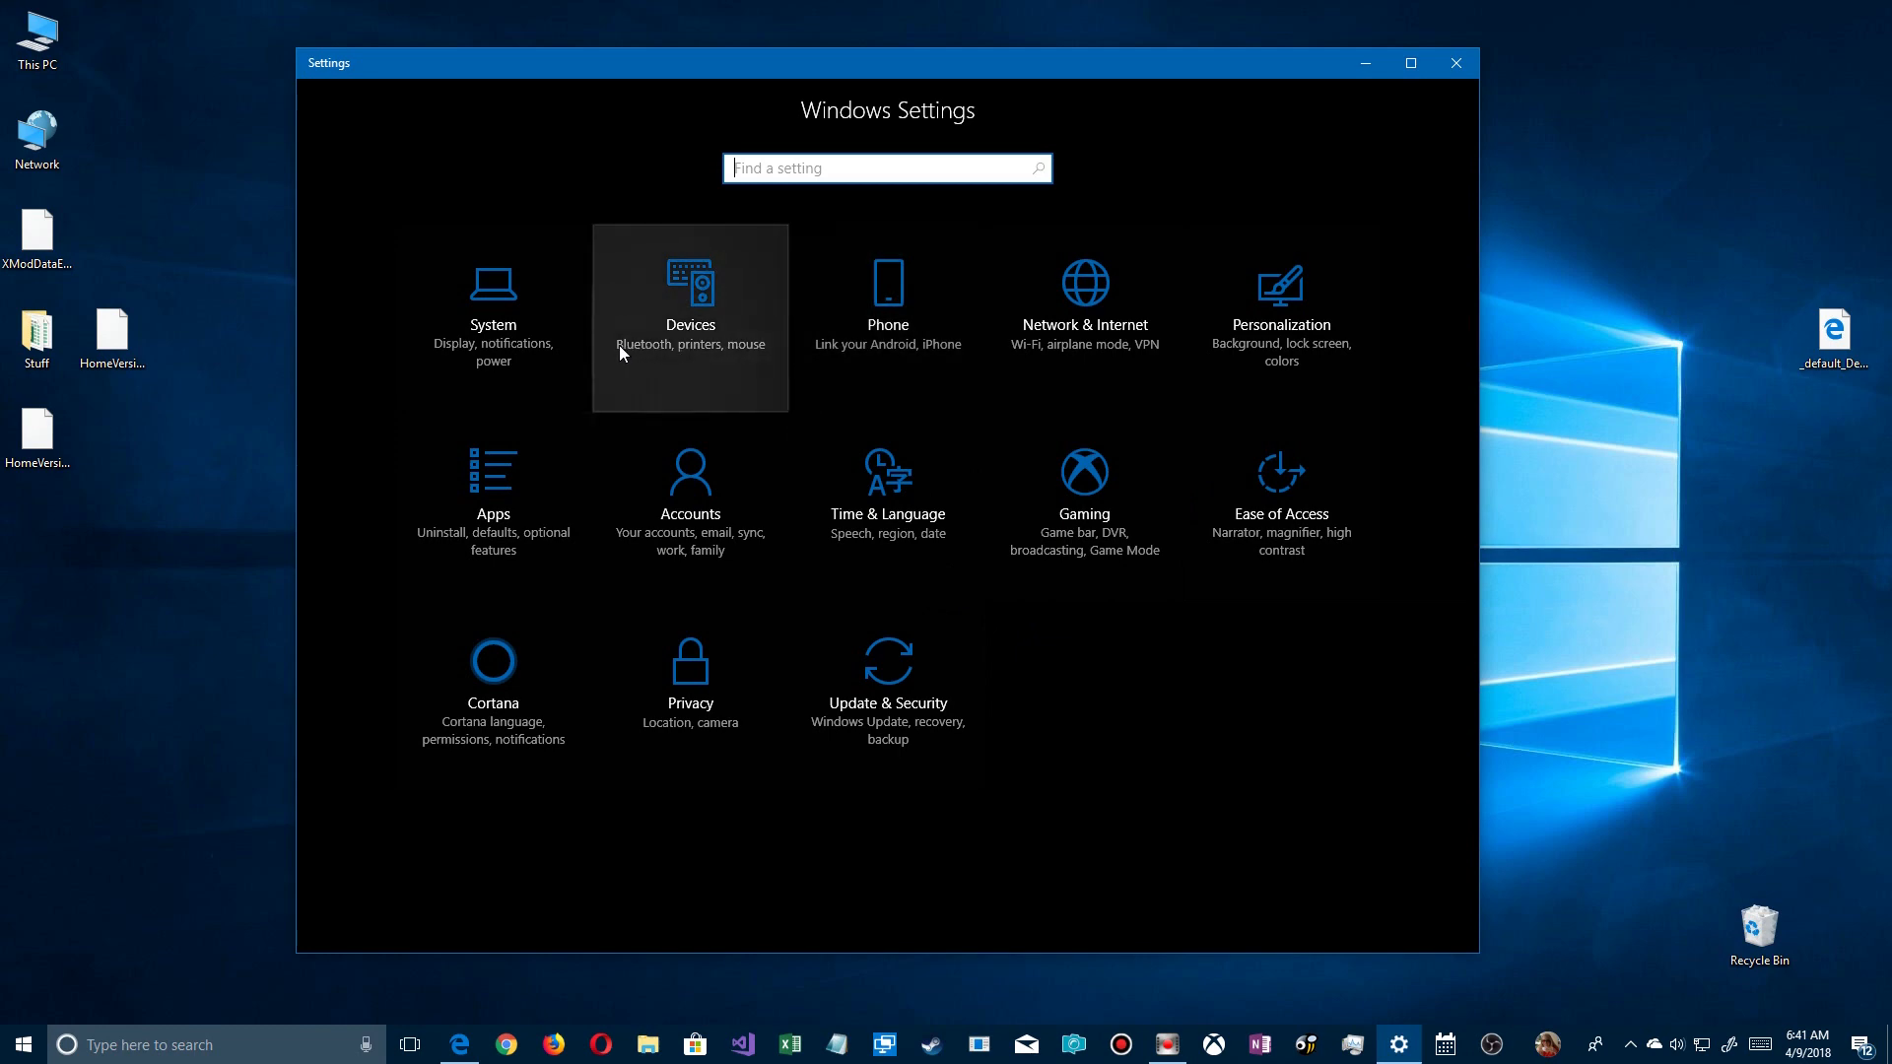
Step: Go to System, then the Notifications & actions page
left_click(492, 308)
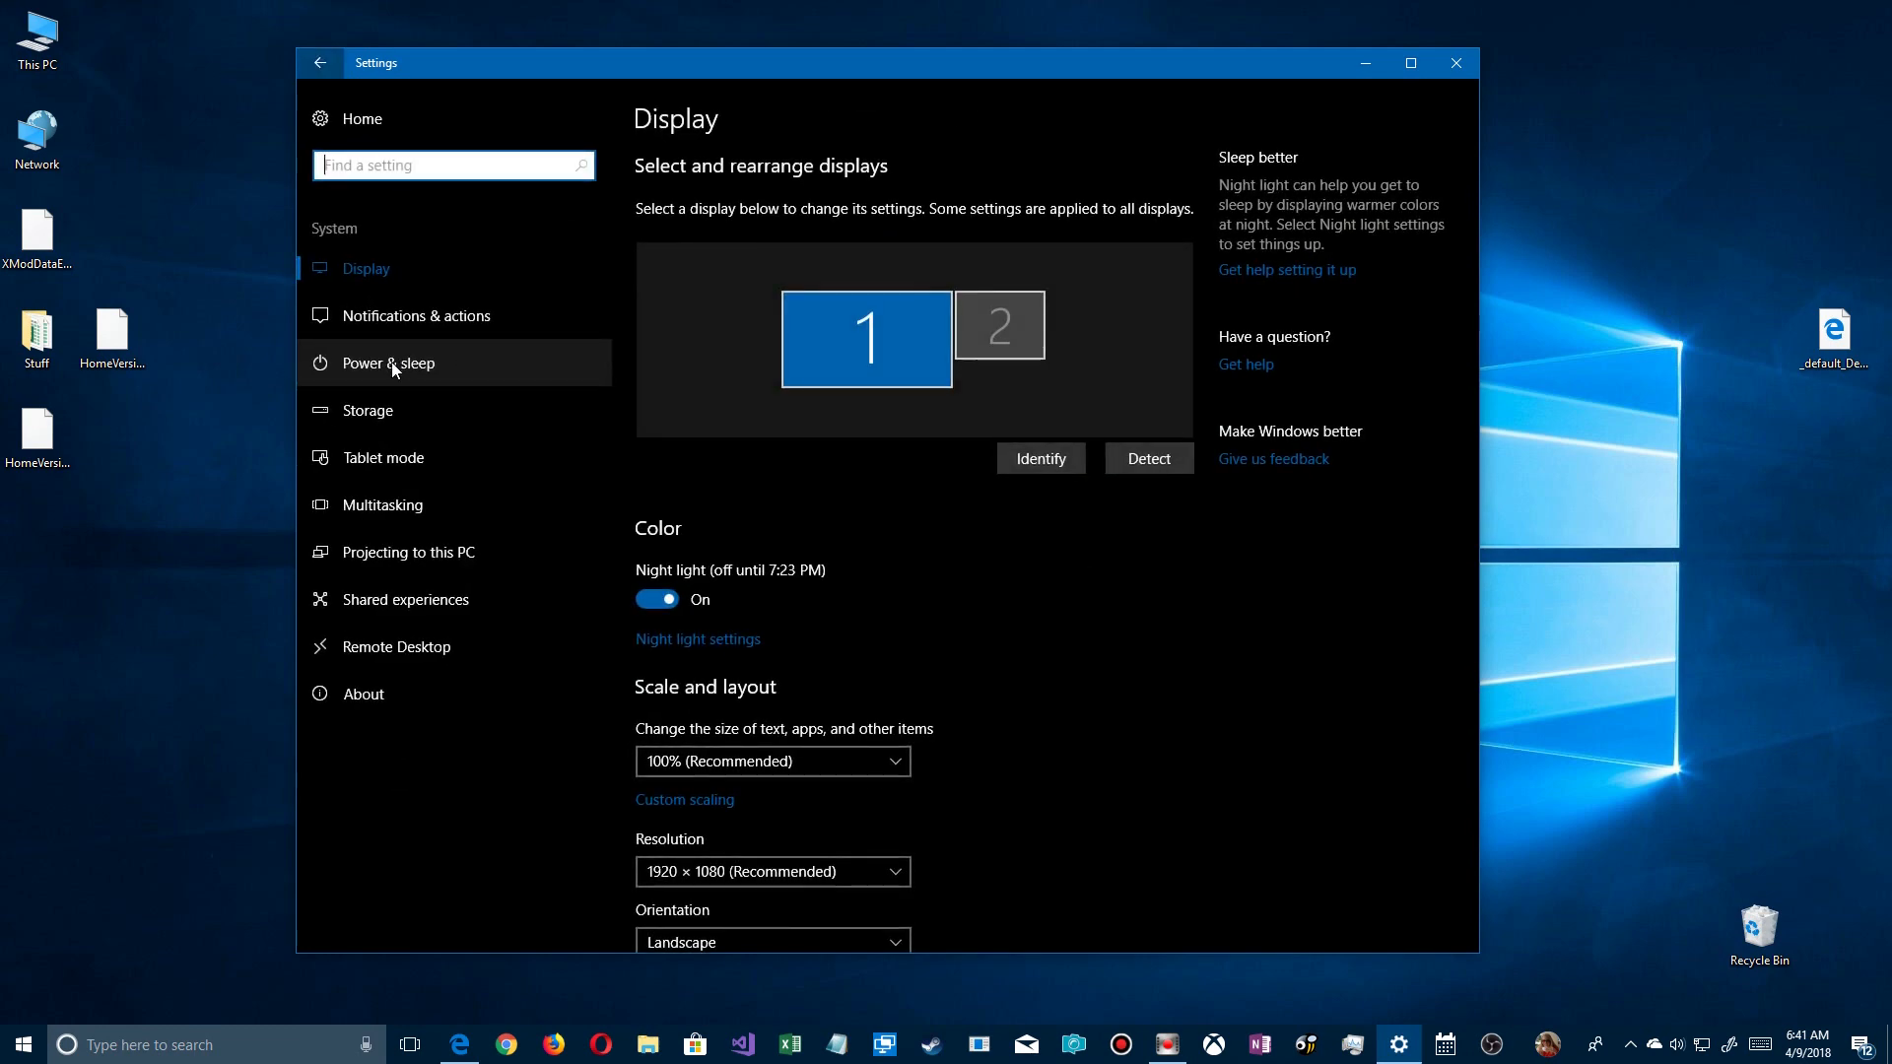
left_click(415, 316)
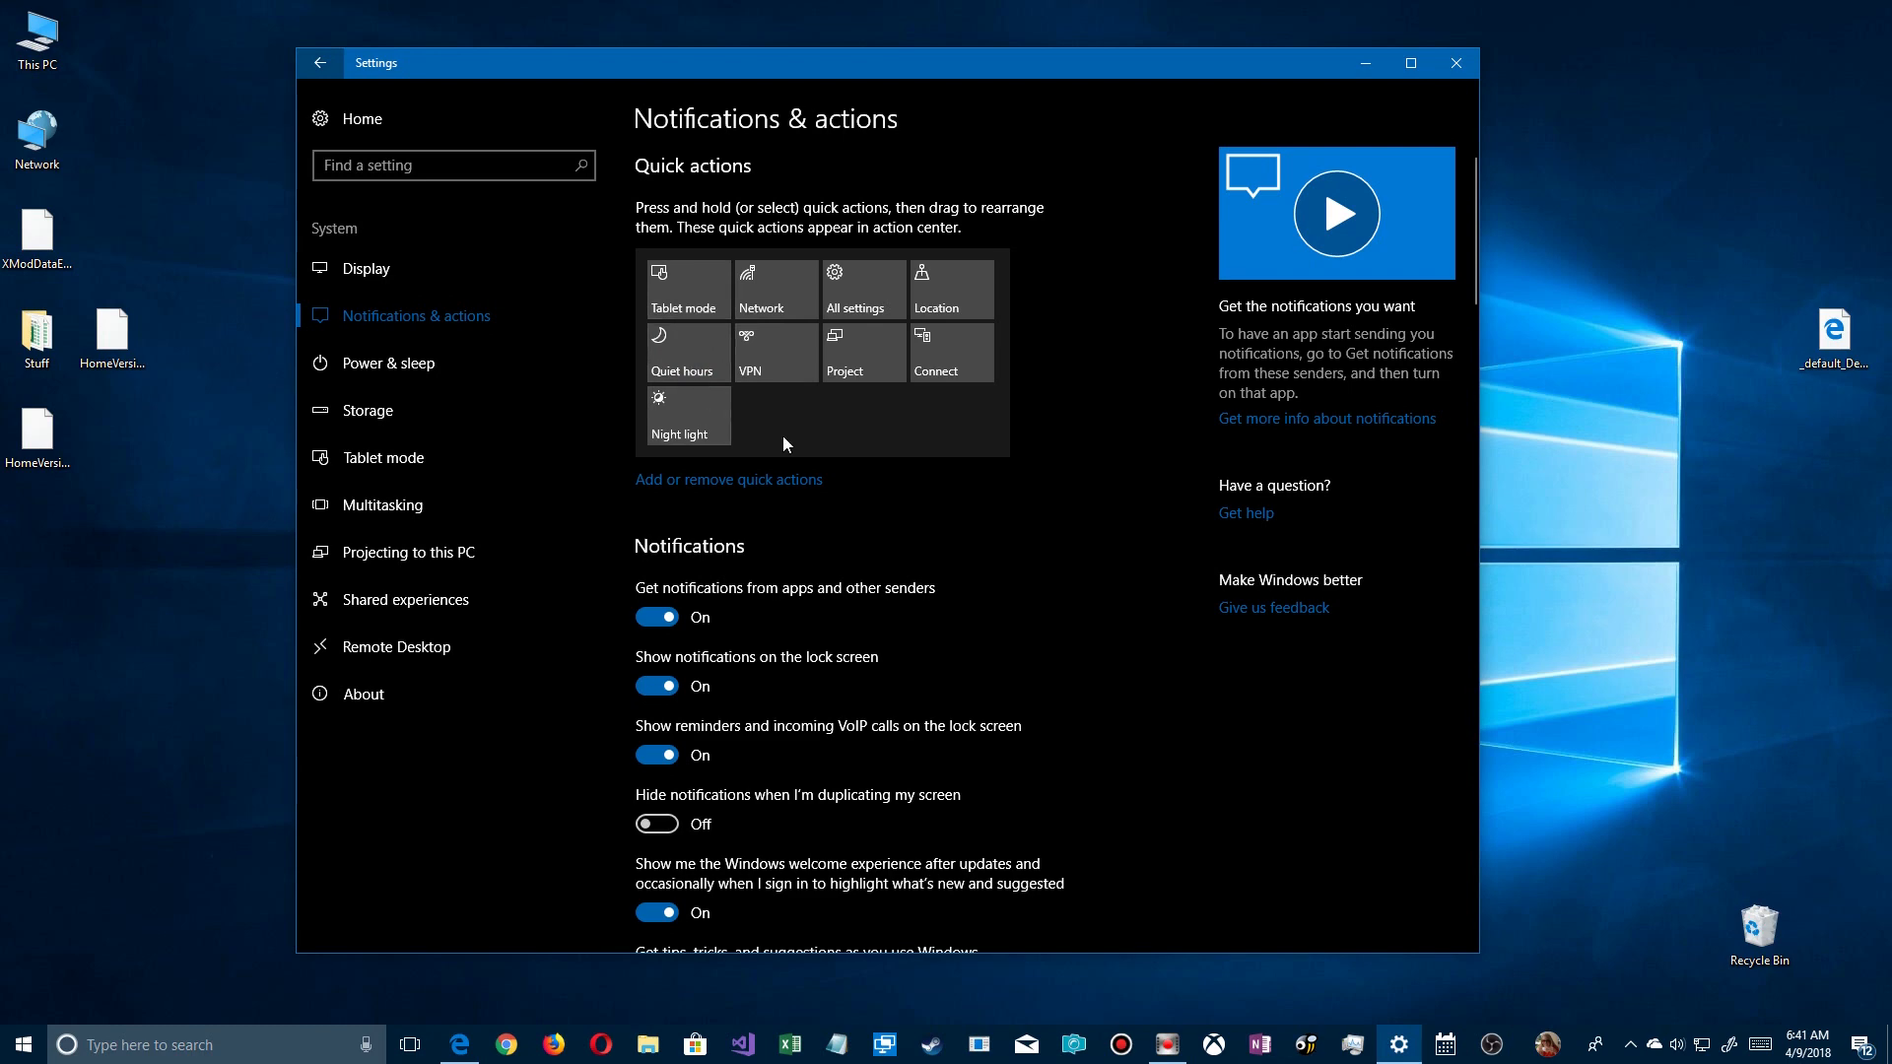
scroll("down", 3)
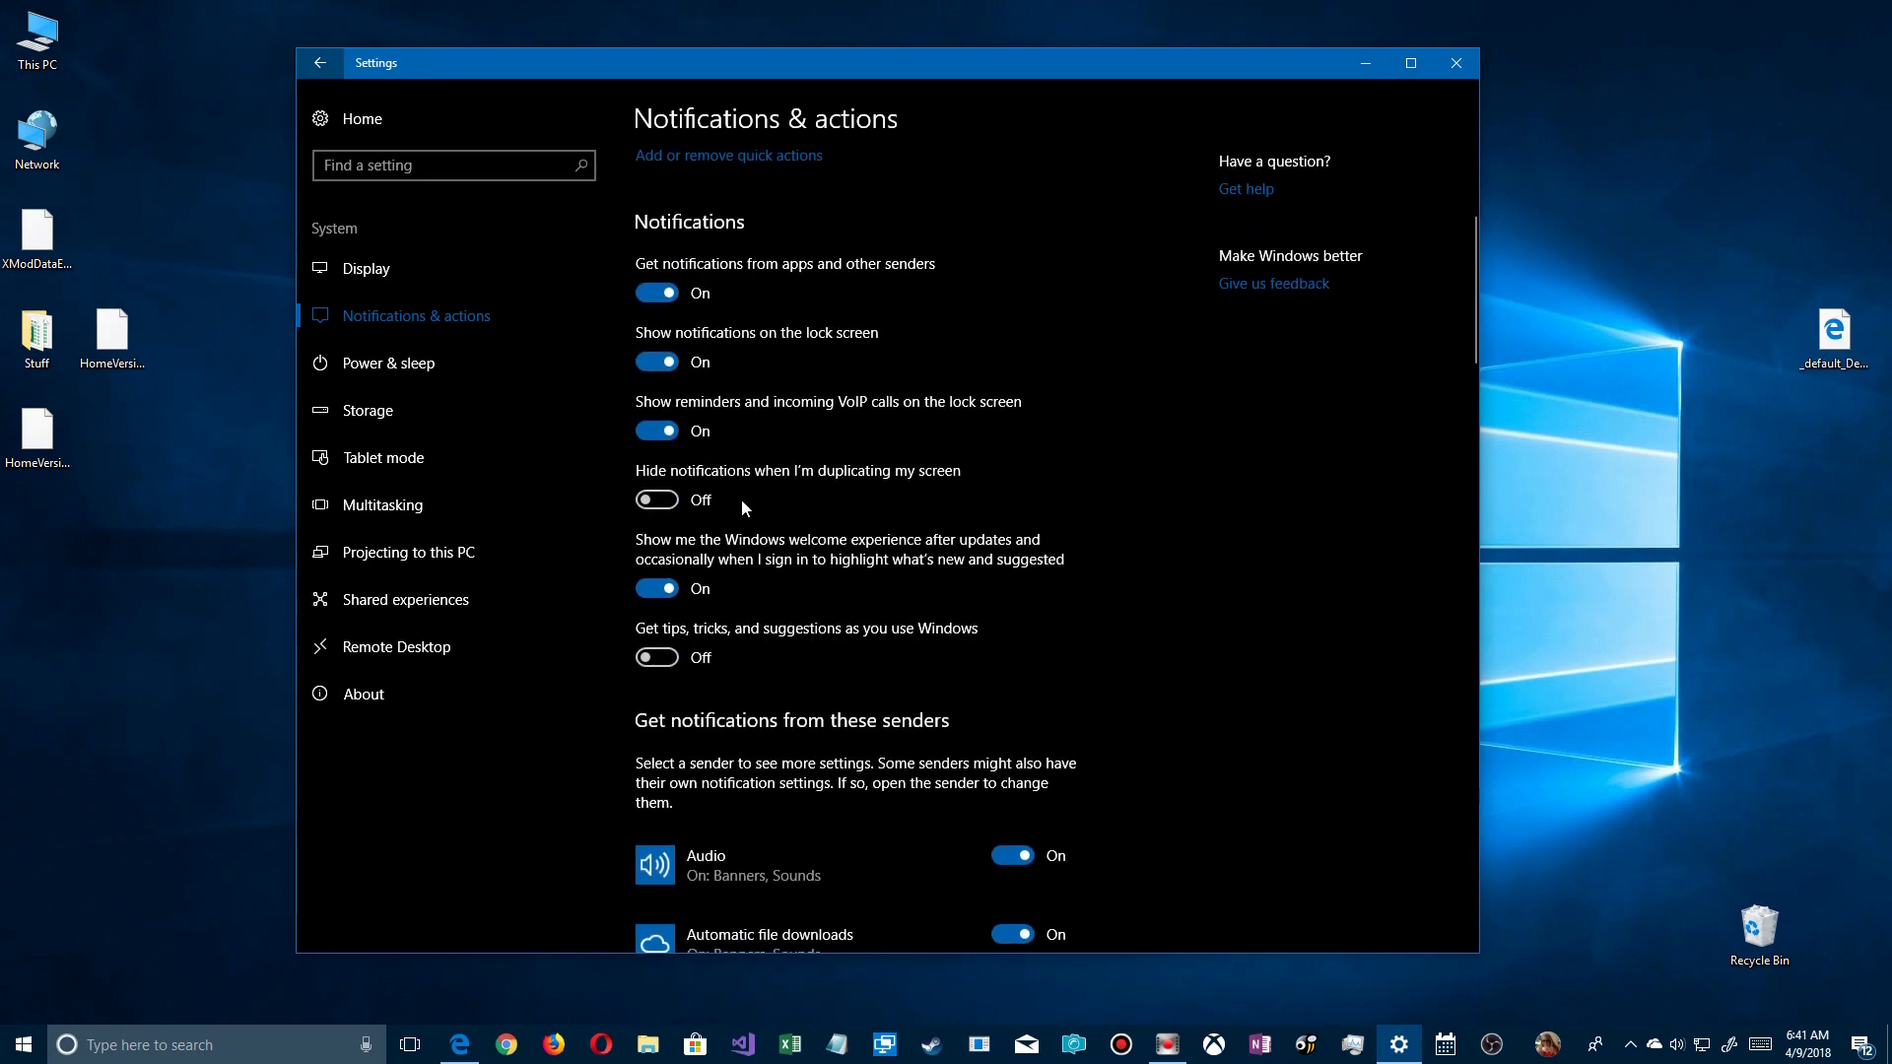
mouse_move(841, 660)
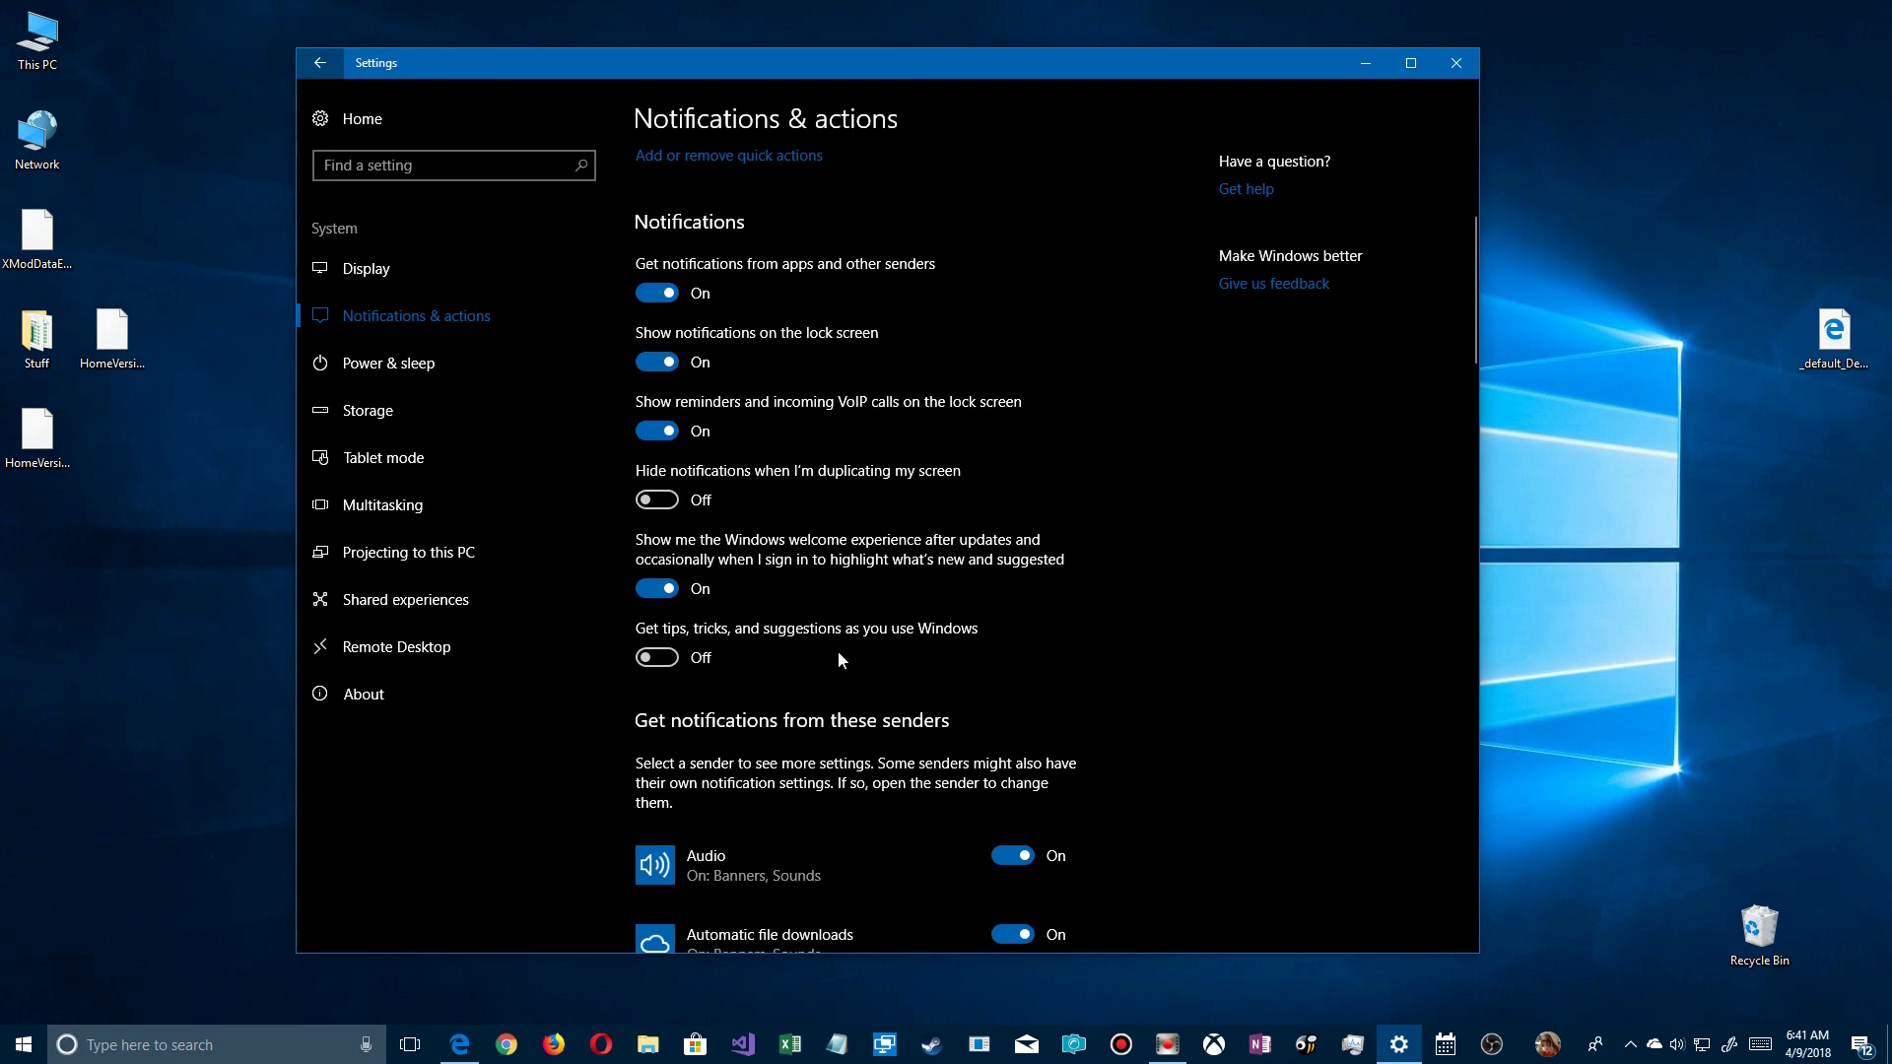
scroll("down", 3)
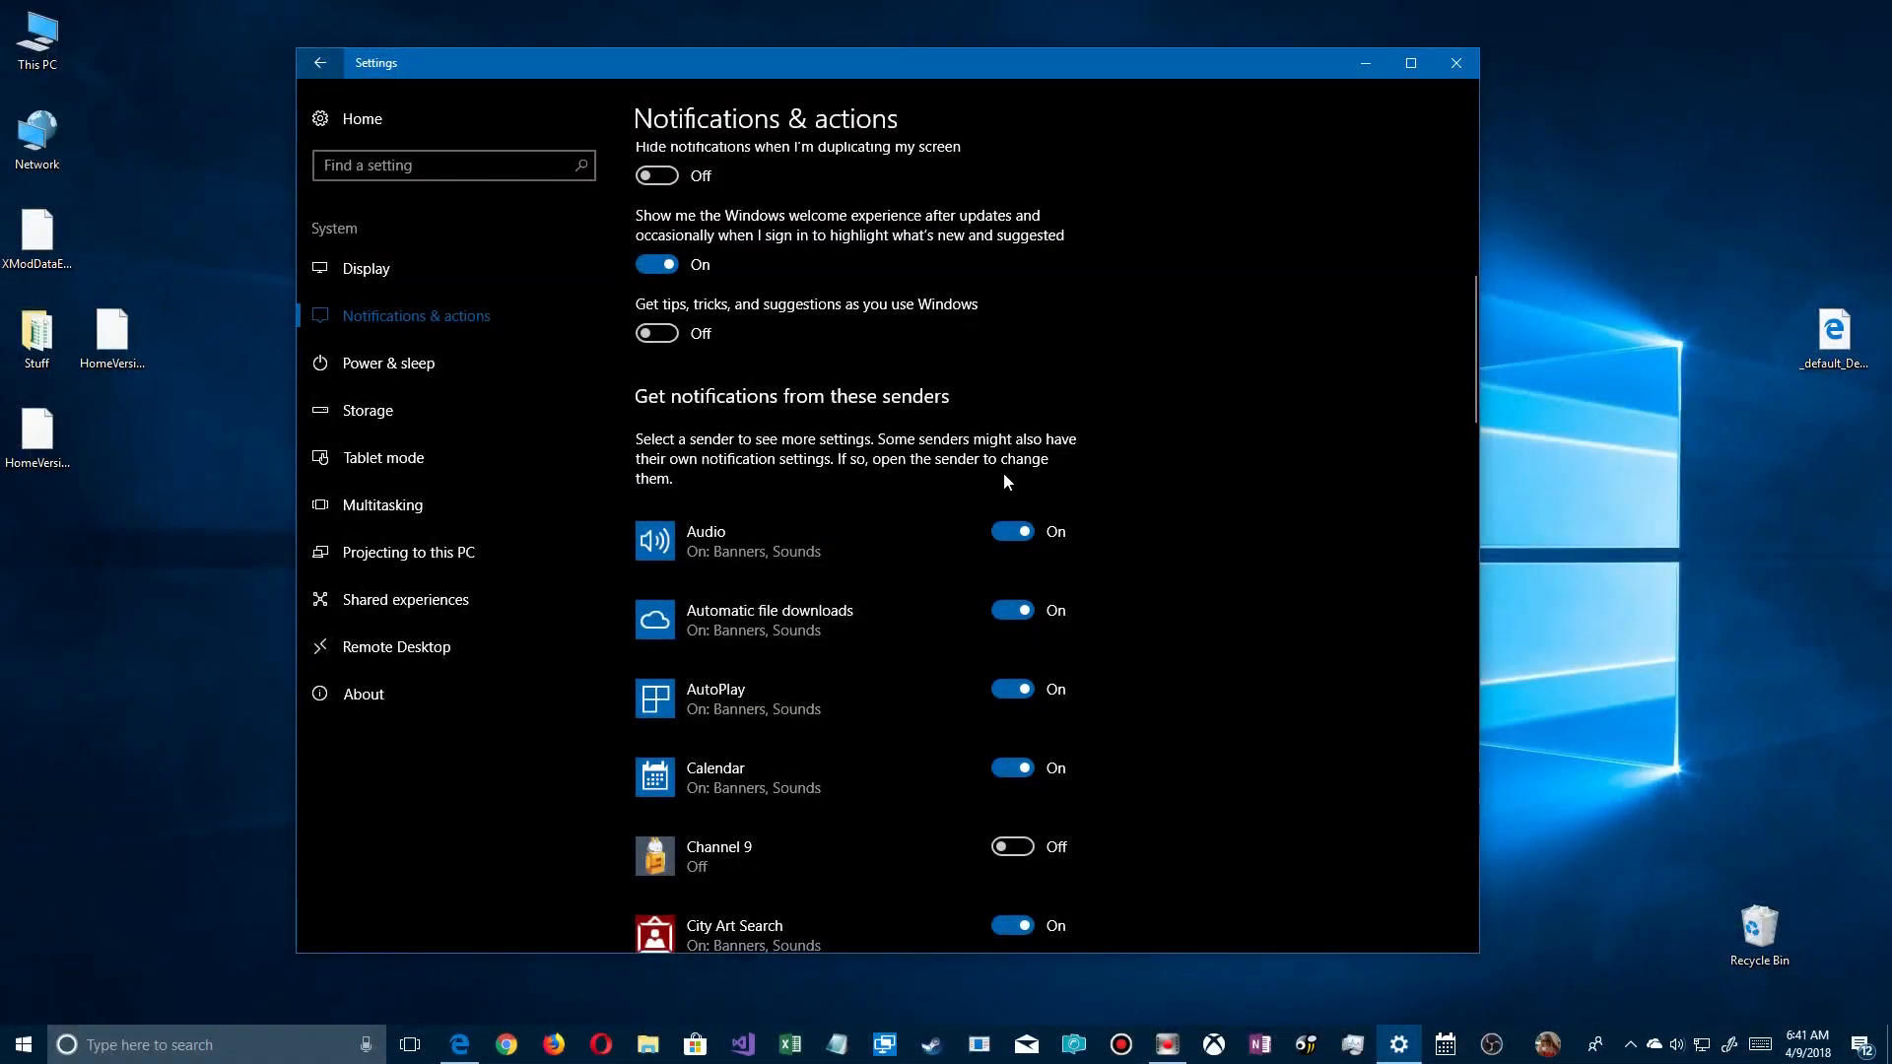
scroll("down", 3)
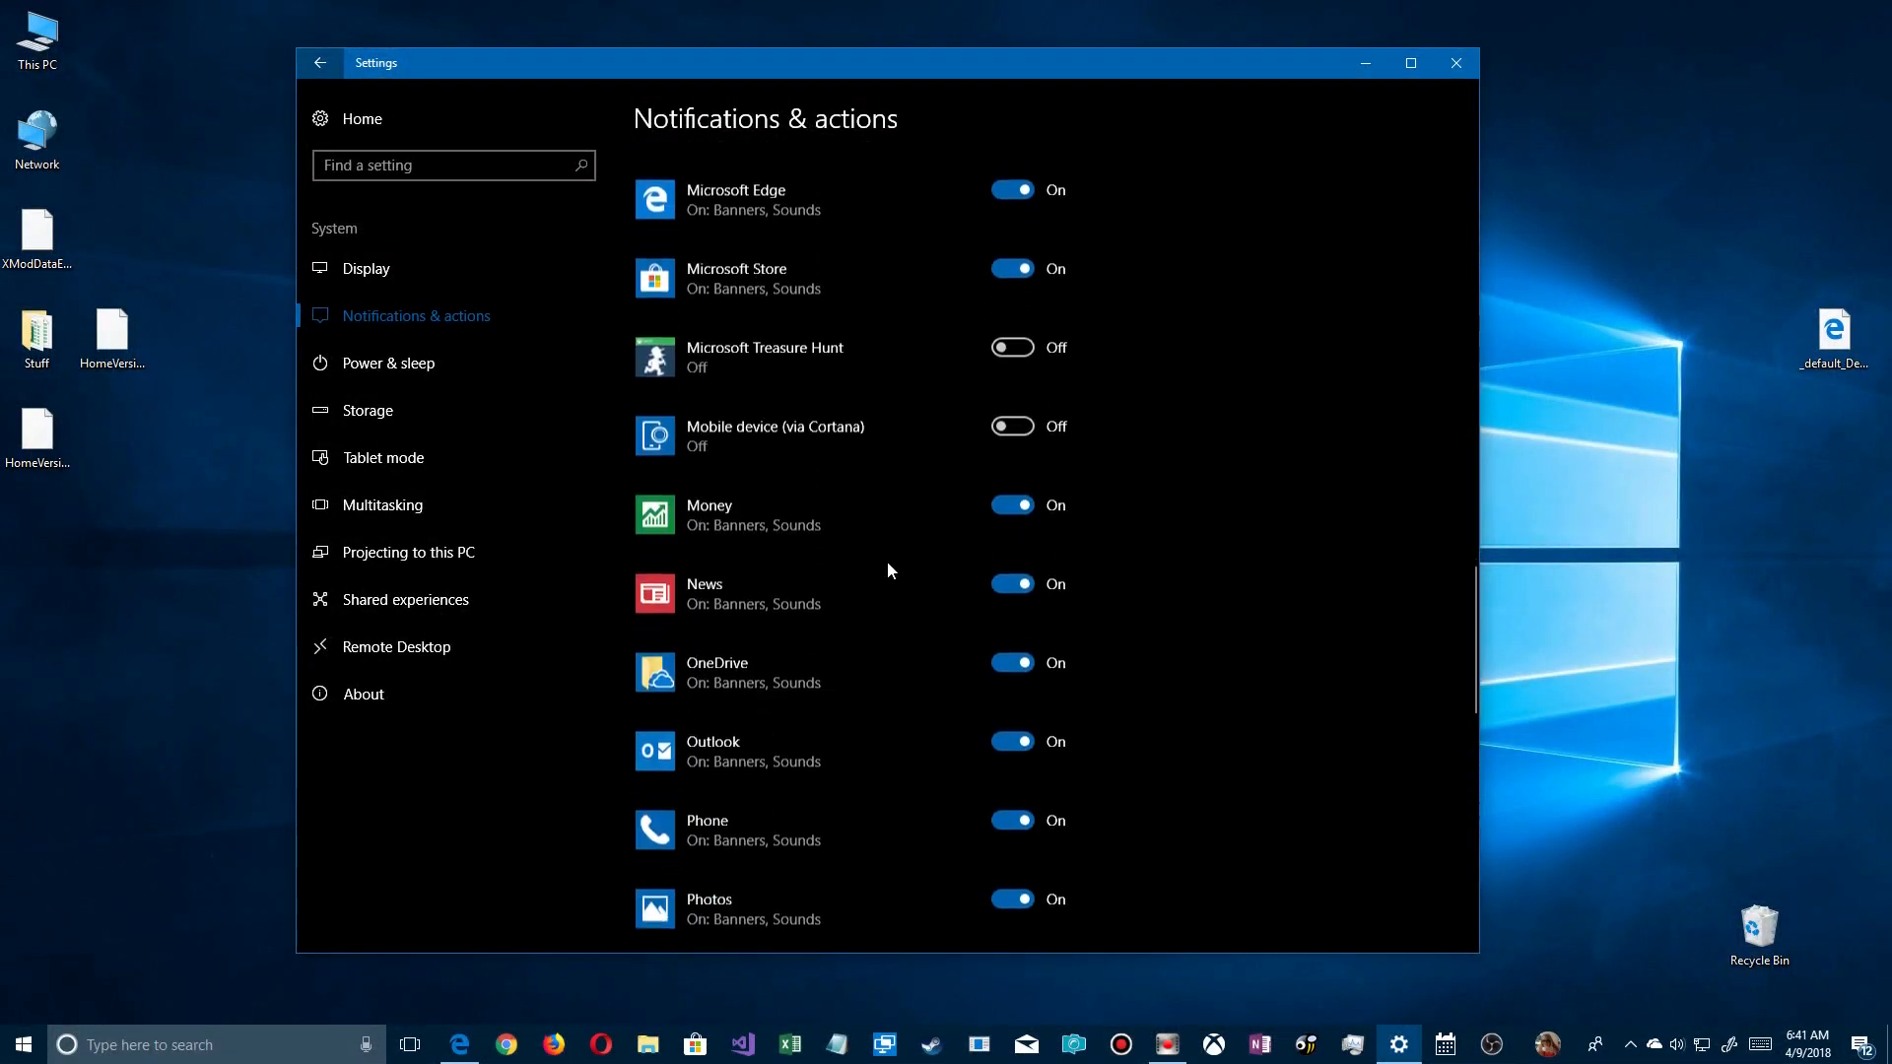
scroll("up", 3)
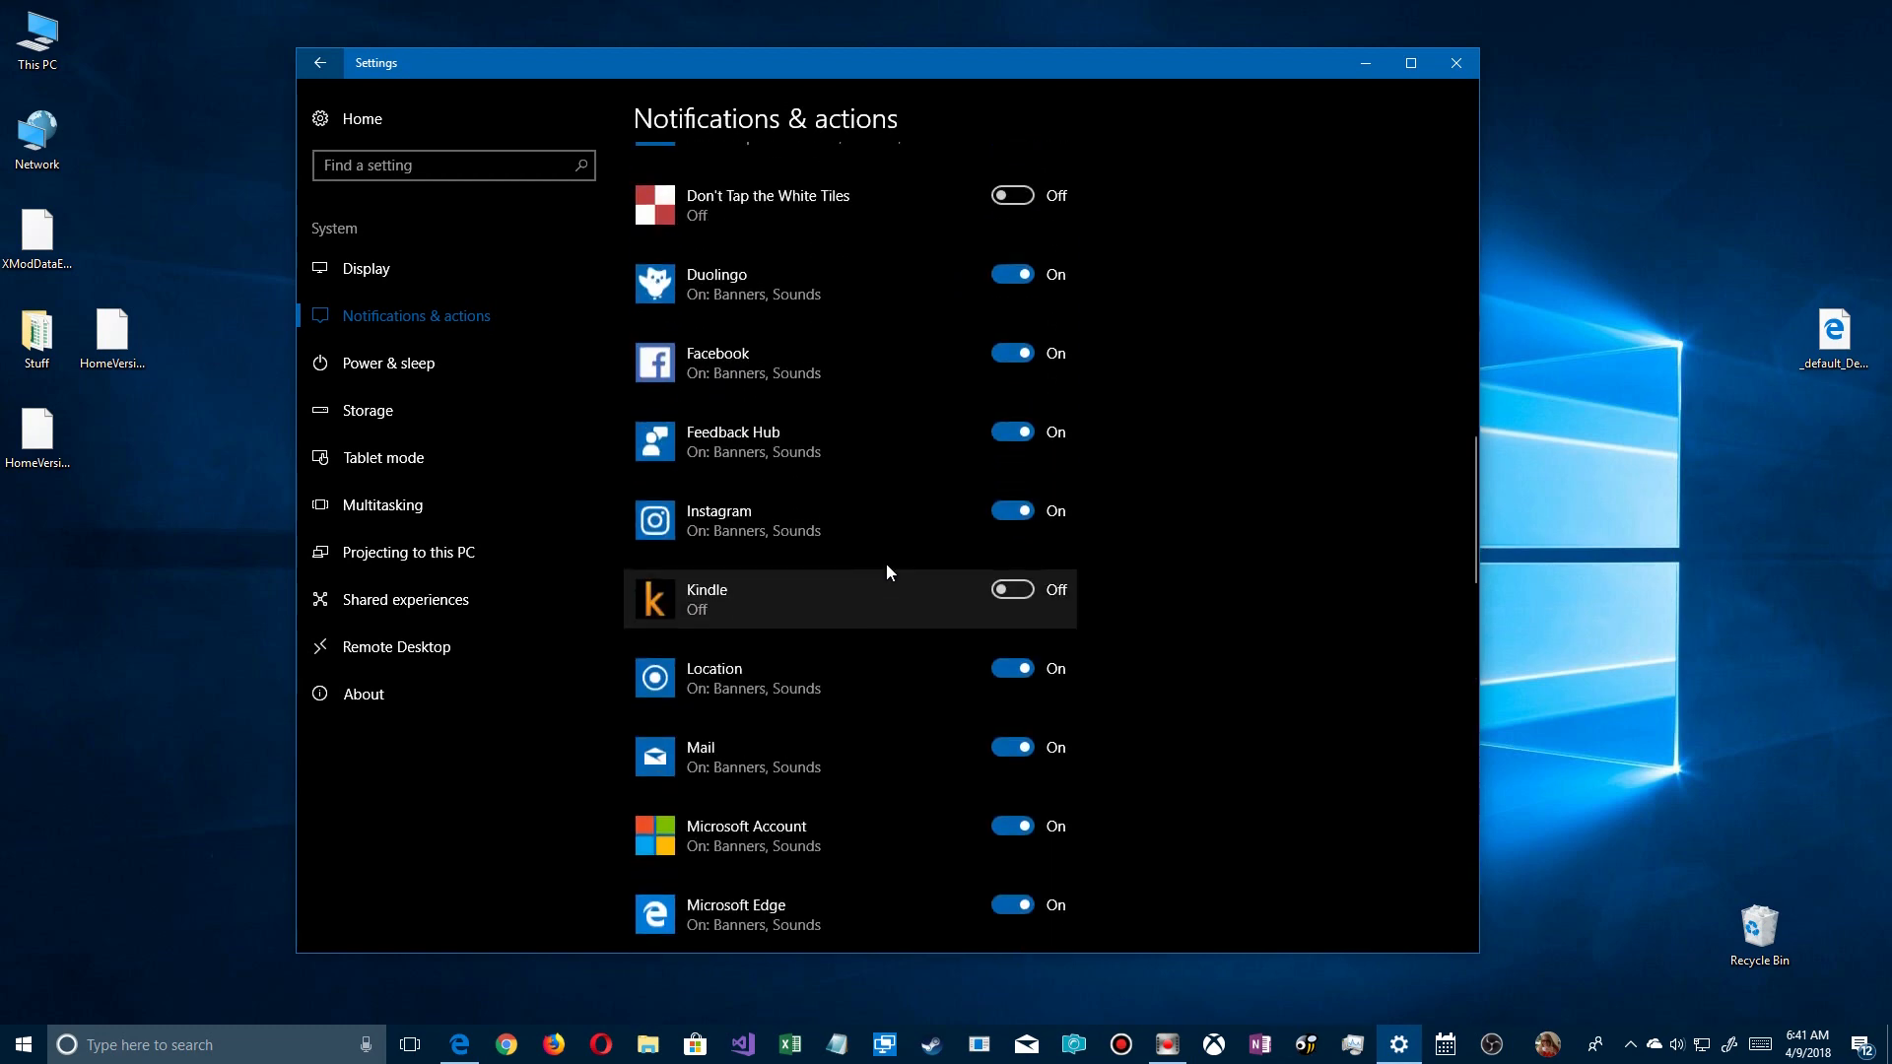
scroll("up", 3)
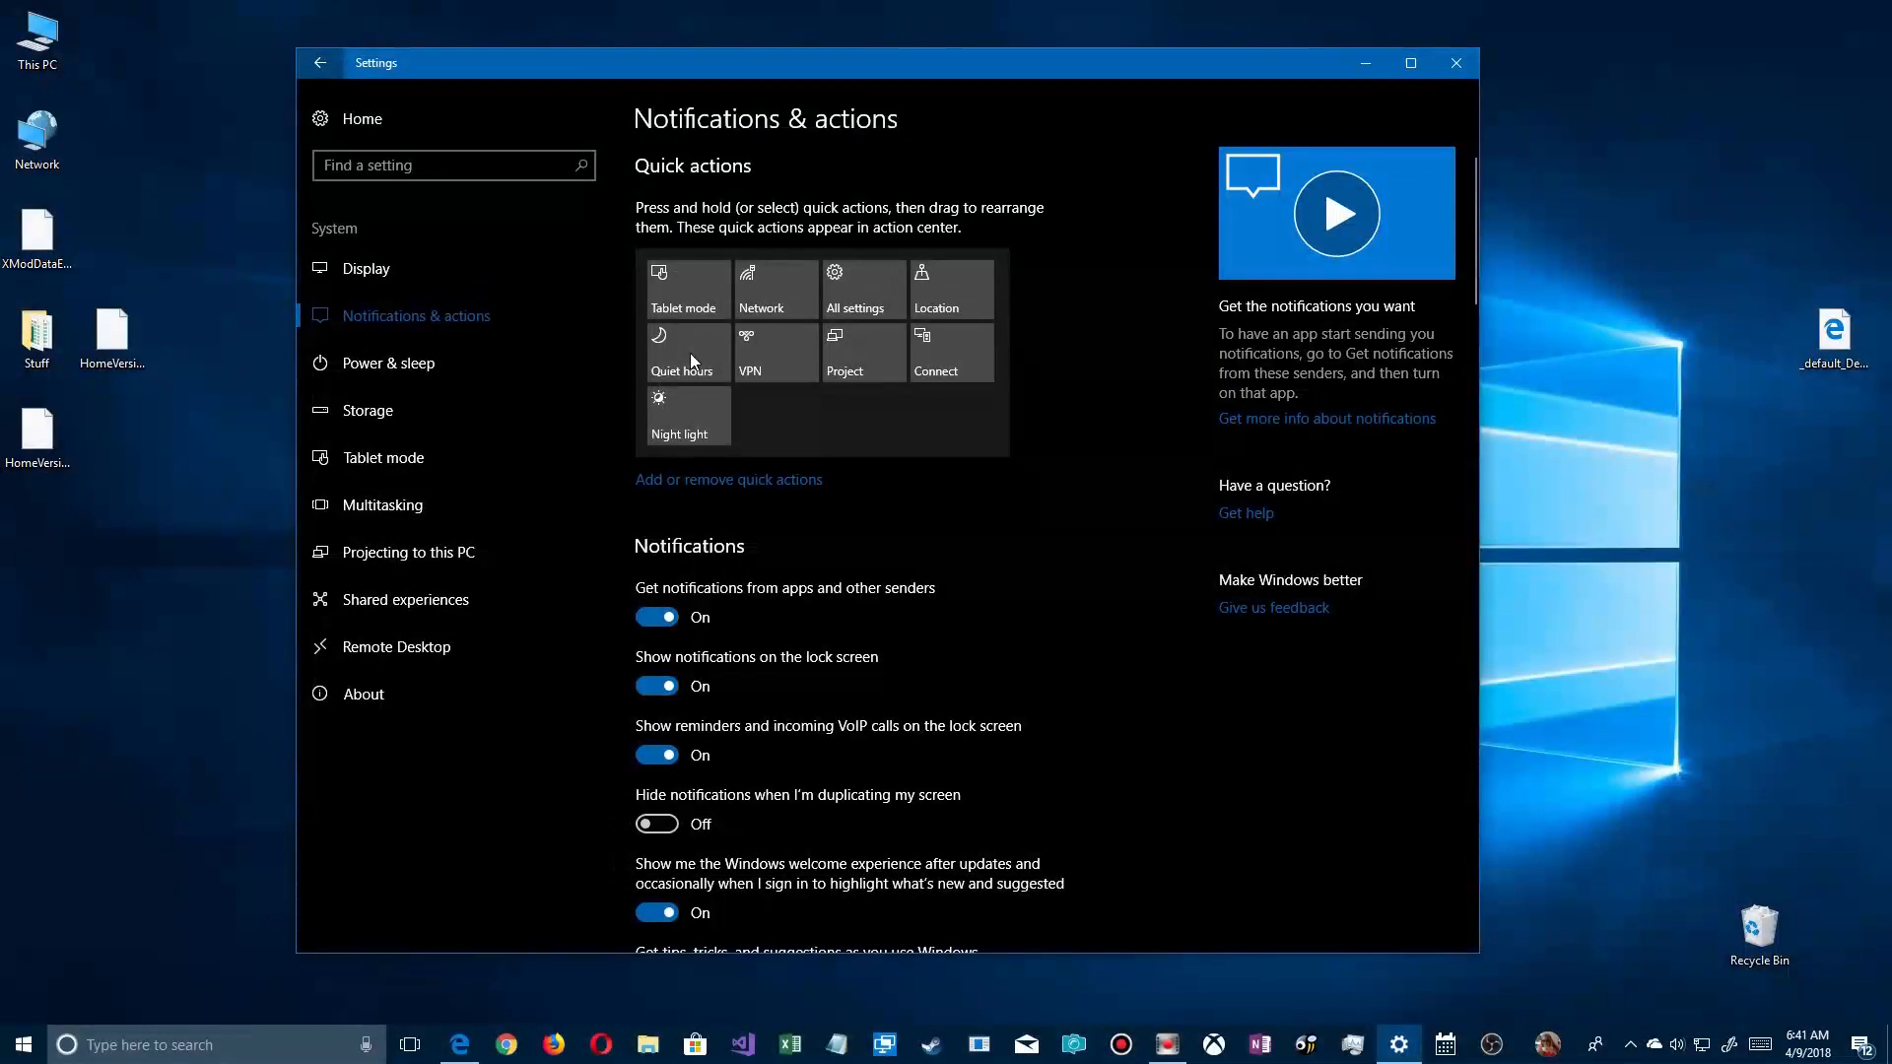
Step: Search Settings for "quiet" to surface the Focus assist suggestion
left_click(320, 63)
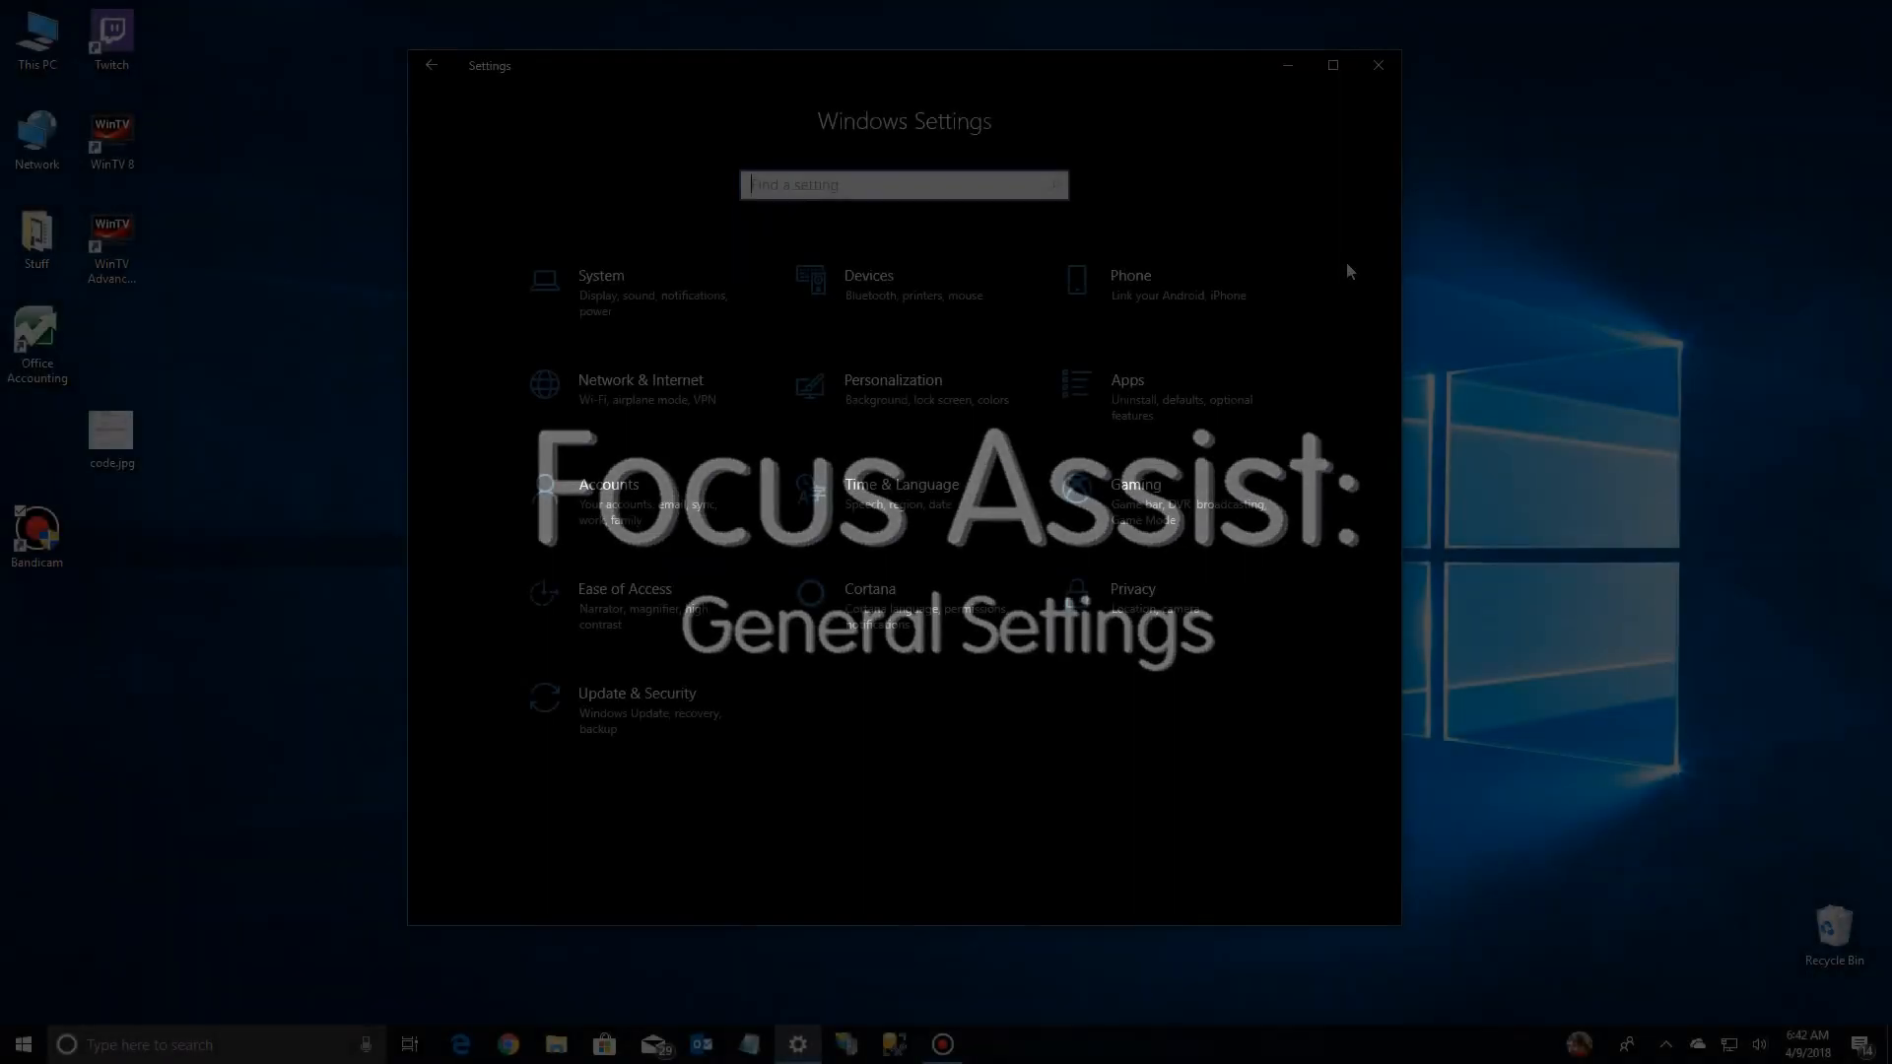
type("quiet")
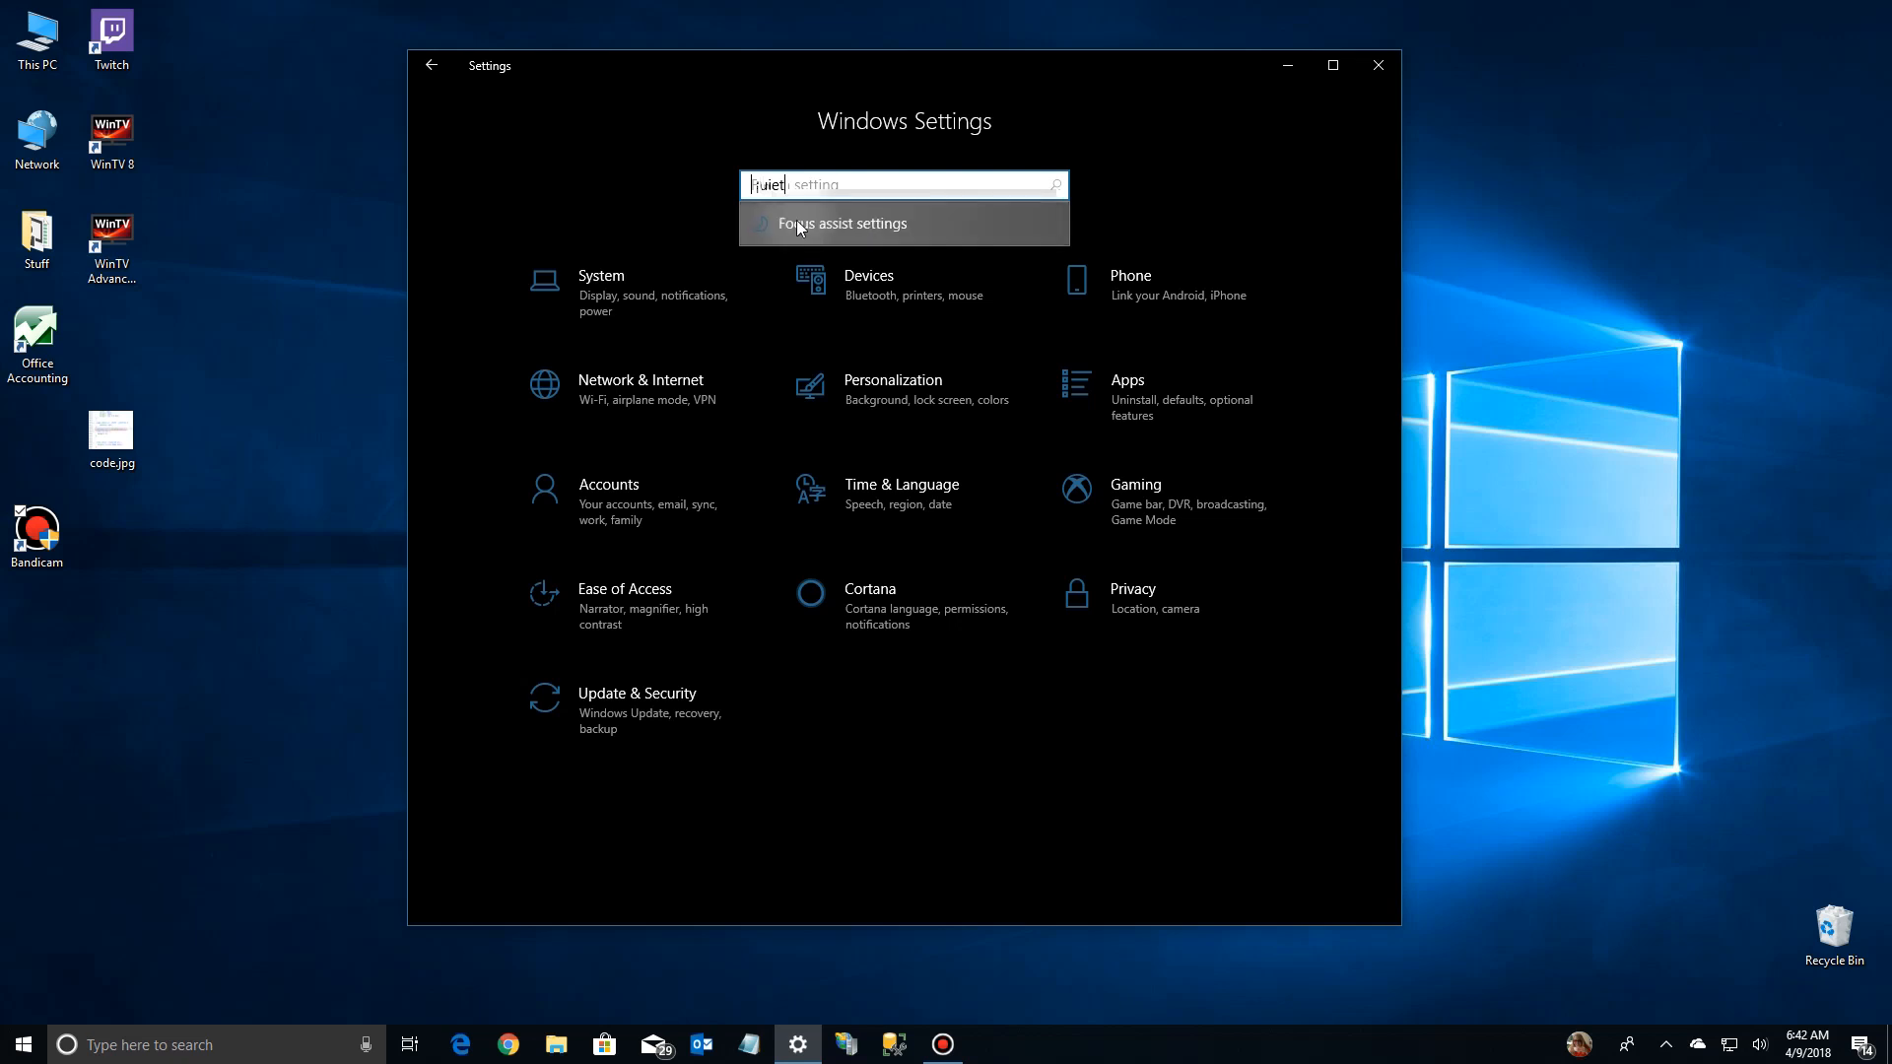
Step: Open Focus assist settings from the search suggestion
left_click(840, 223)
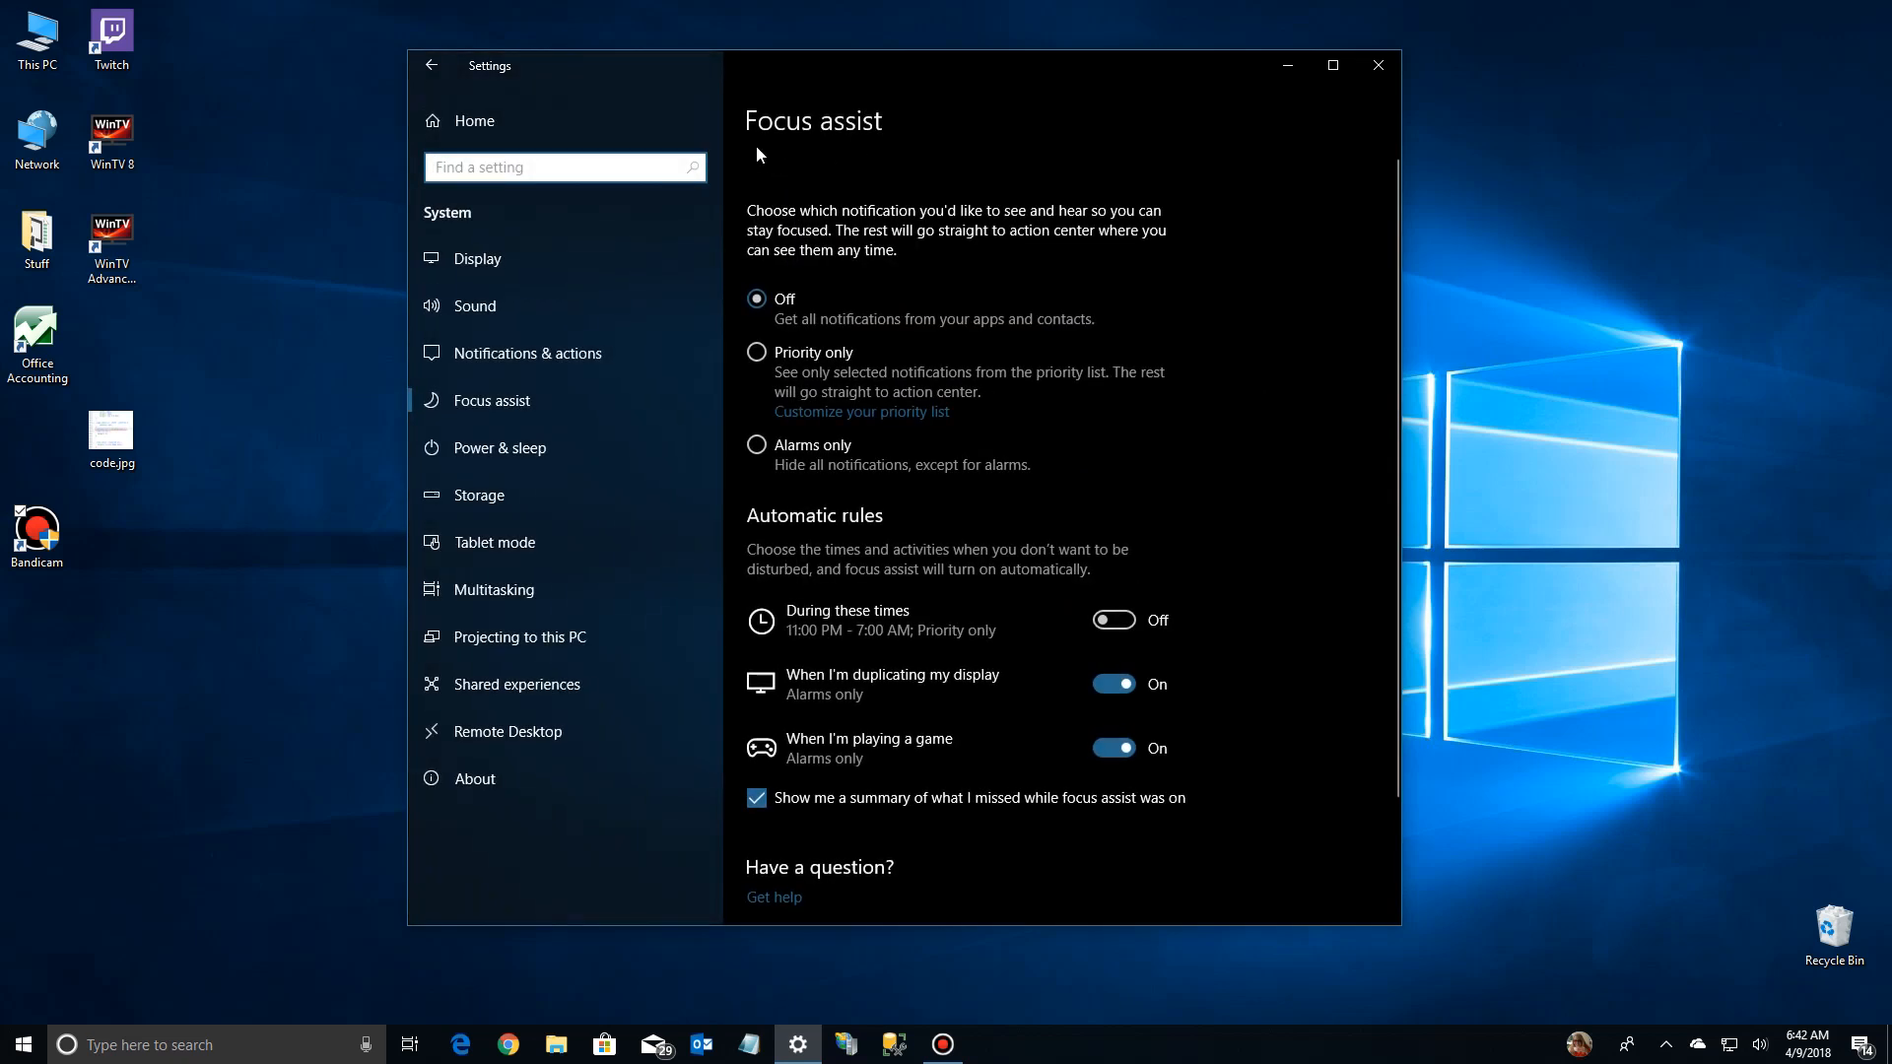
mouse_move(1049, 235)
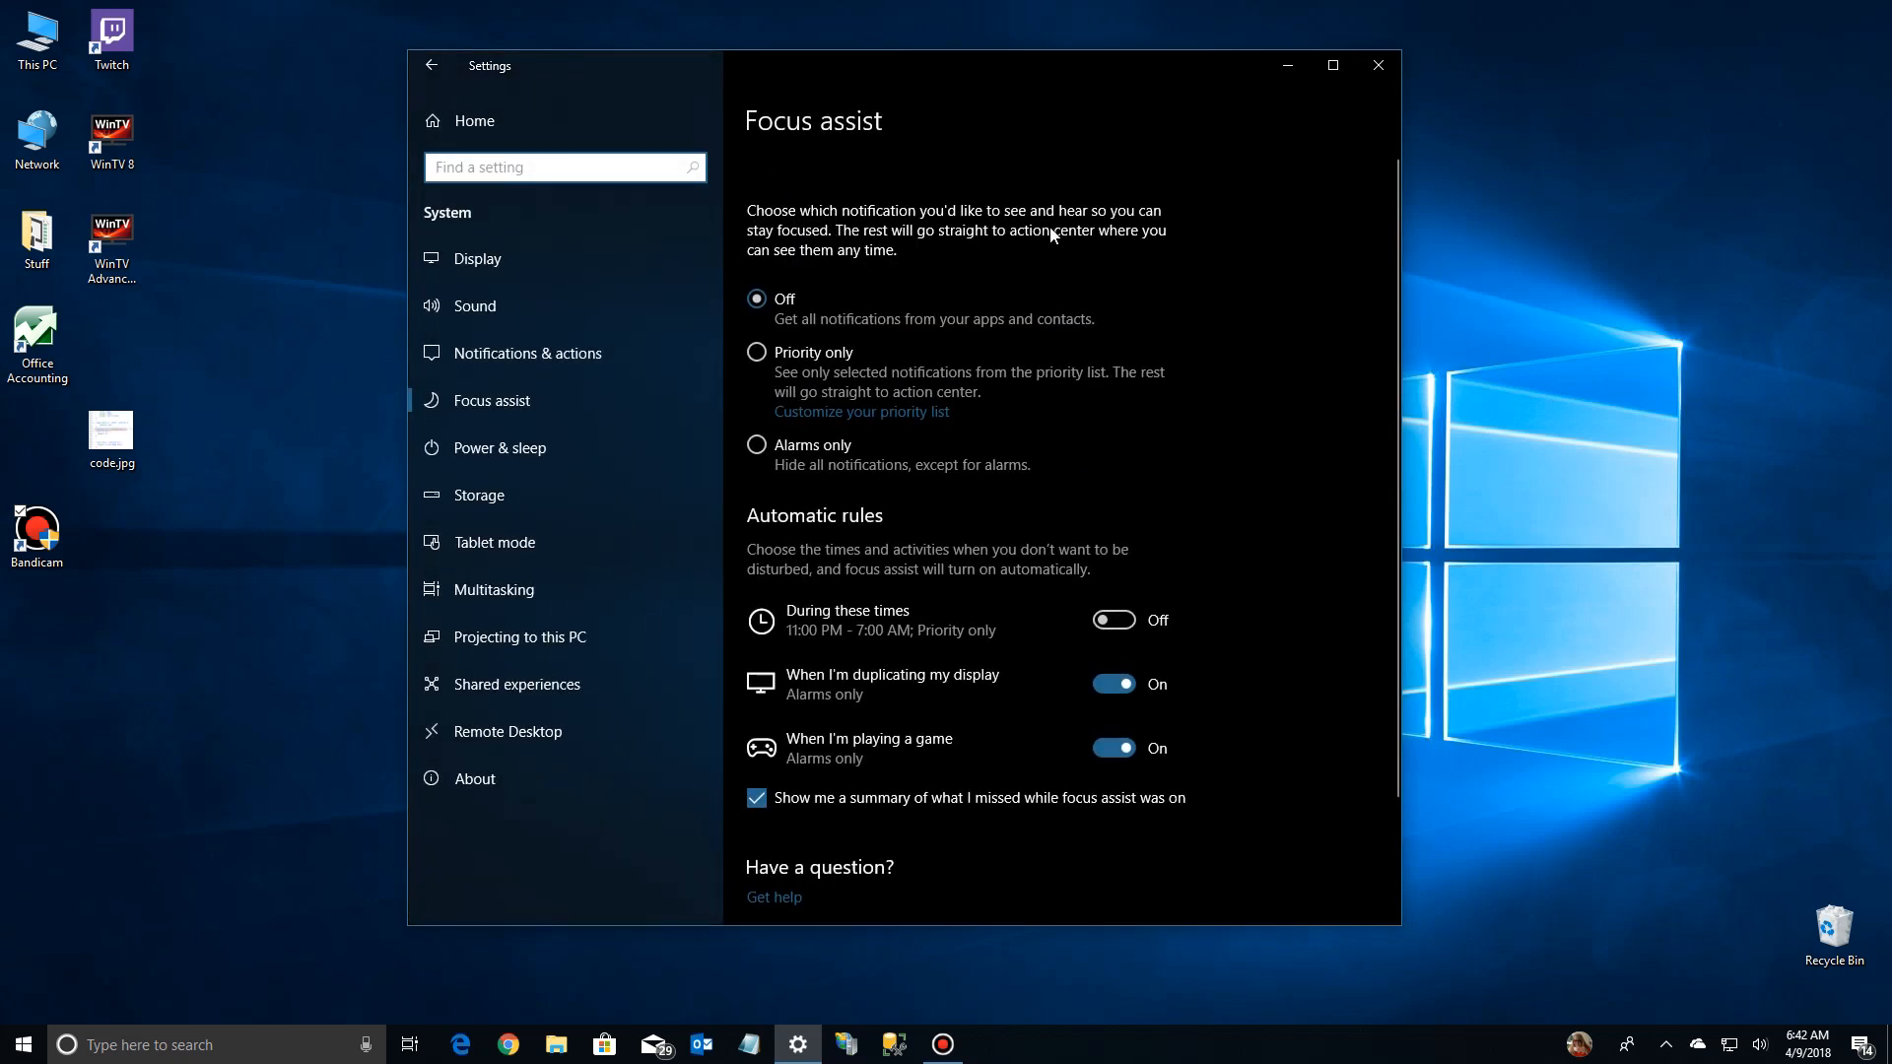
mouse_move(863, 283)
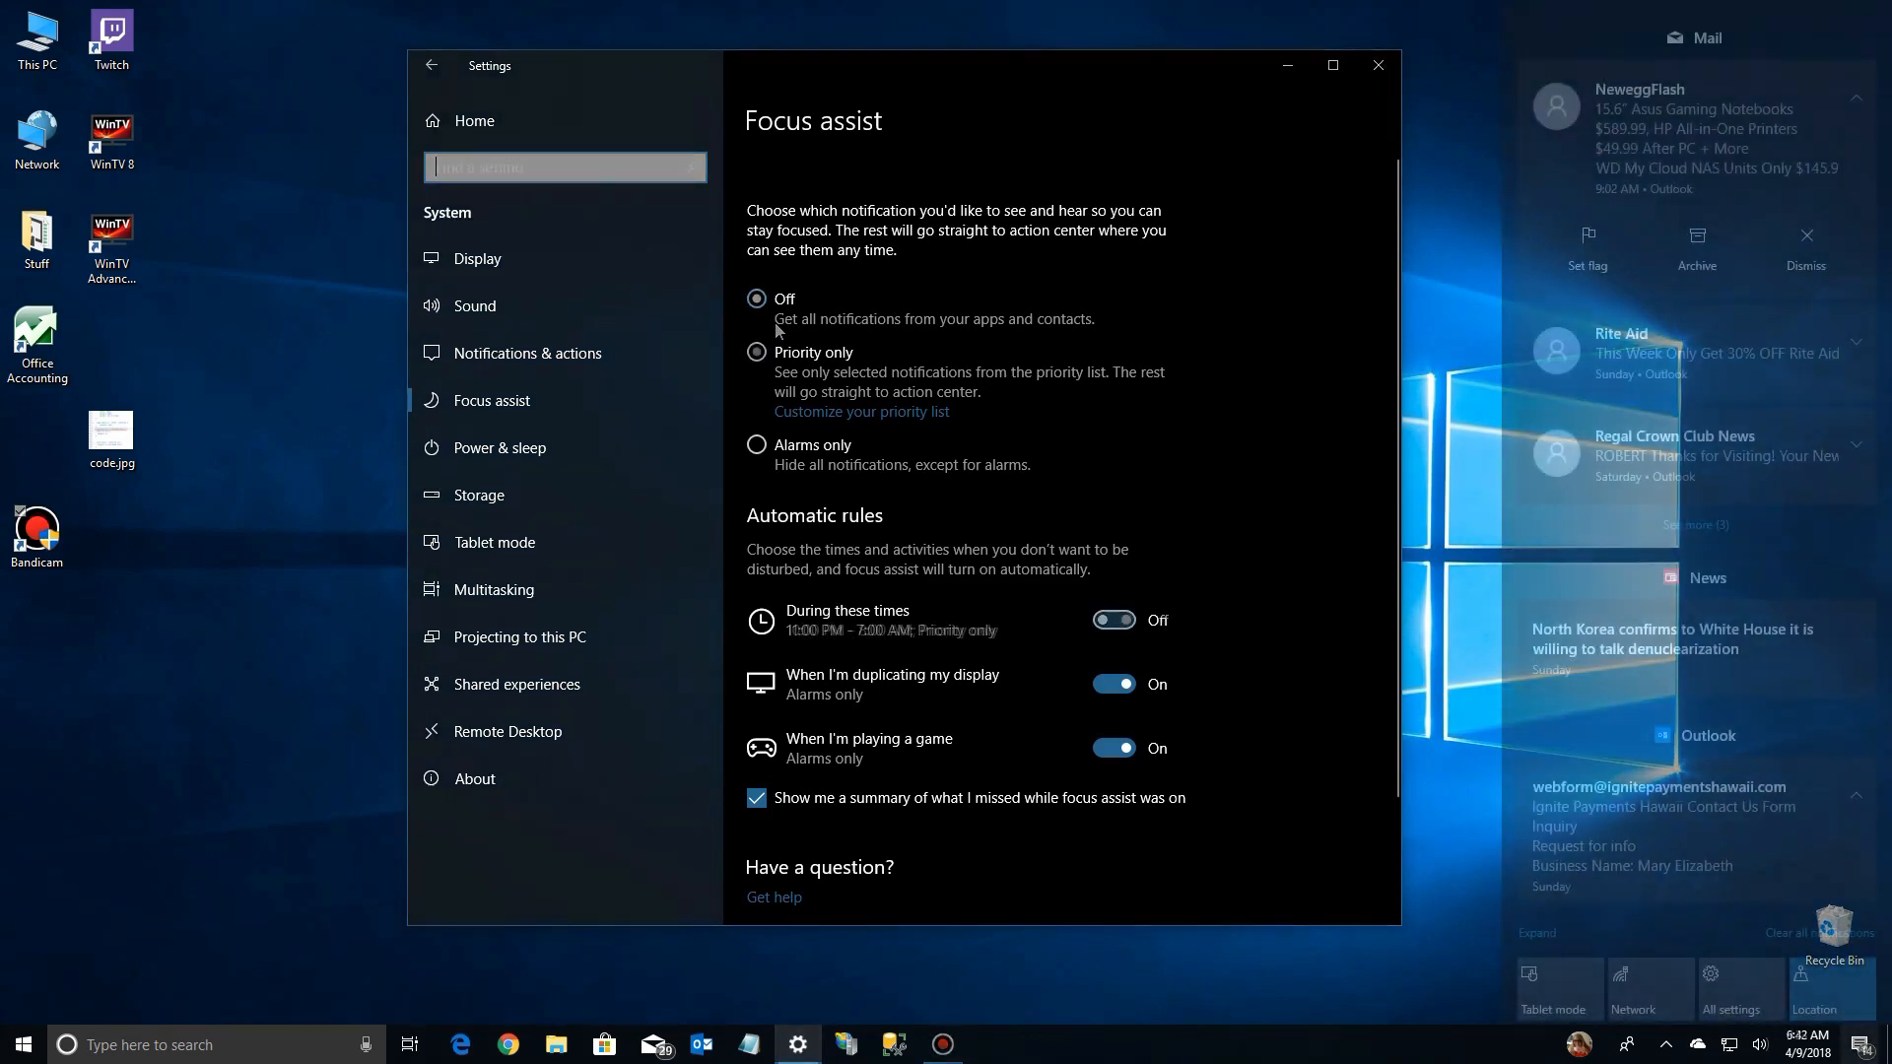
Step: Switch the Focus assist mode from Off to Priority only
left_click(755, 351)
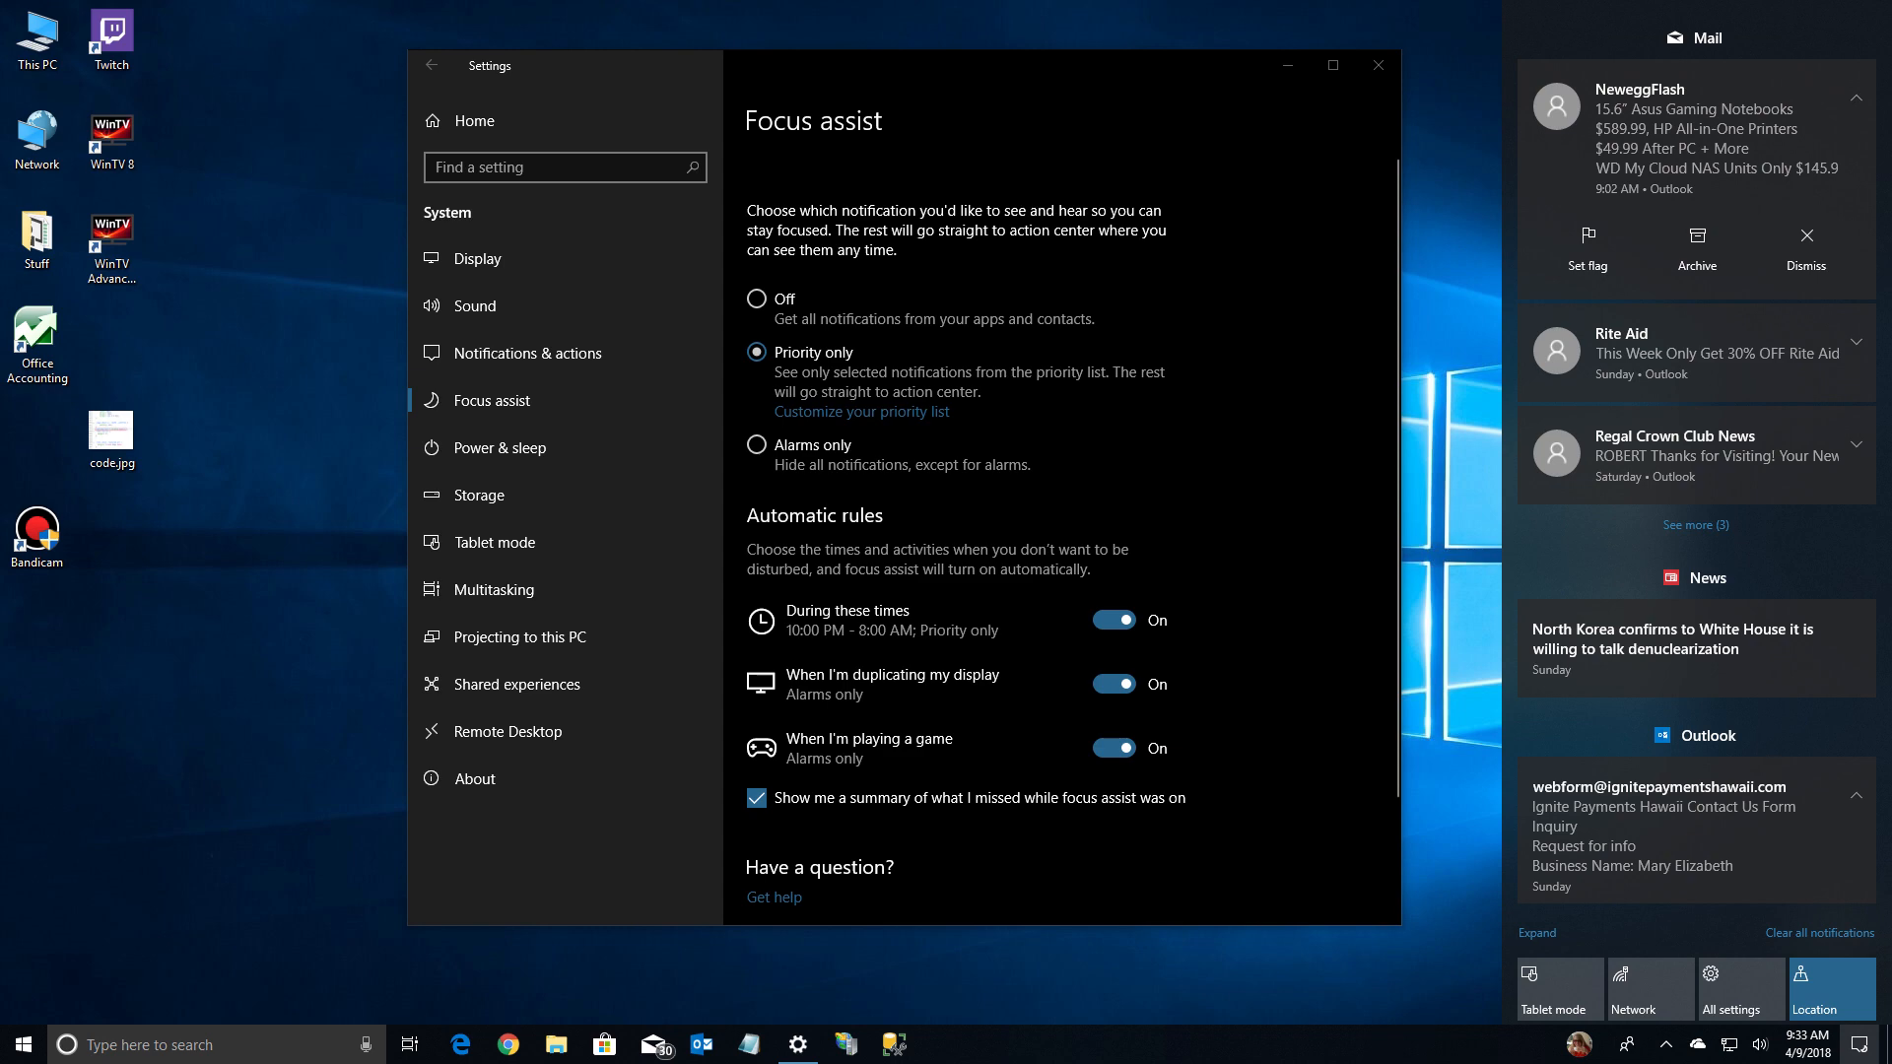
left_click(756, 297)
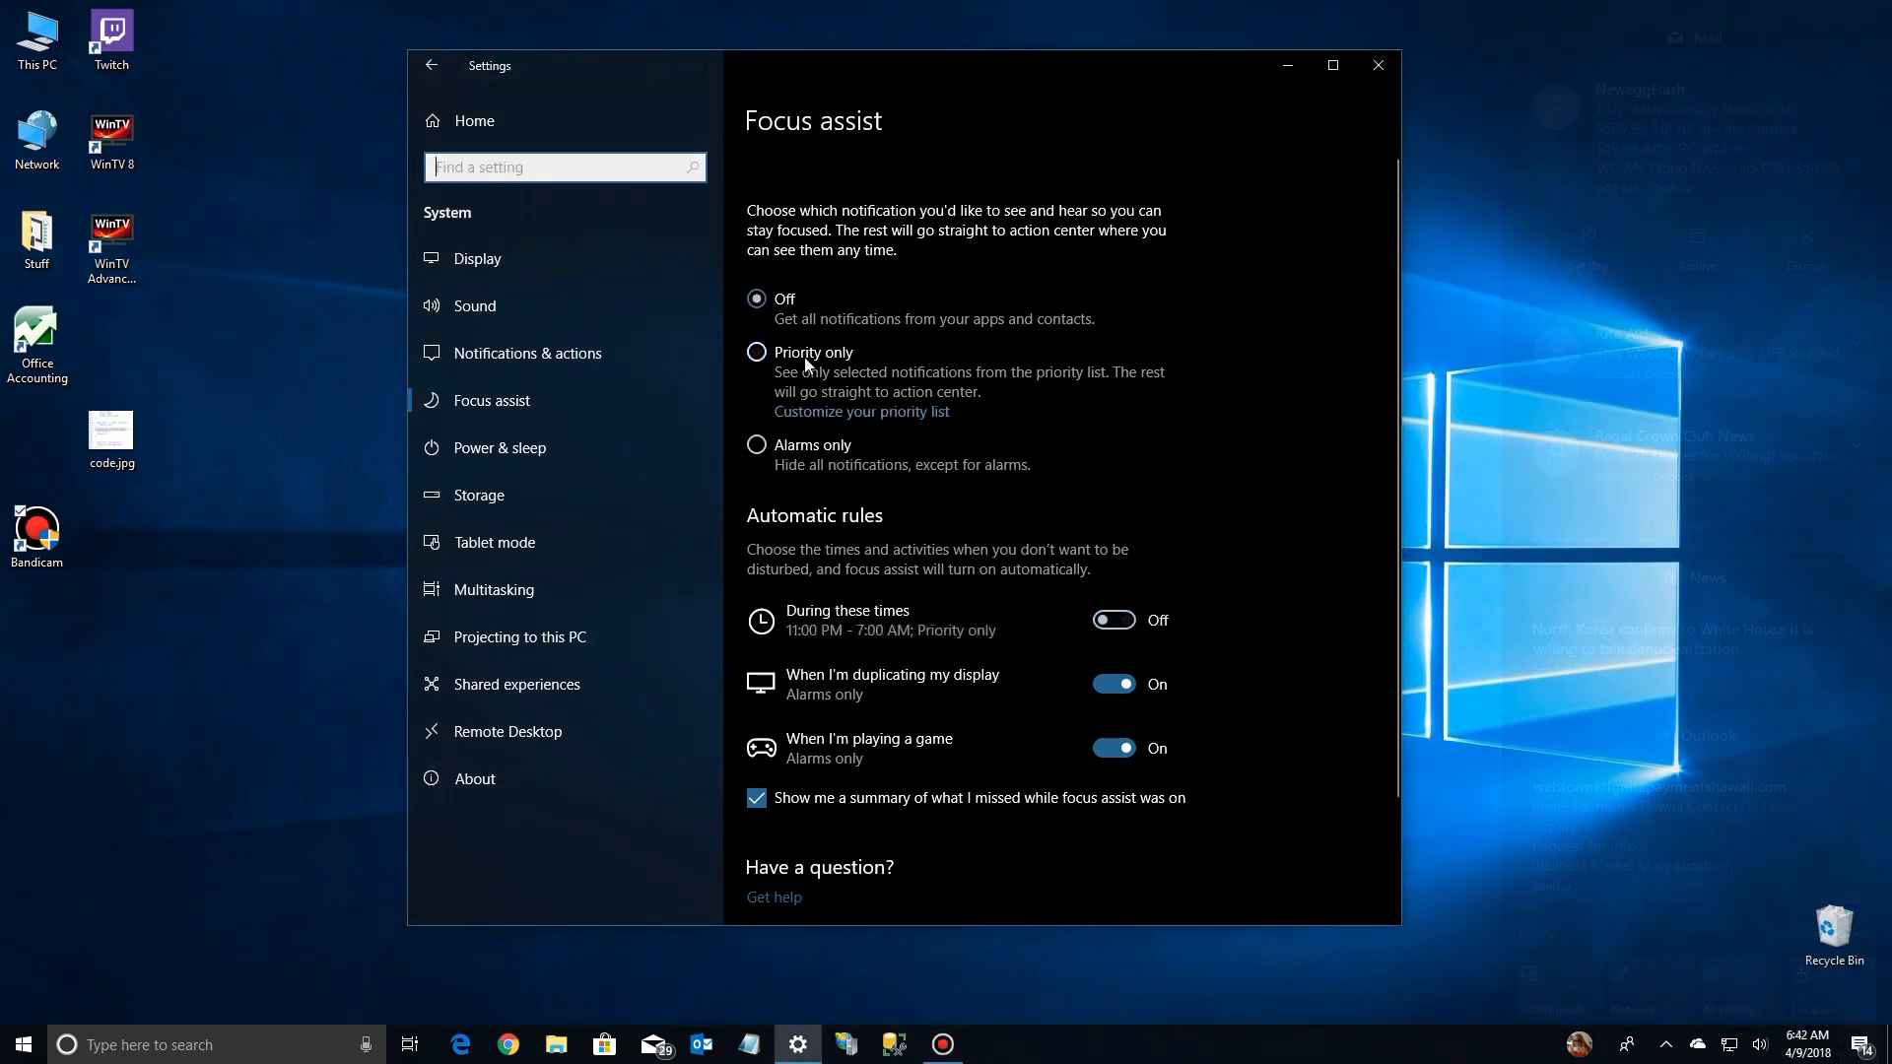
left_click(756, 350)
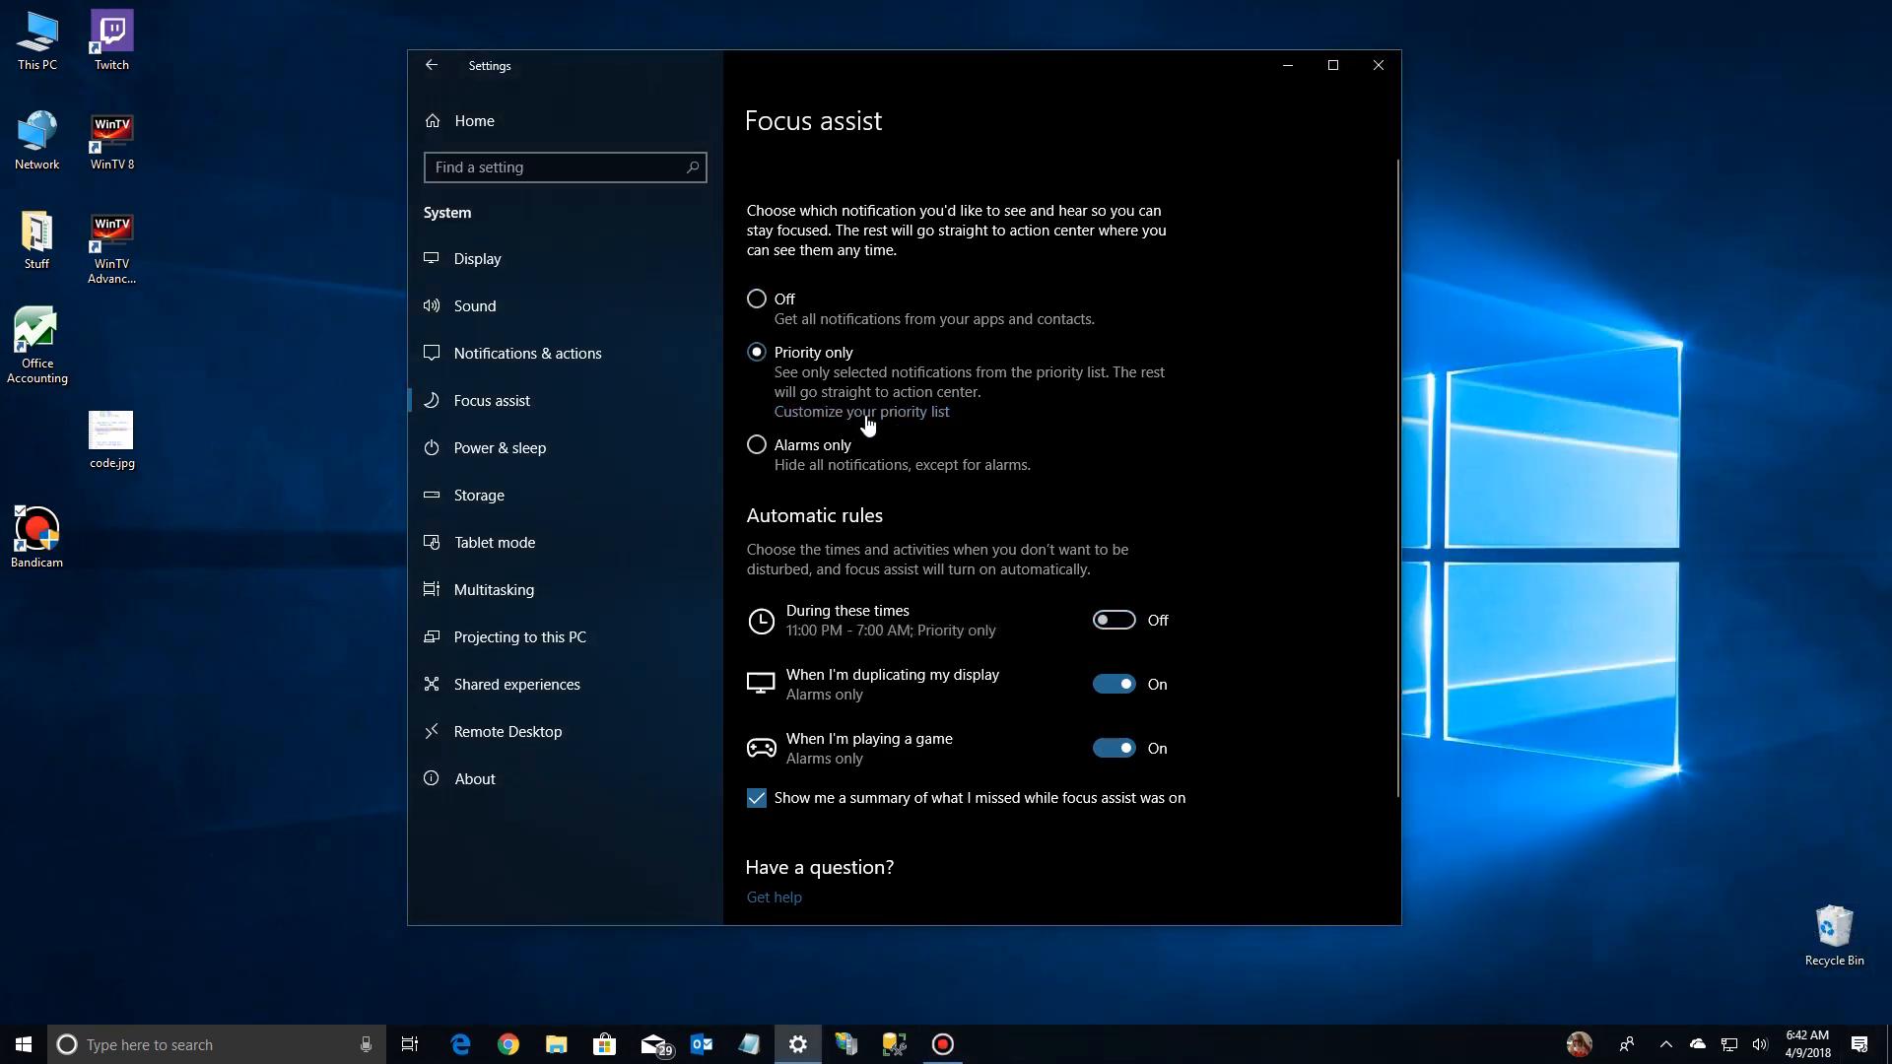
Step: Open the Customize your priority list page
left_click(862, 412)
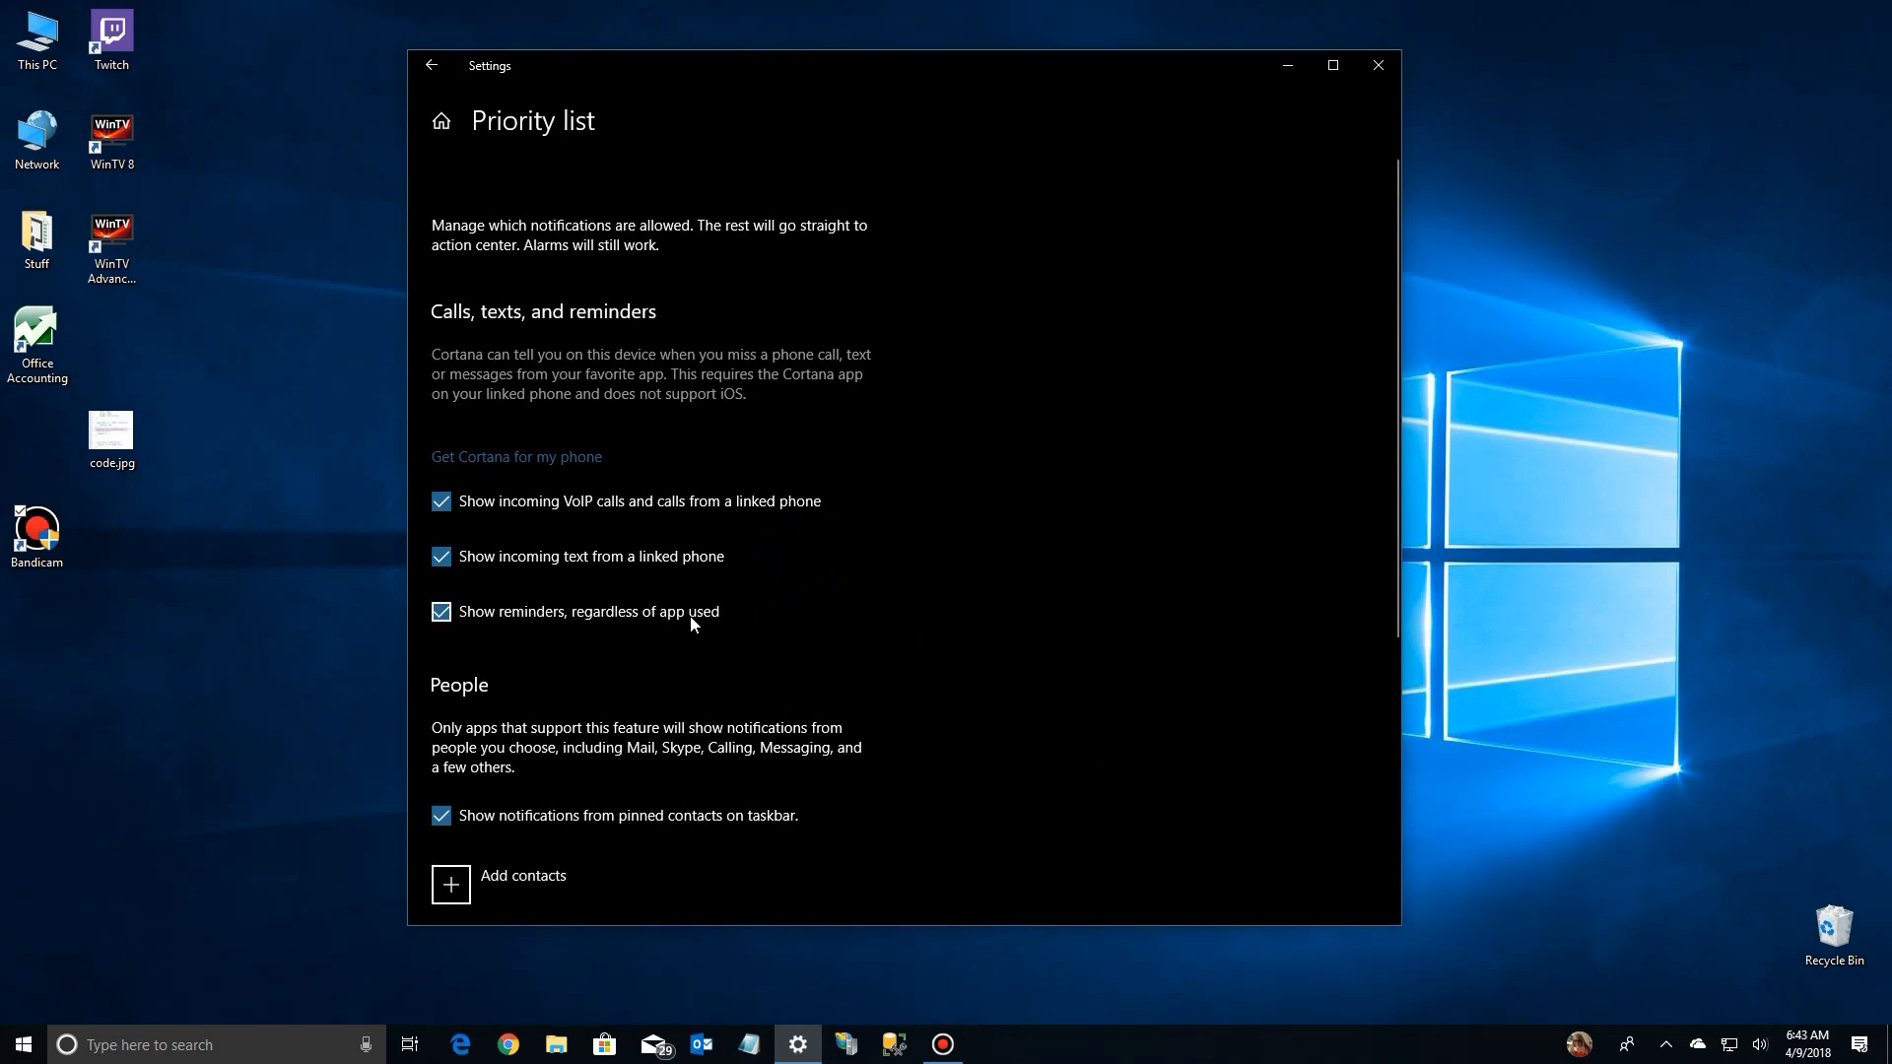
scroll("down", 3)
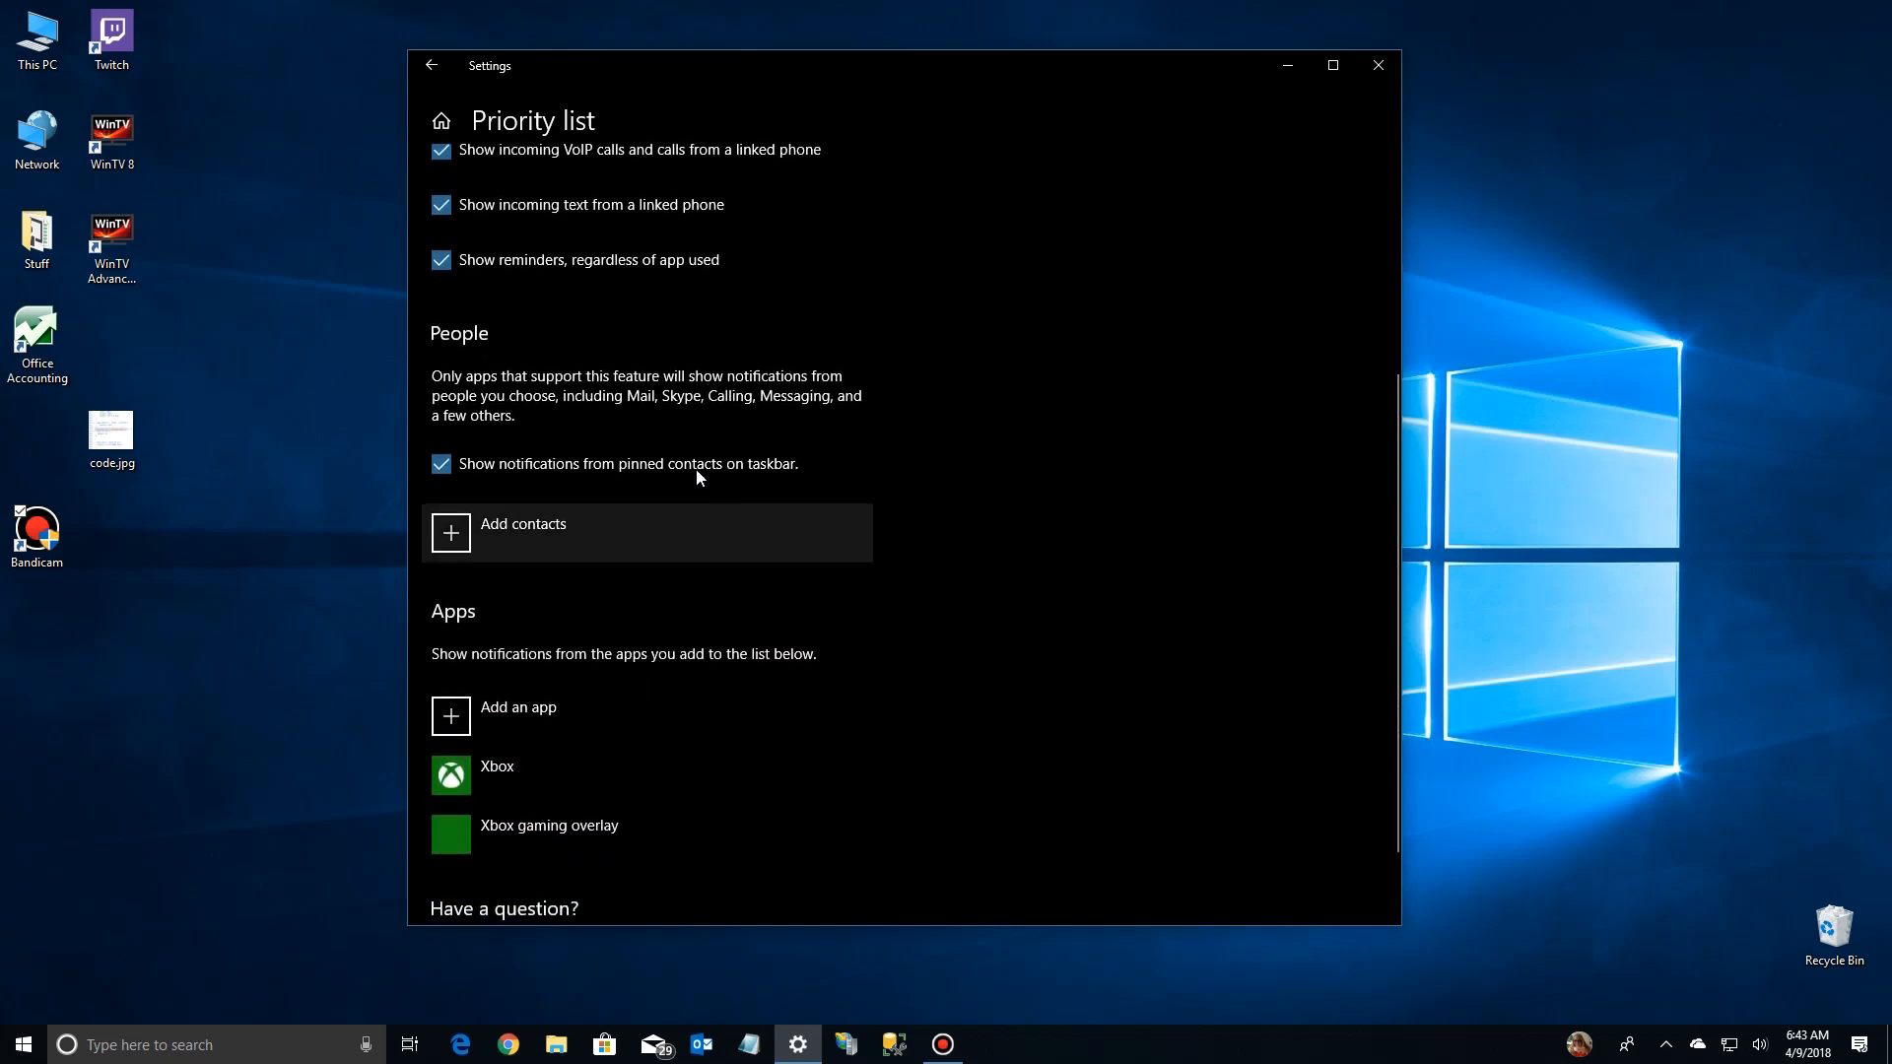
mouse_move(558, 413)
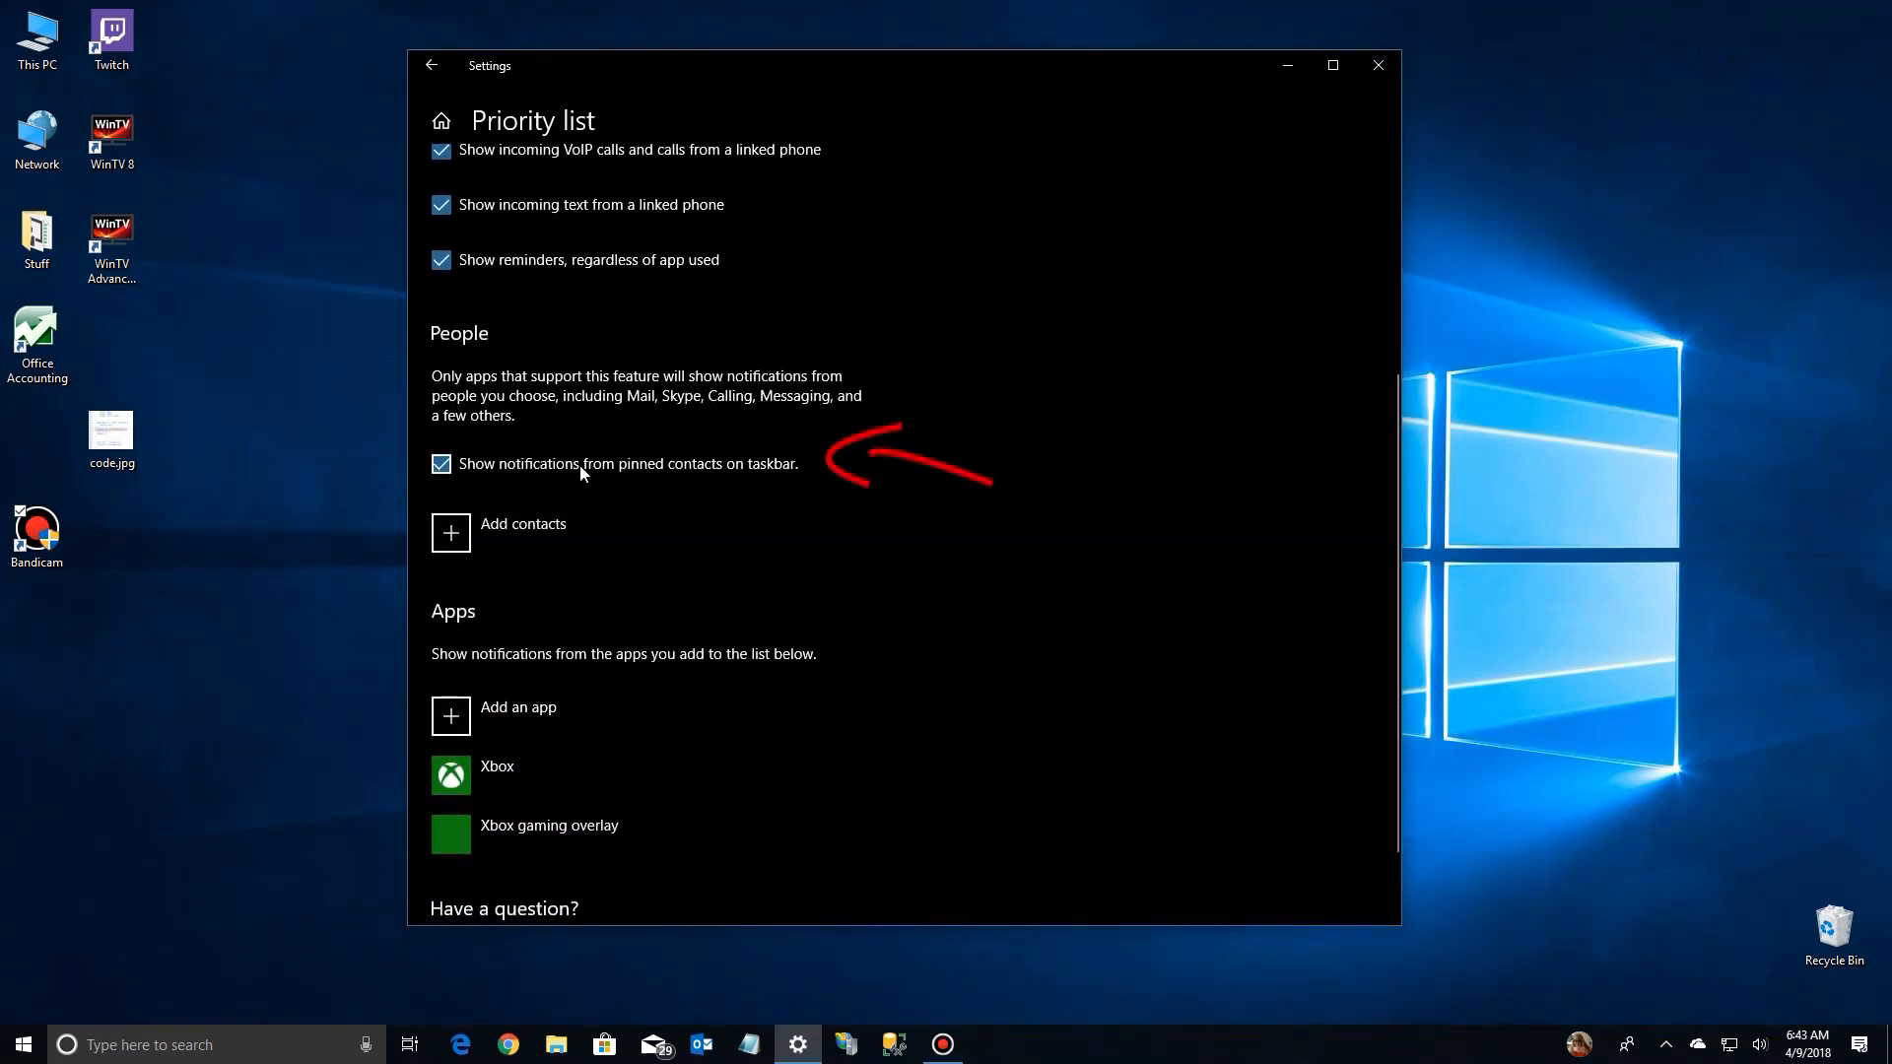
mouse_move(564, 472)
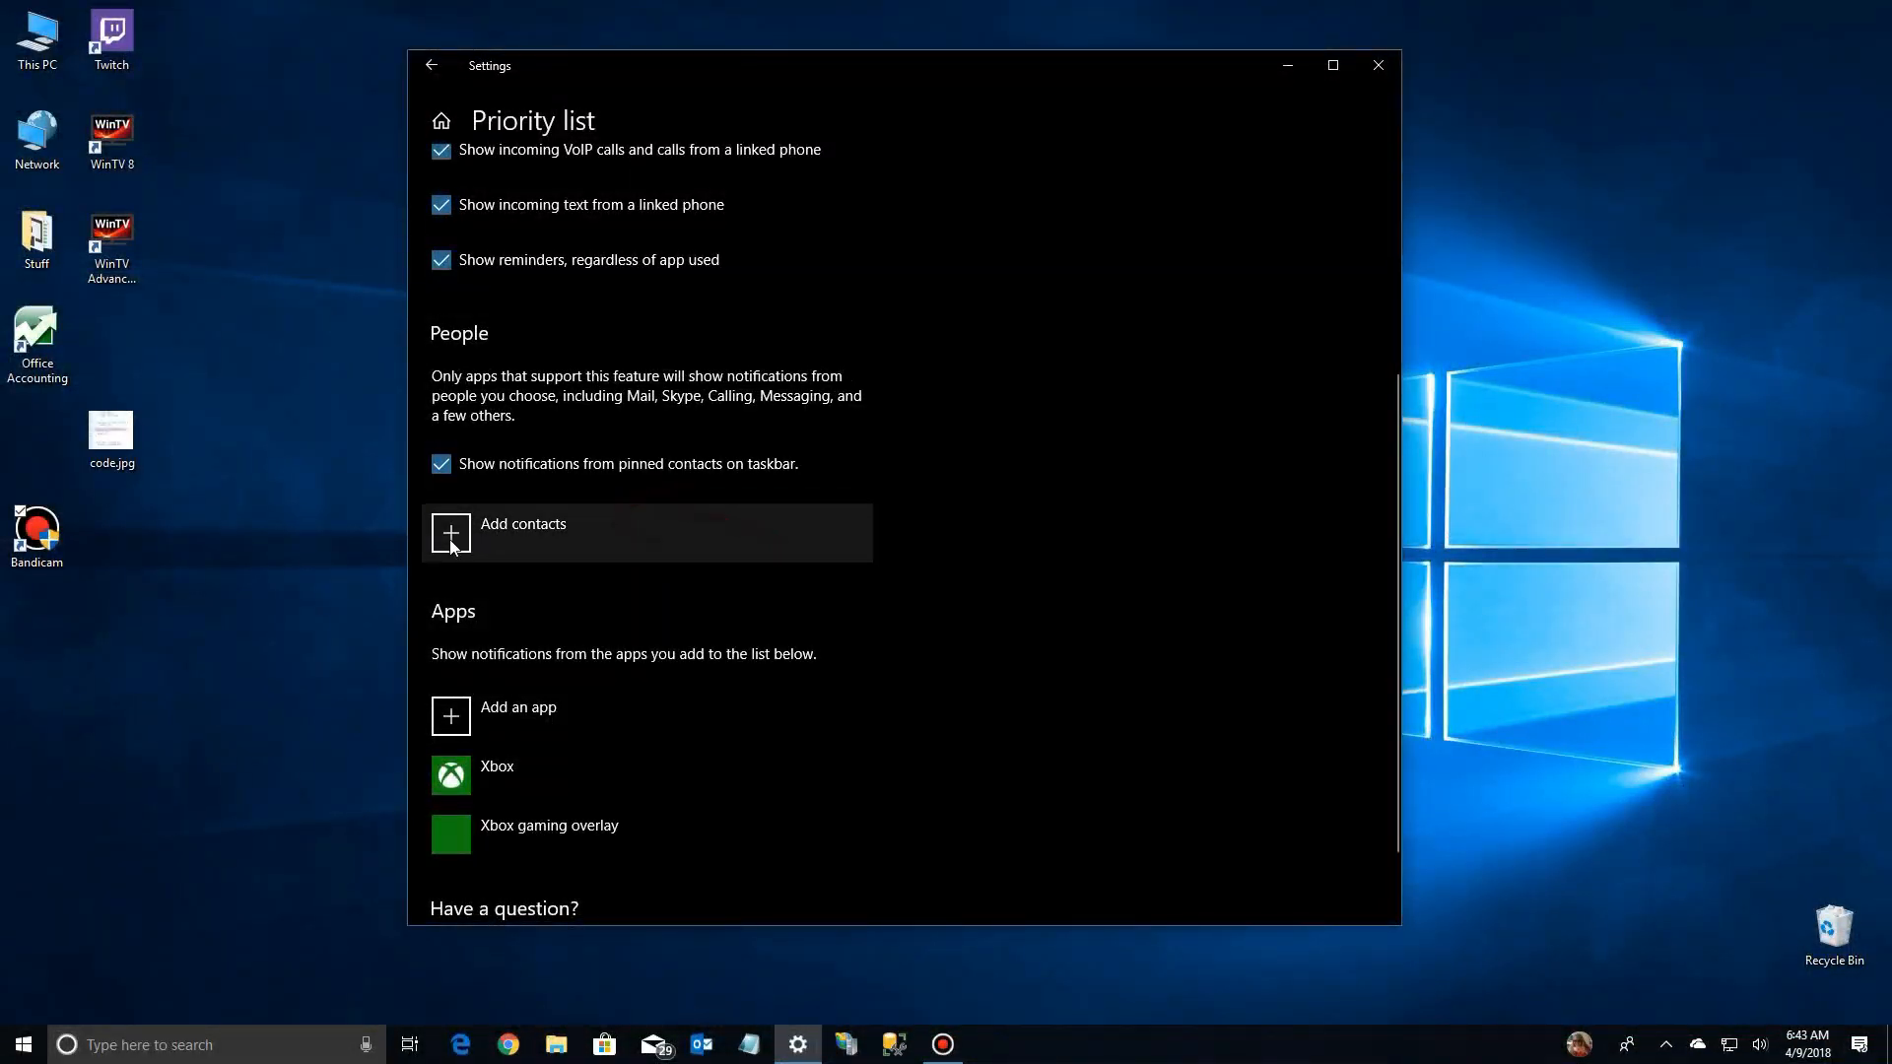
left_click(451, 533)
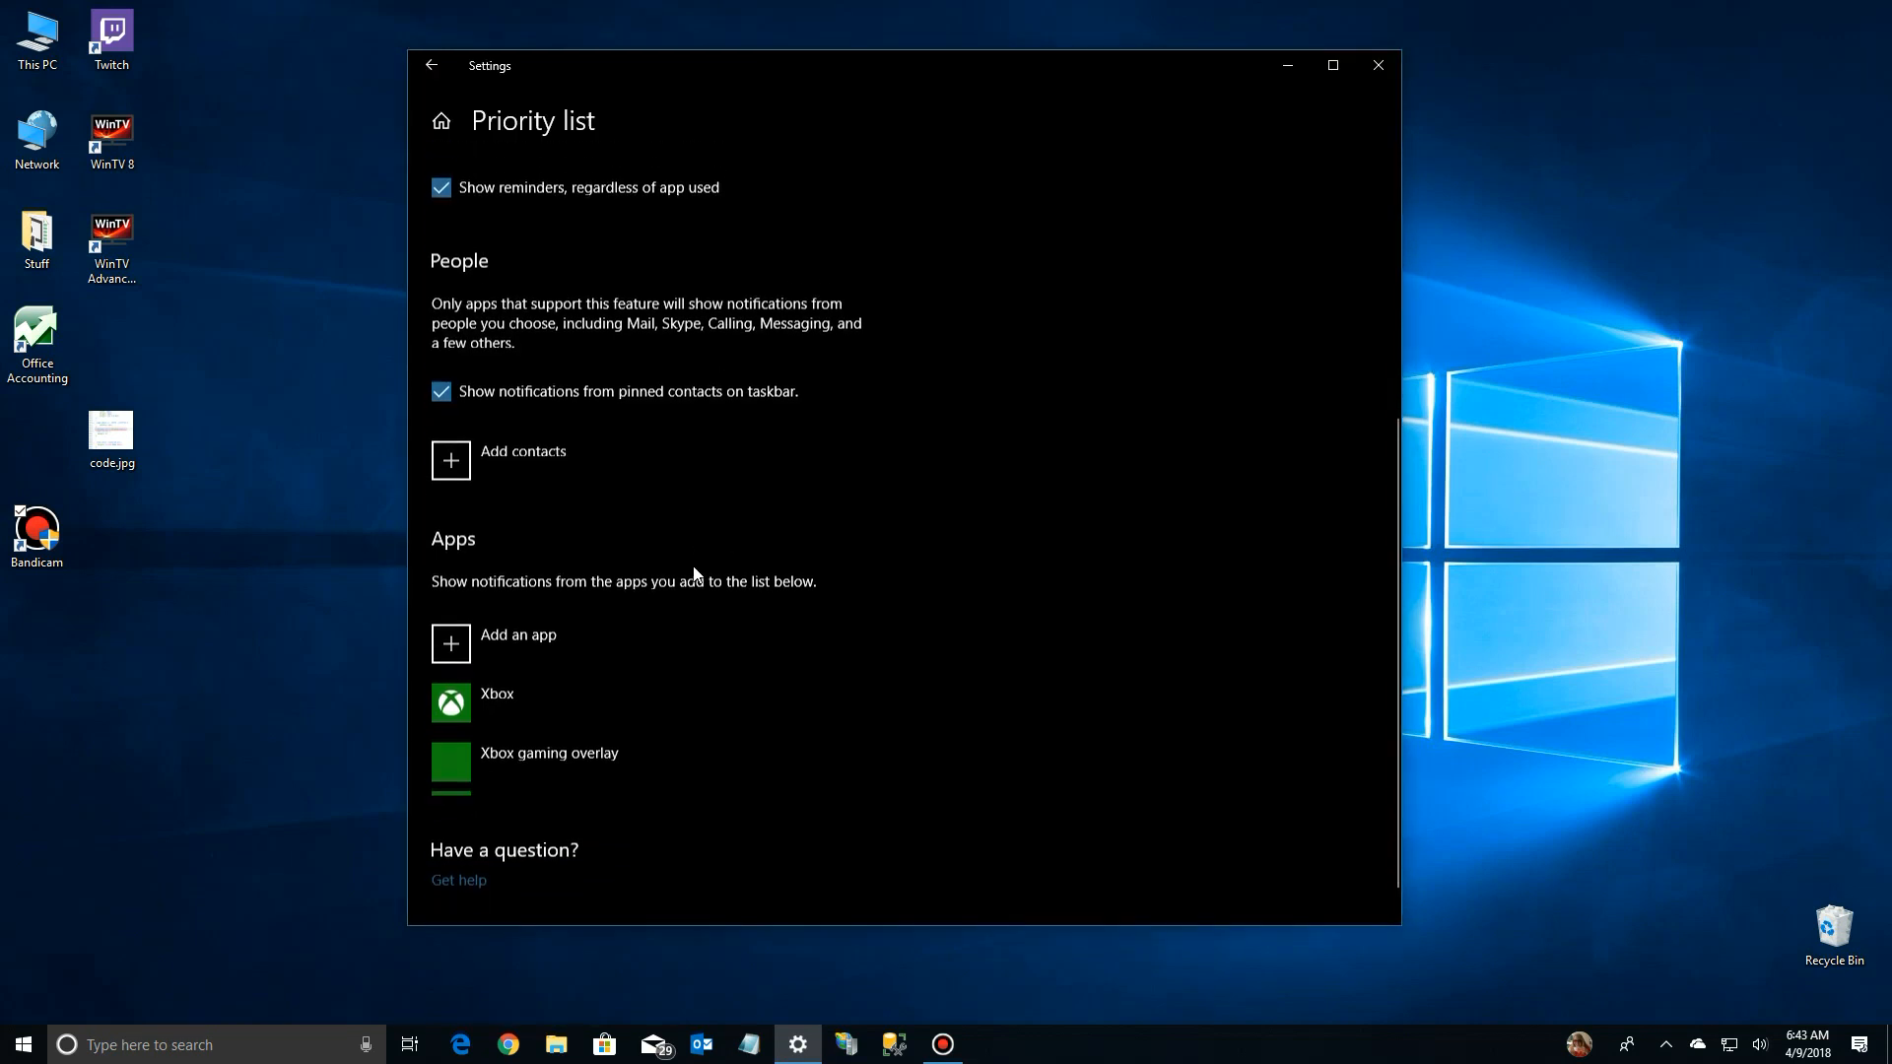
scroll("up", 3)
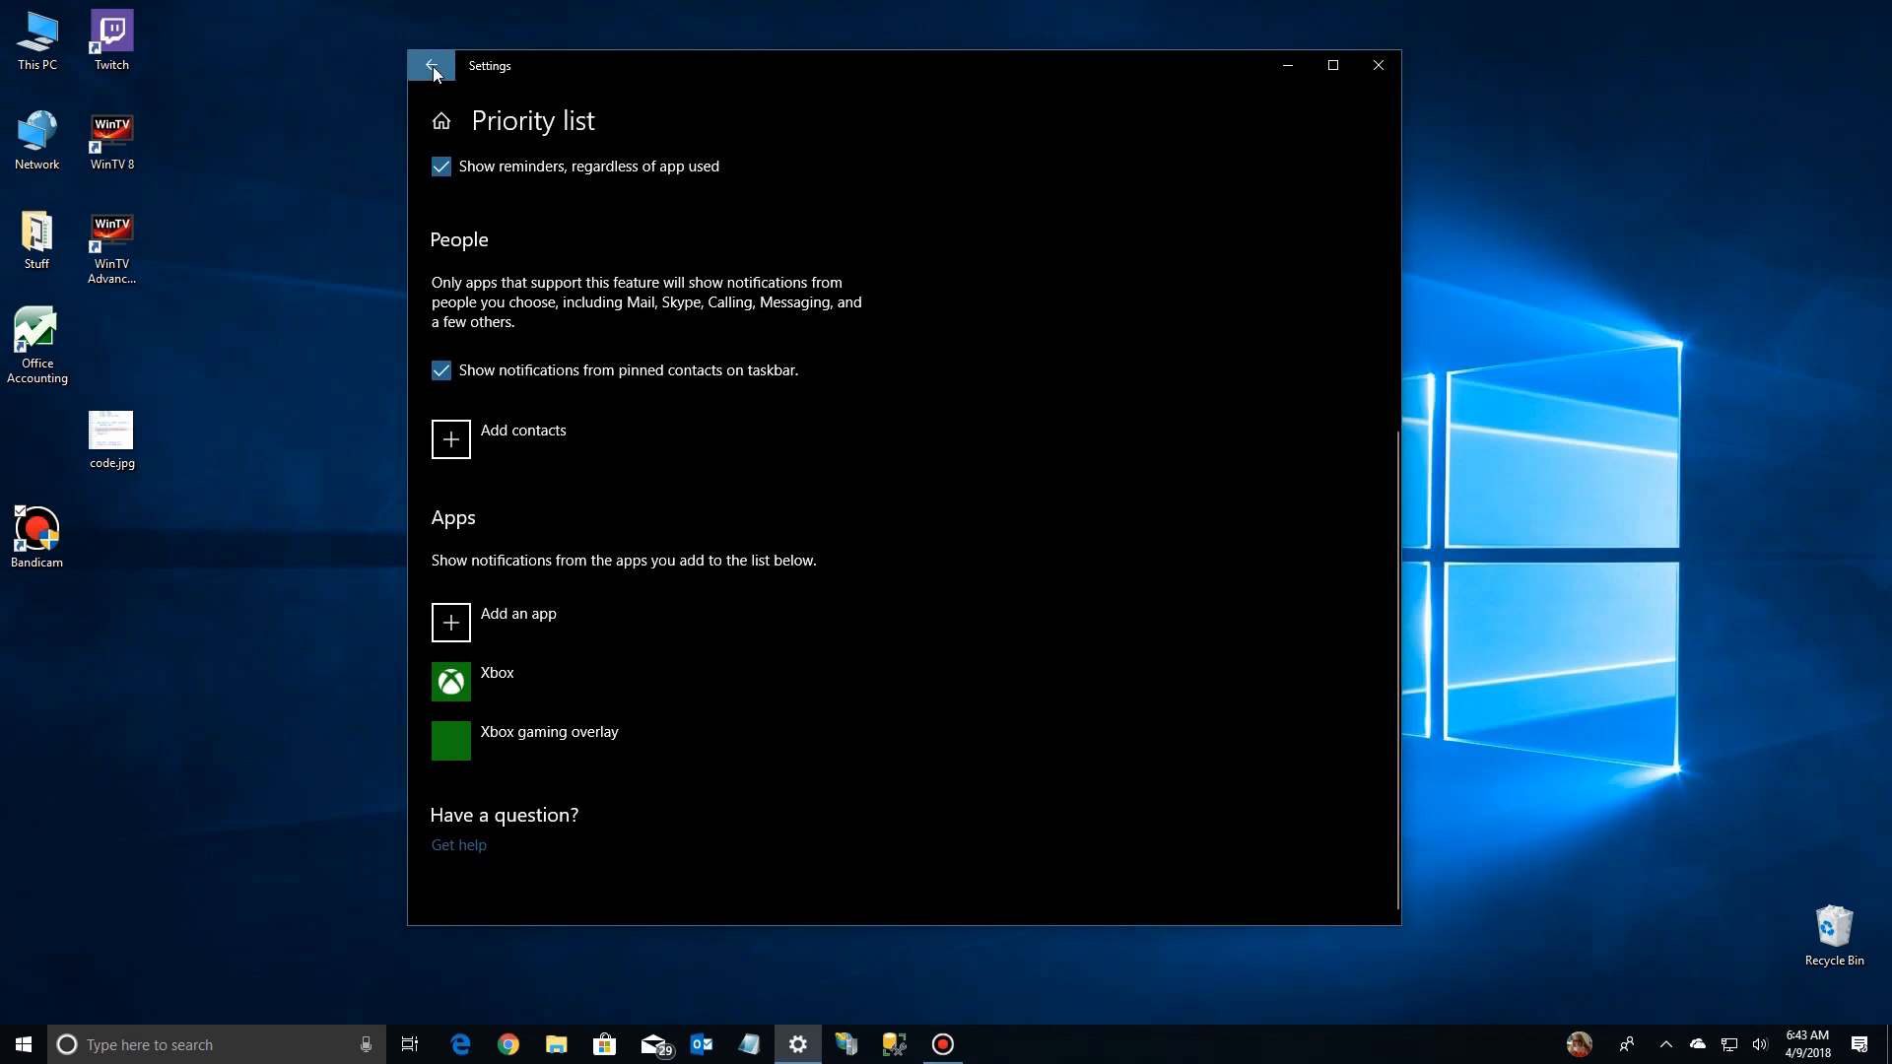
Step: Go back to the Focus assist page with Priority only still selected
left_click(432, 65)
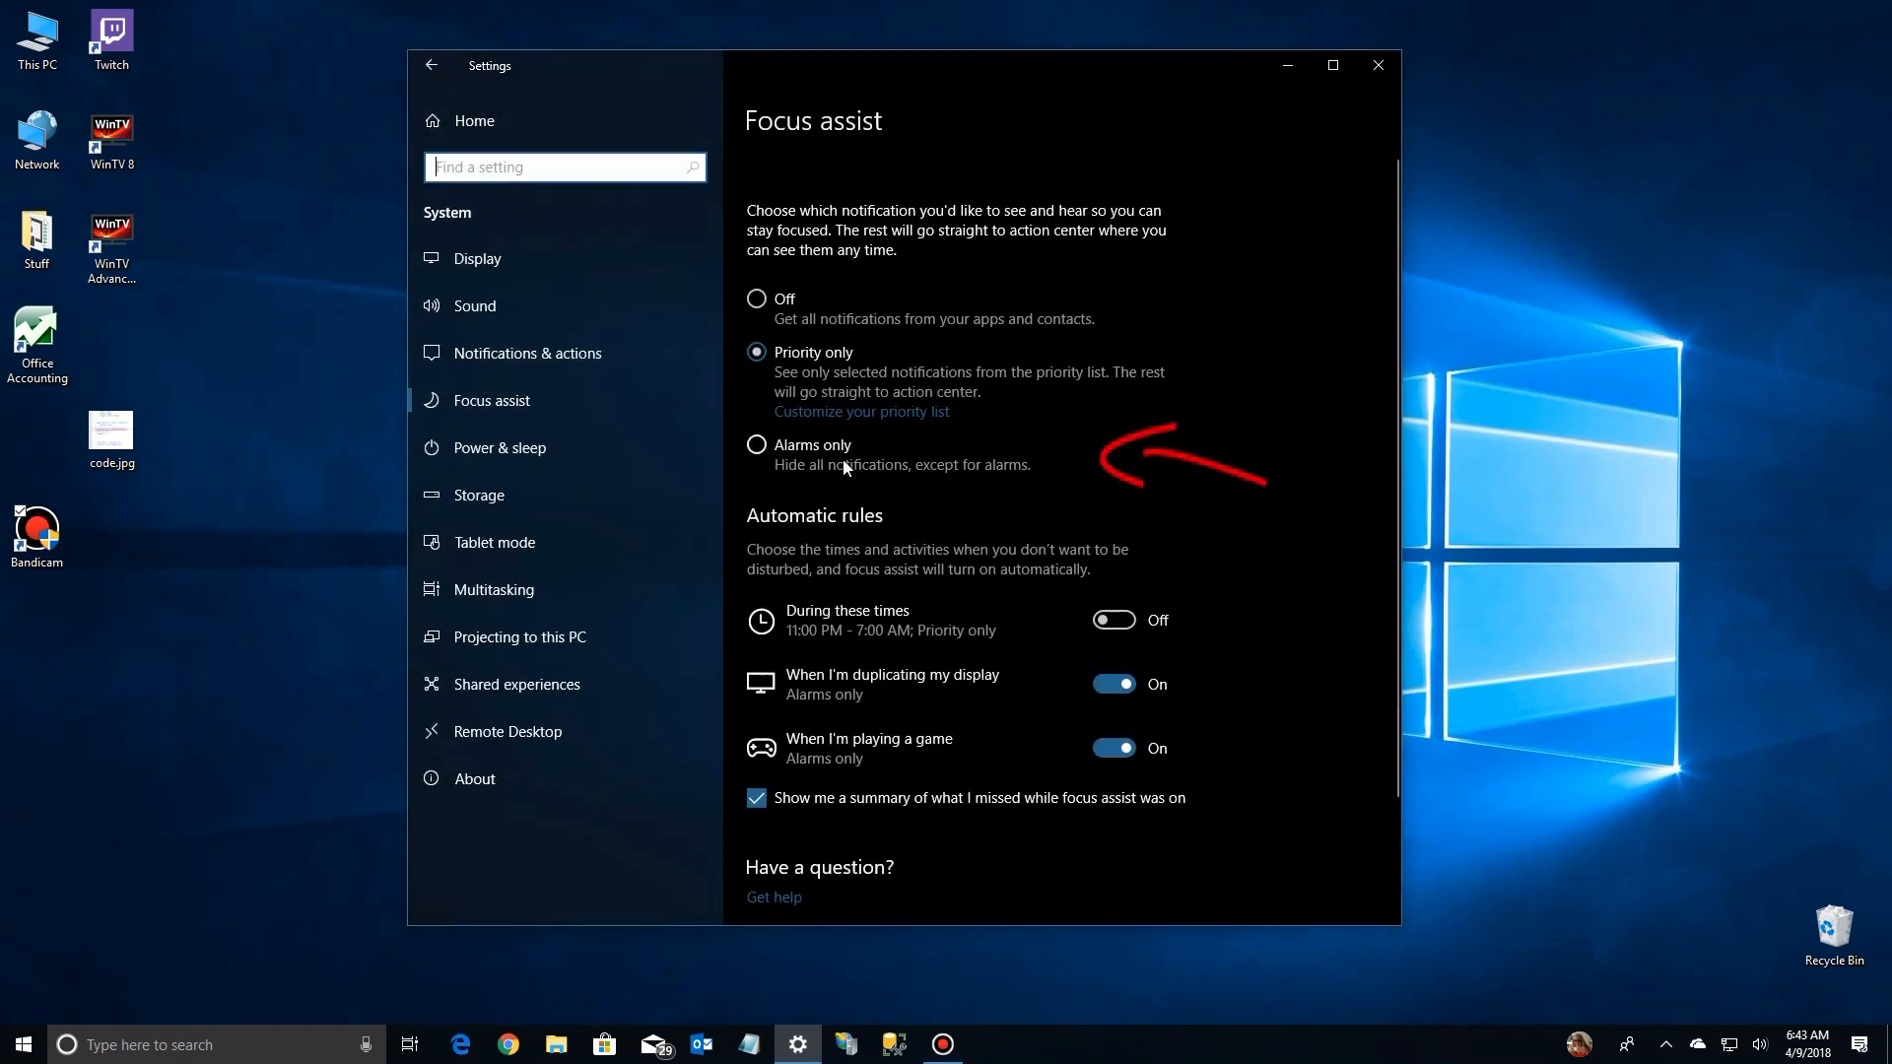
mouse_move(887, 478)
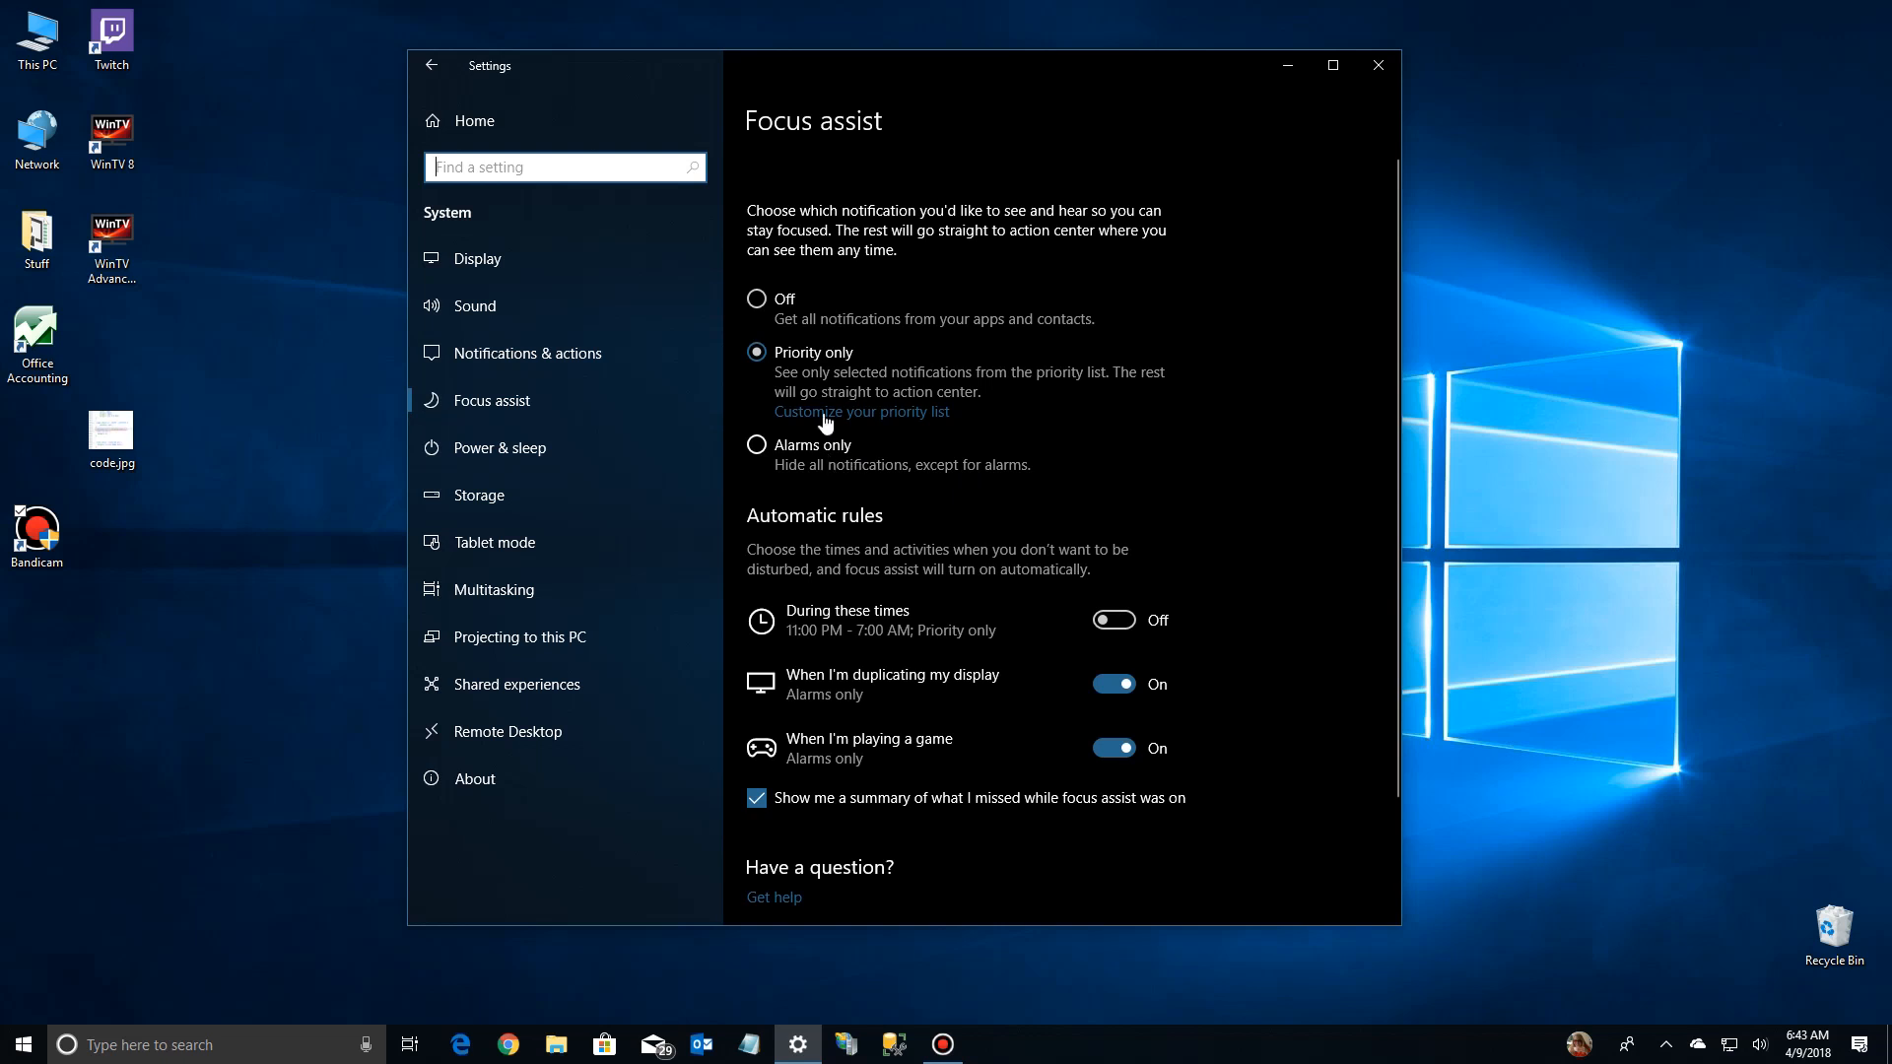
mouse_move(940, 387)
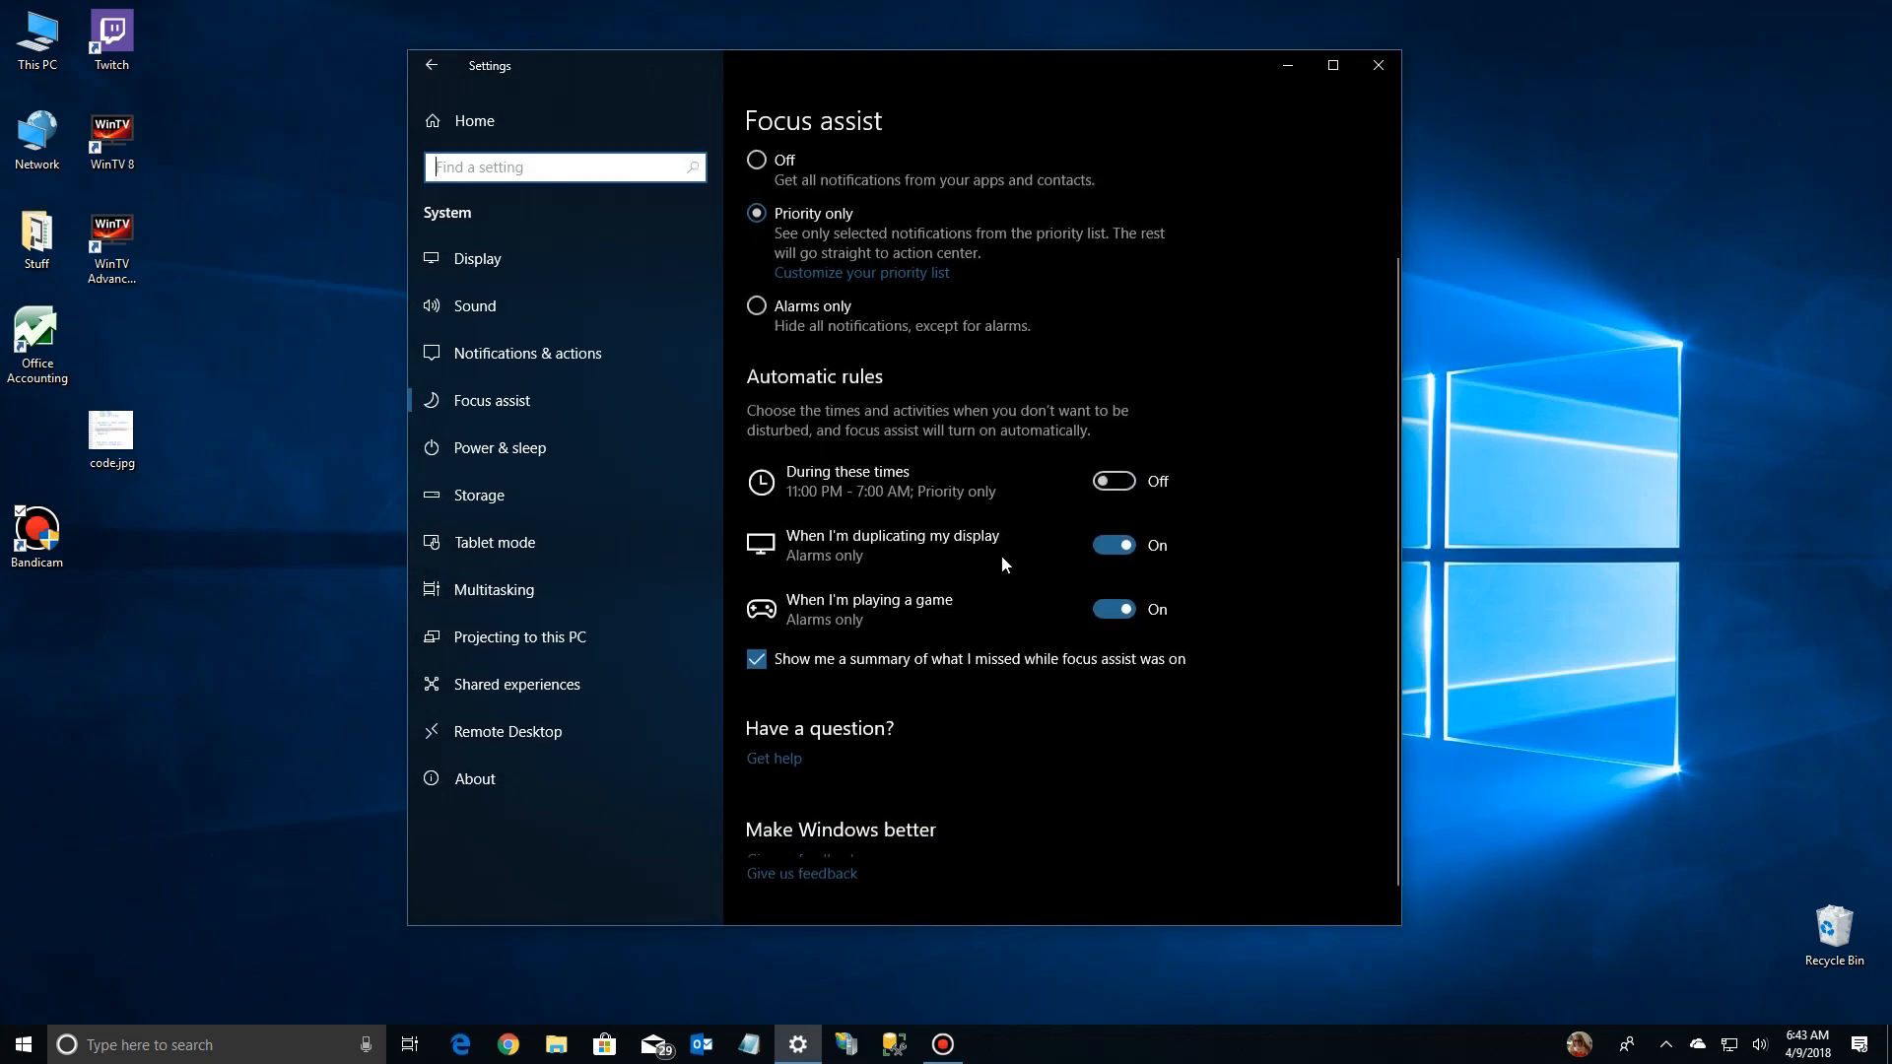
Step: Scroll to Automatic rules and open the During these times rule
scroll("down", 3)
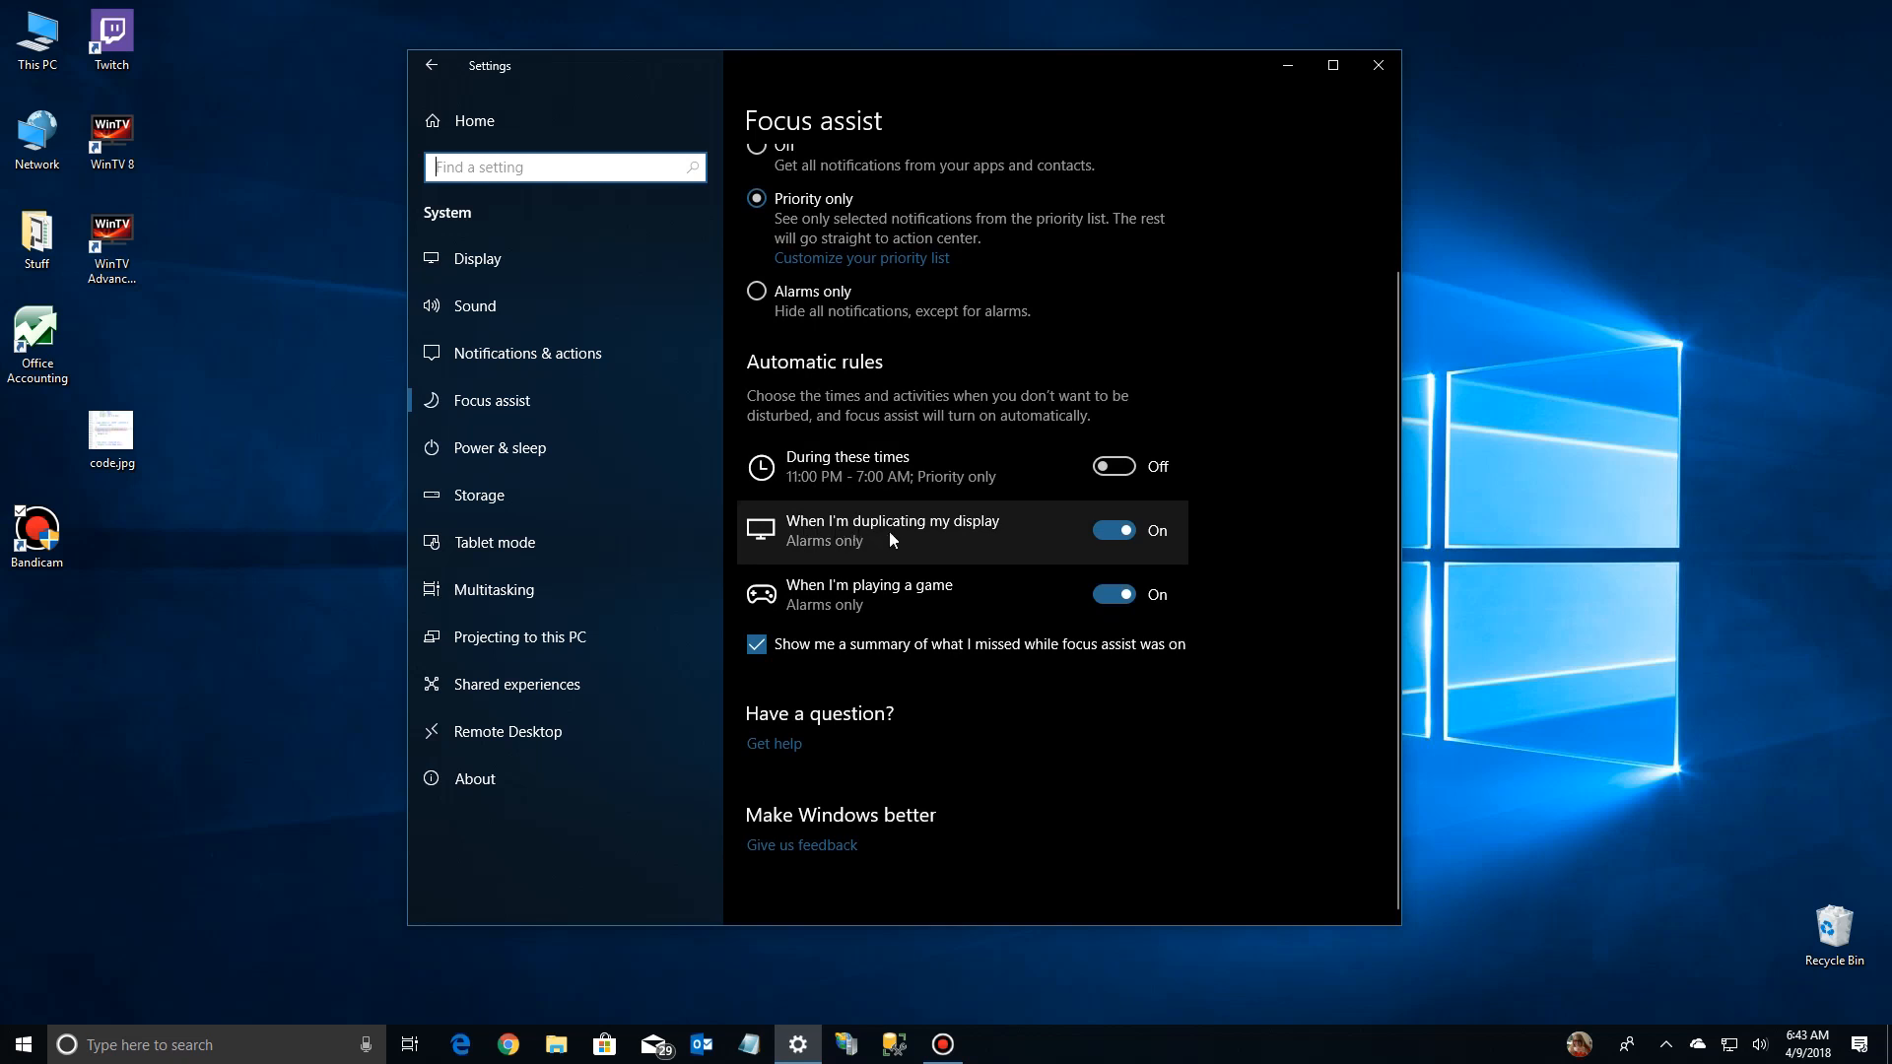
mouse_move(1095, 545)
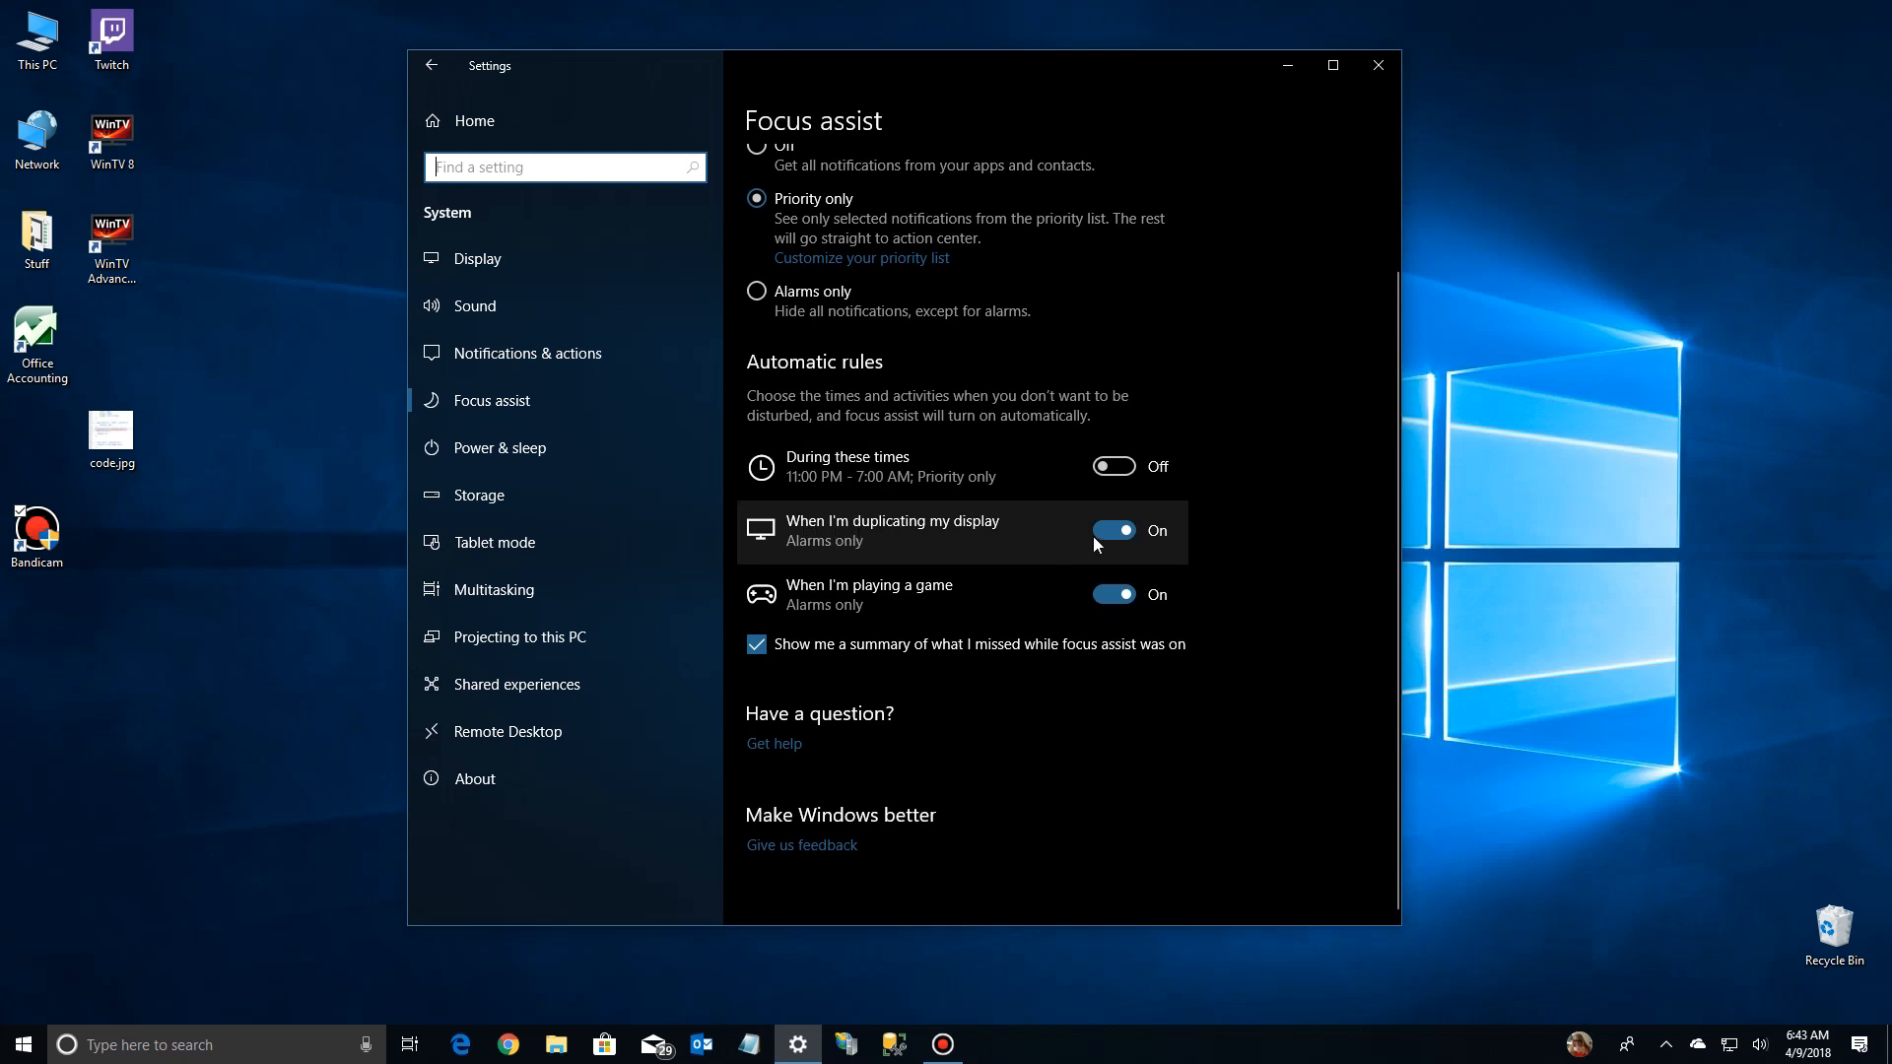
mouse_move(828, 602)
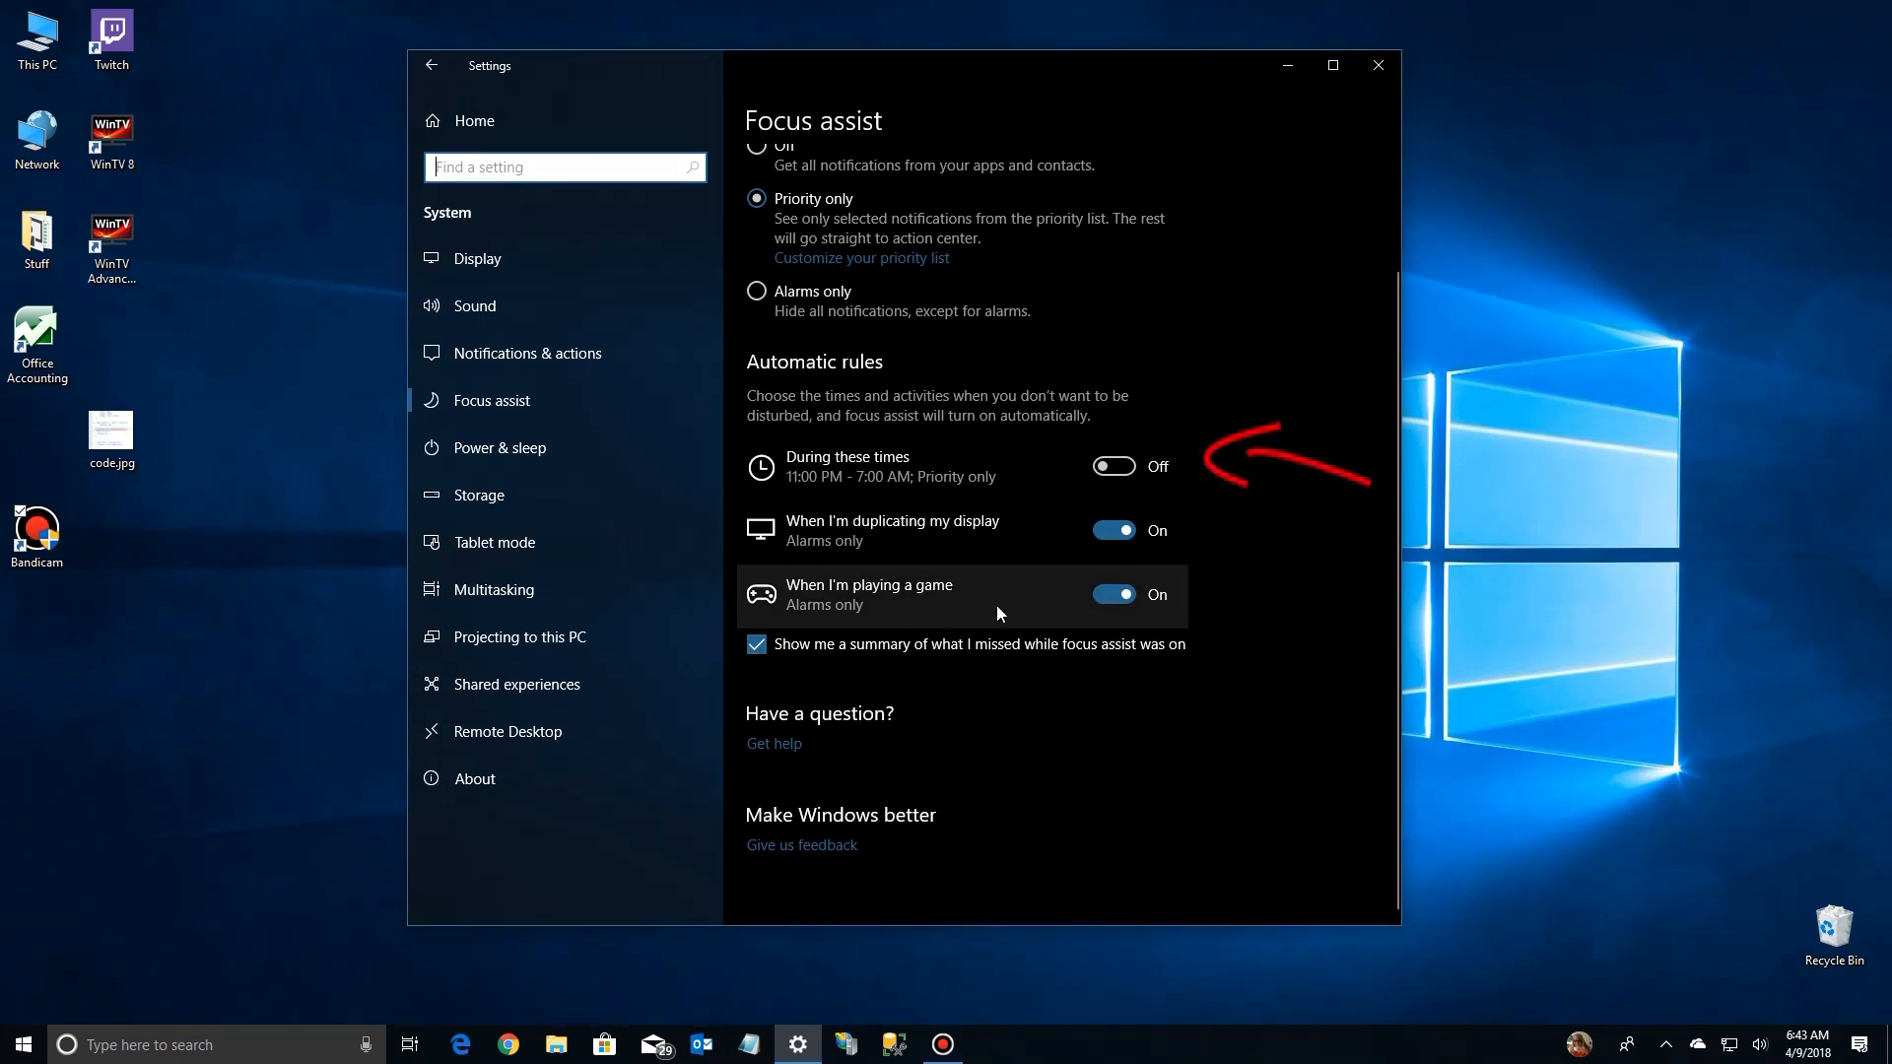
mouse_move(882, 489)
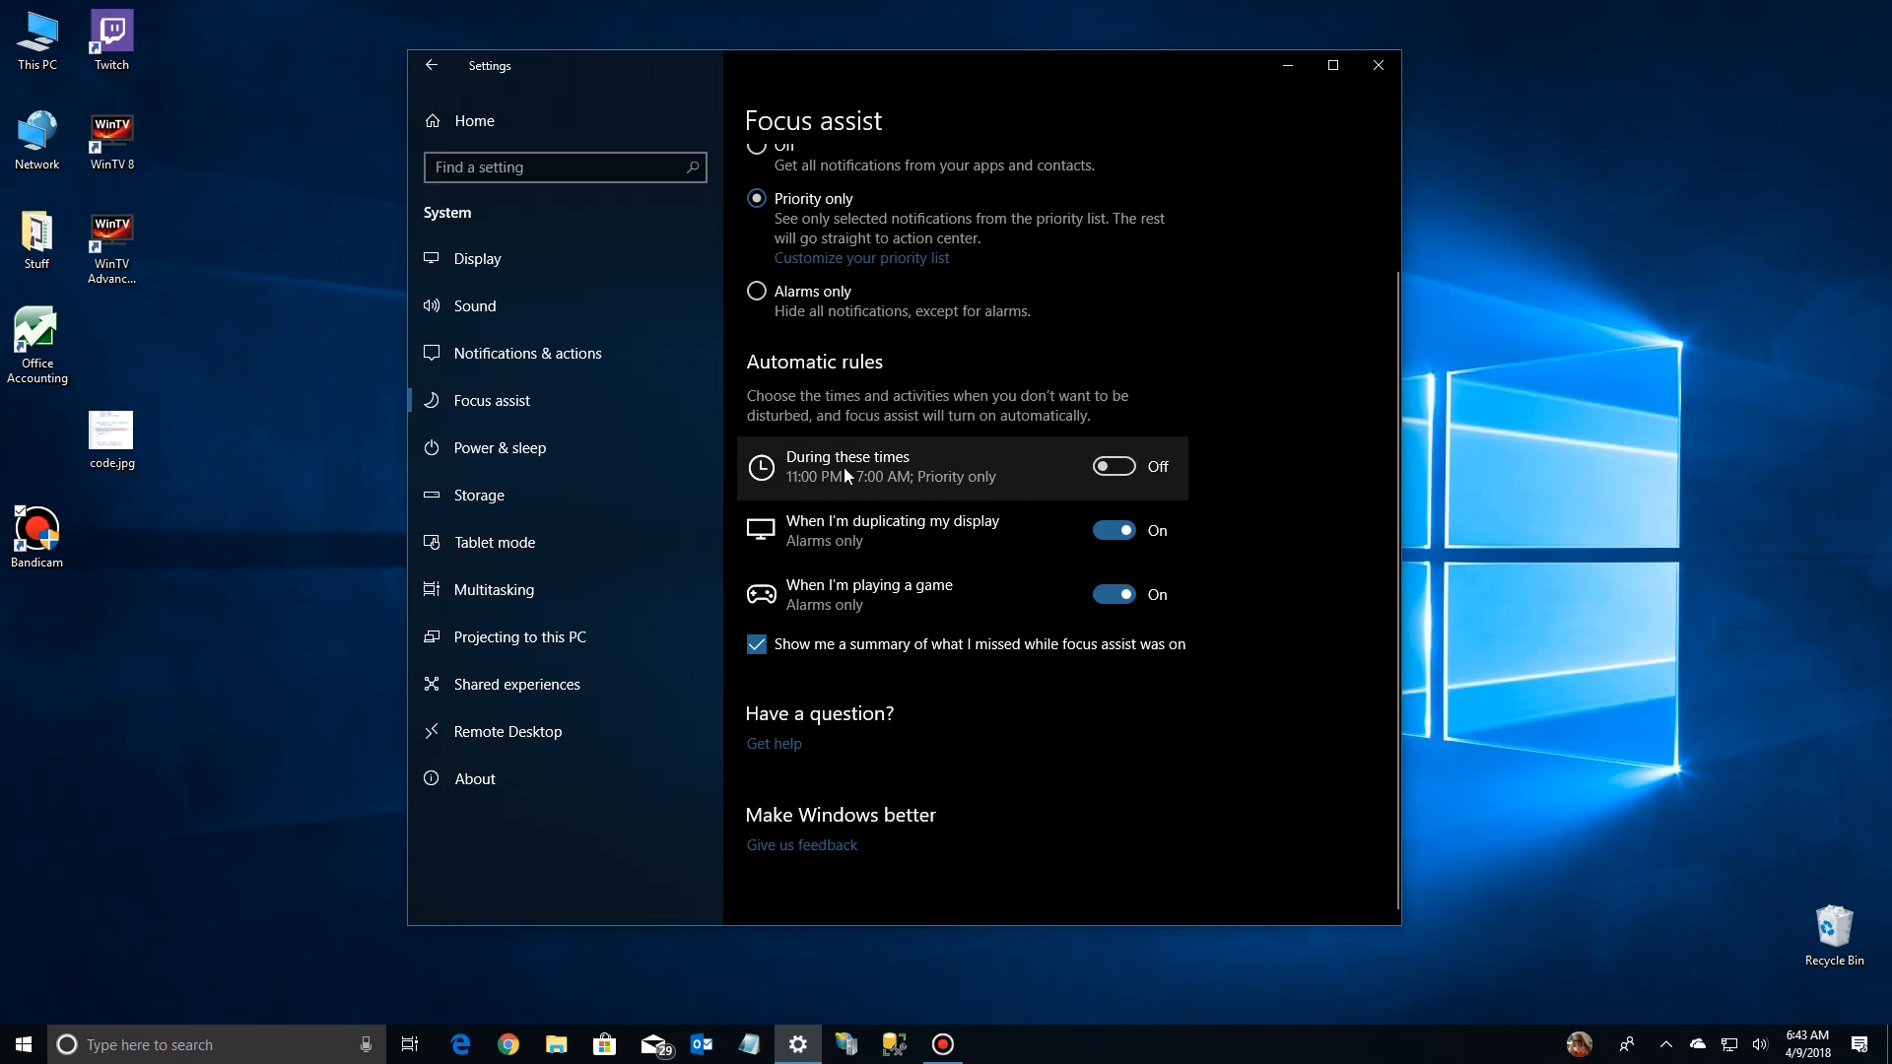
left_click(848, 467)
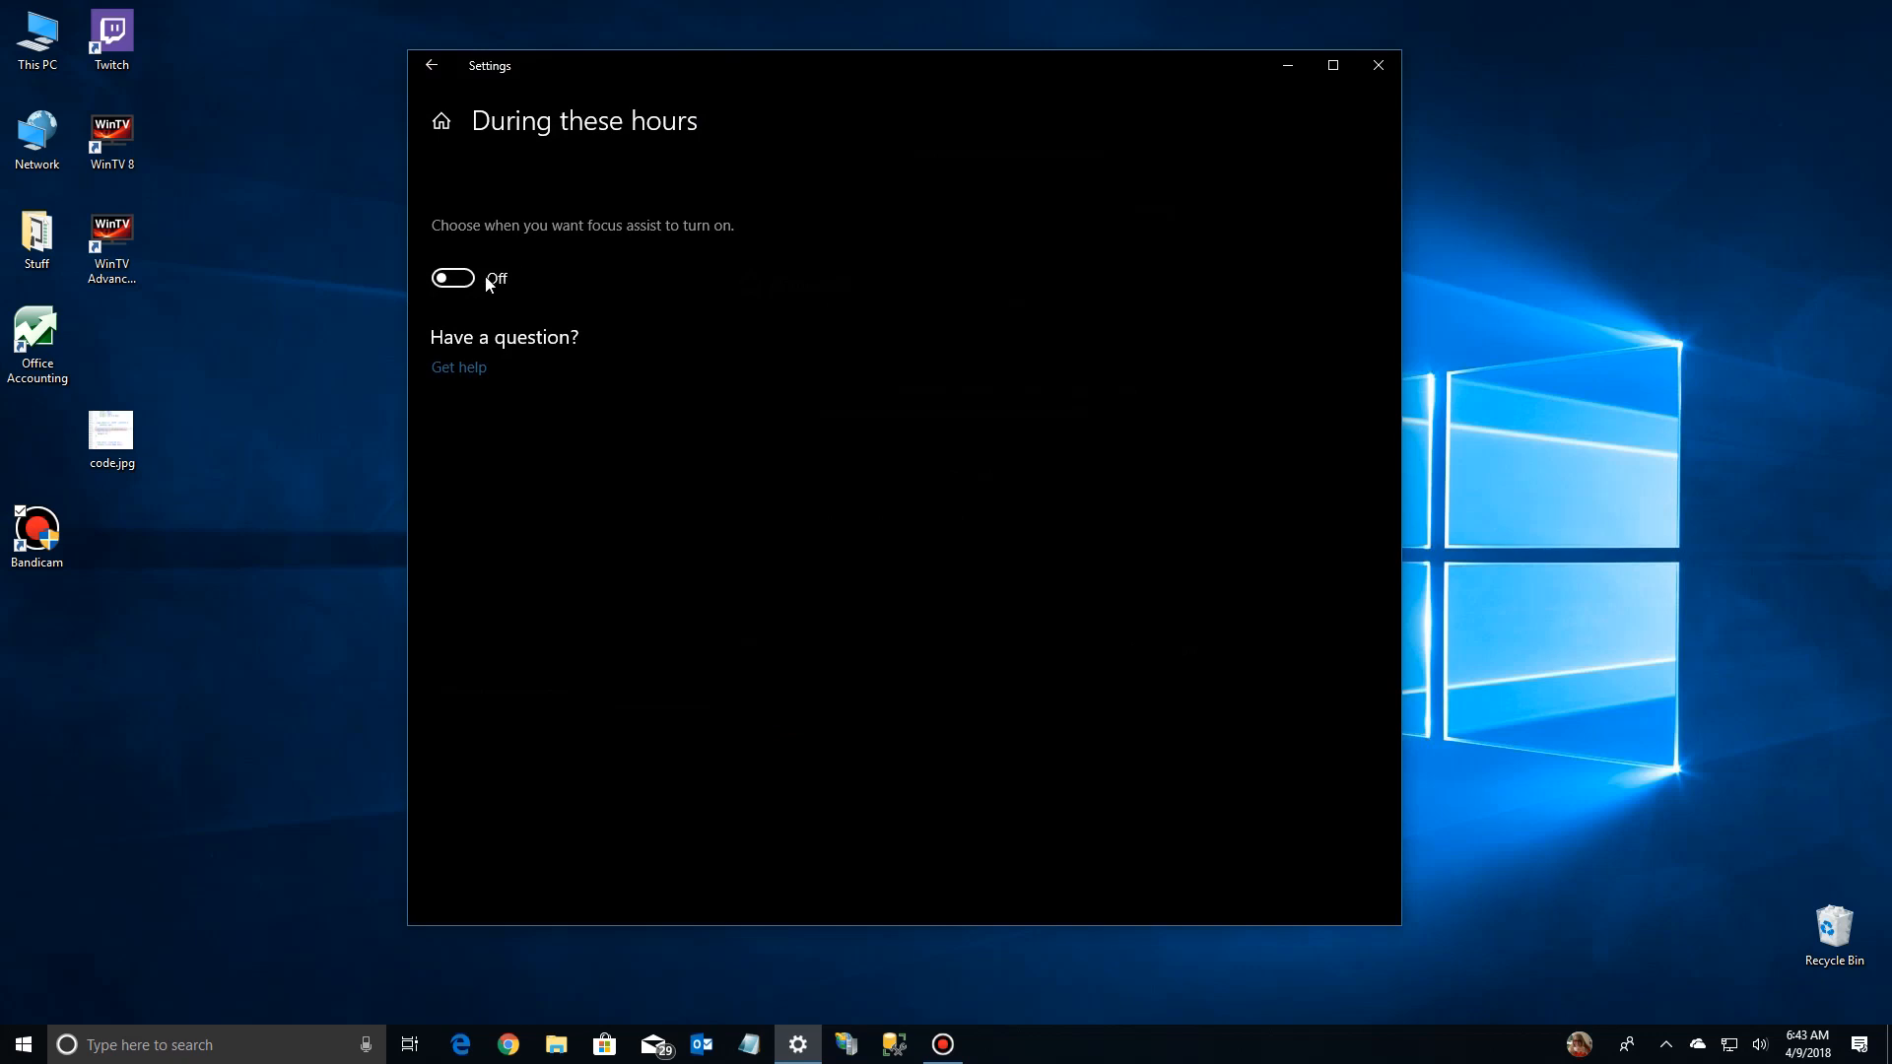
Step: Turn the quiet-hours rule on with start 10:00 PM and end 8:00 AM
left_click(453, 278)
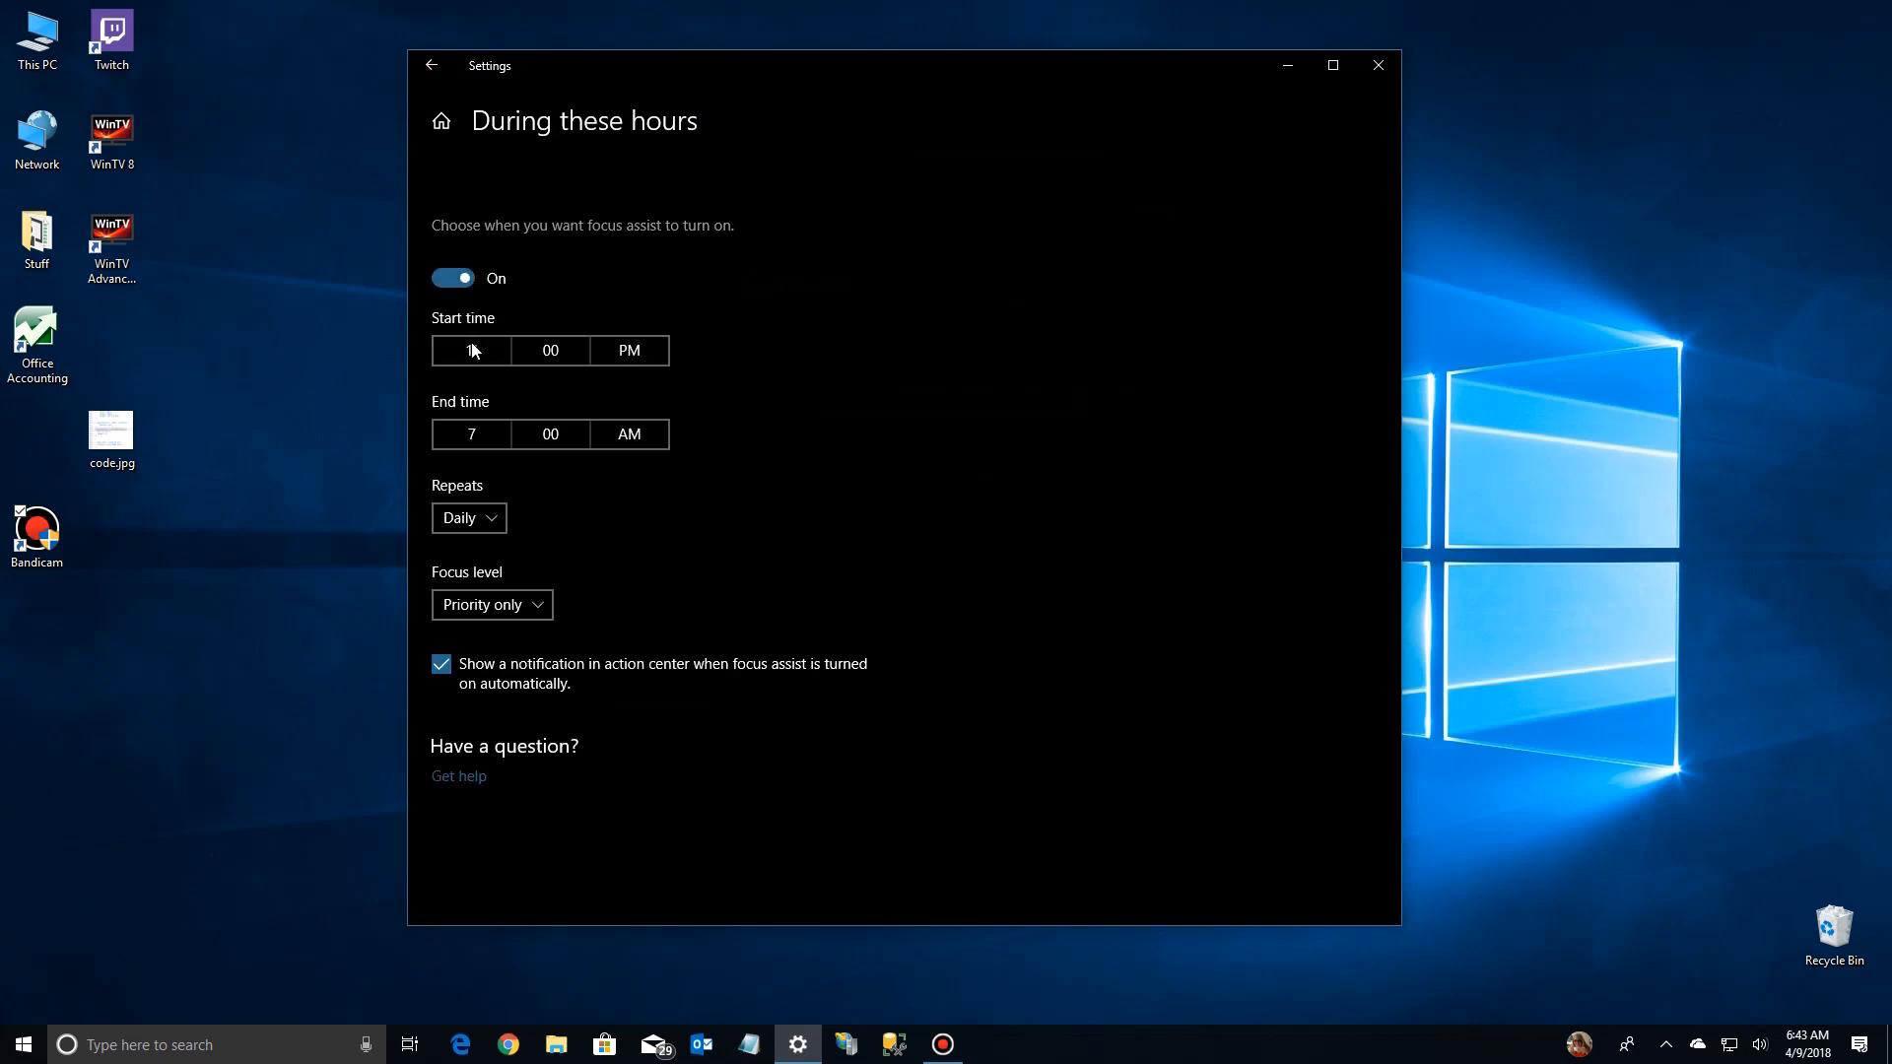
left_click(469, 349)
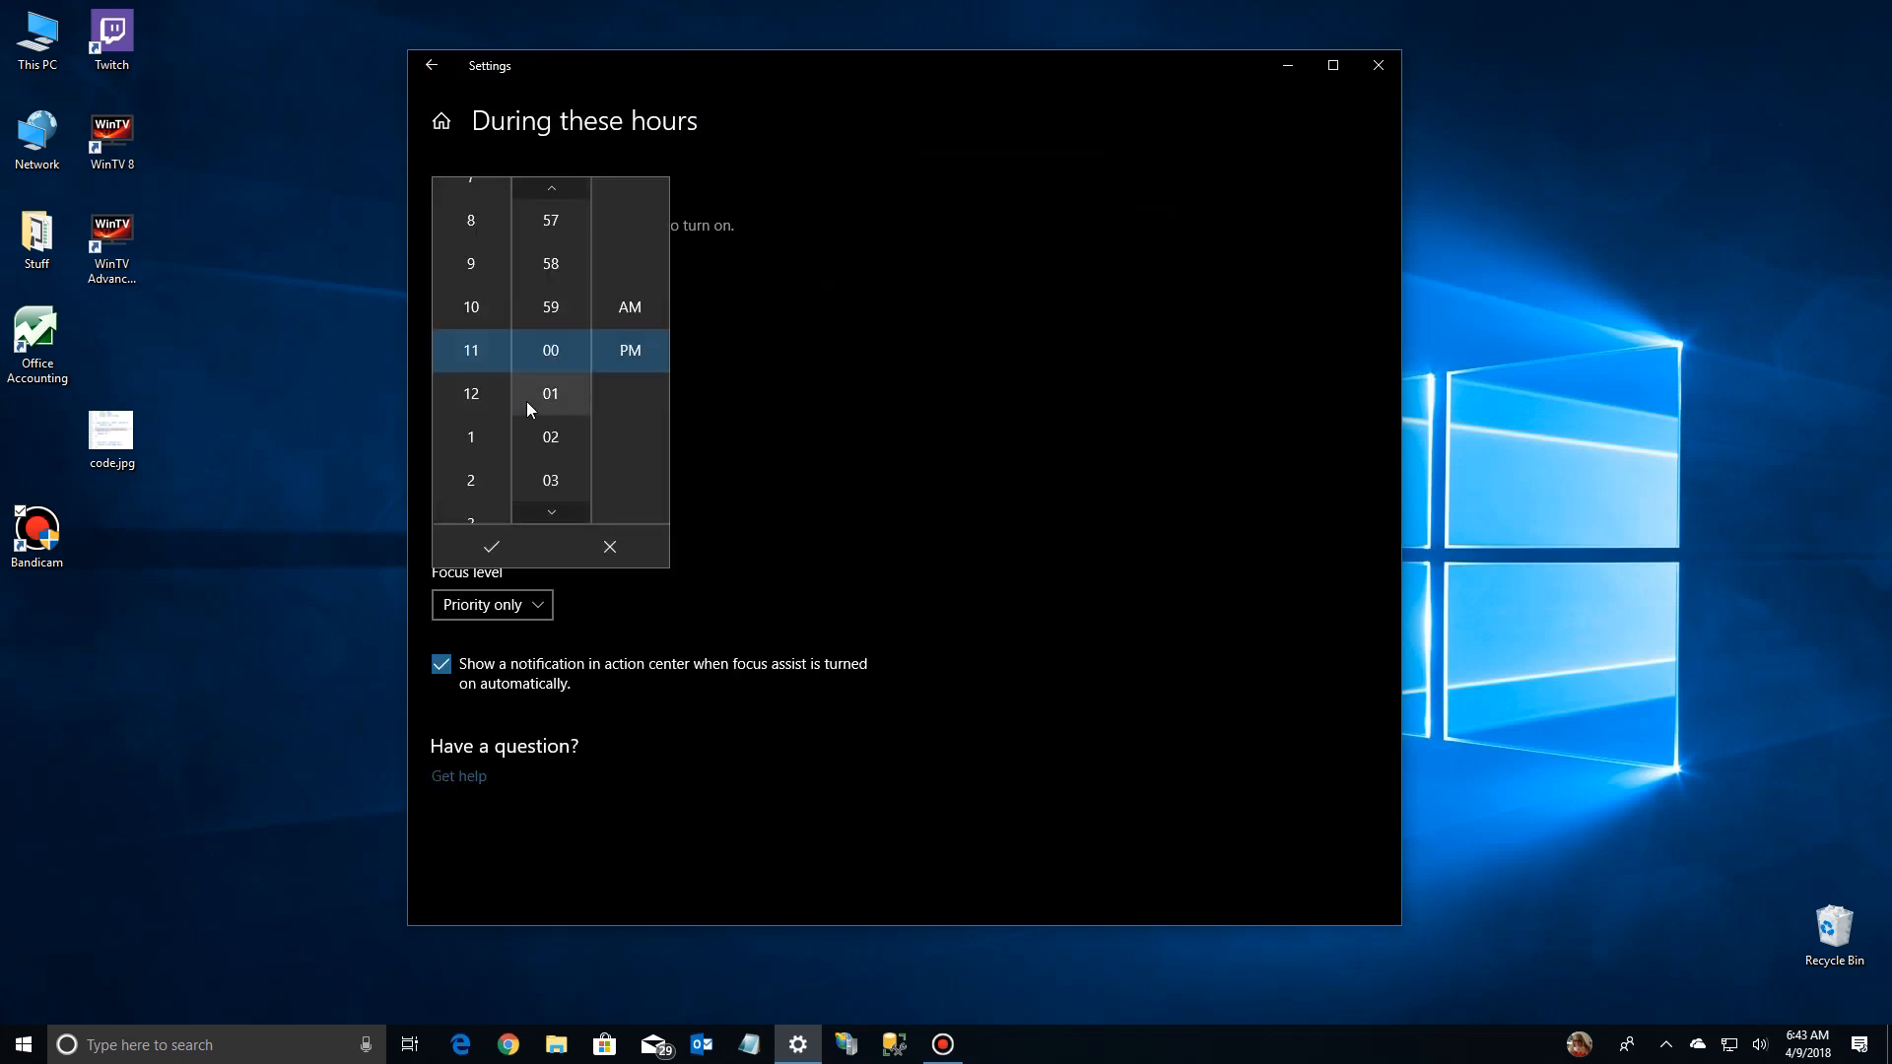
left_click(490, 547)
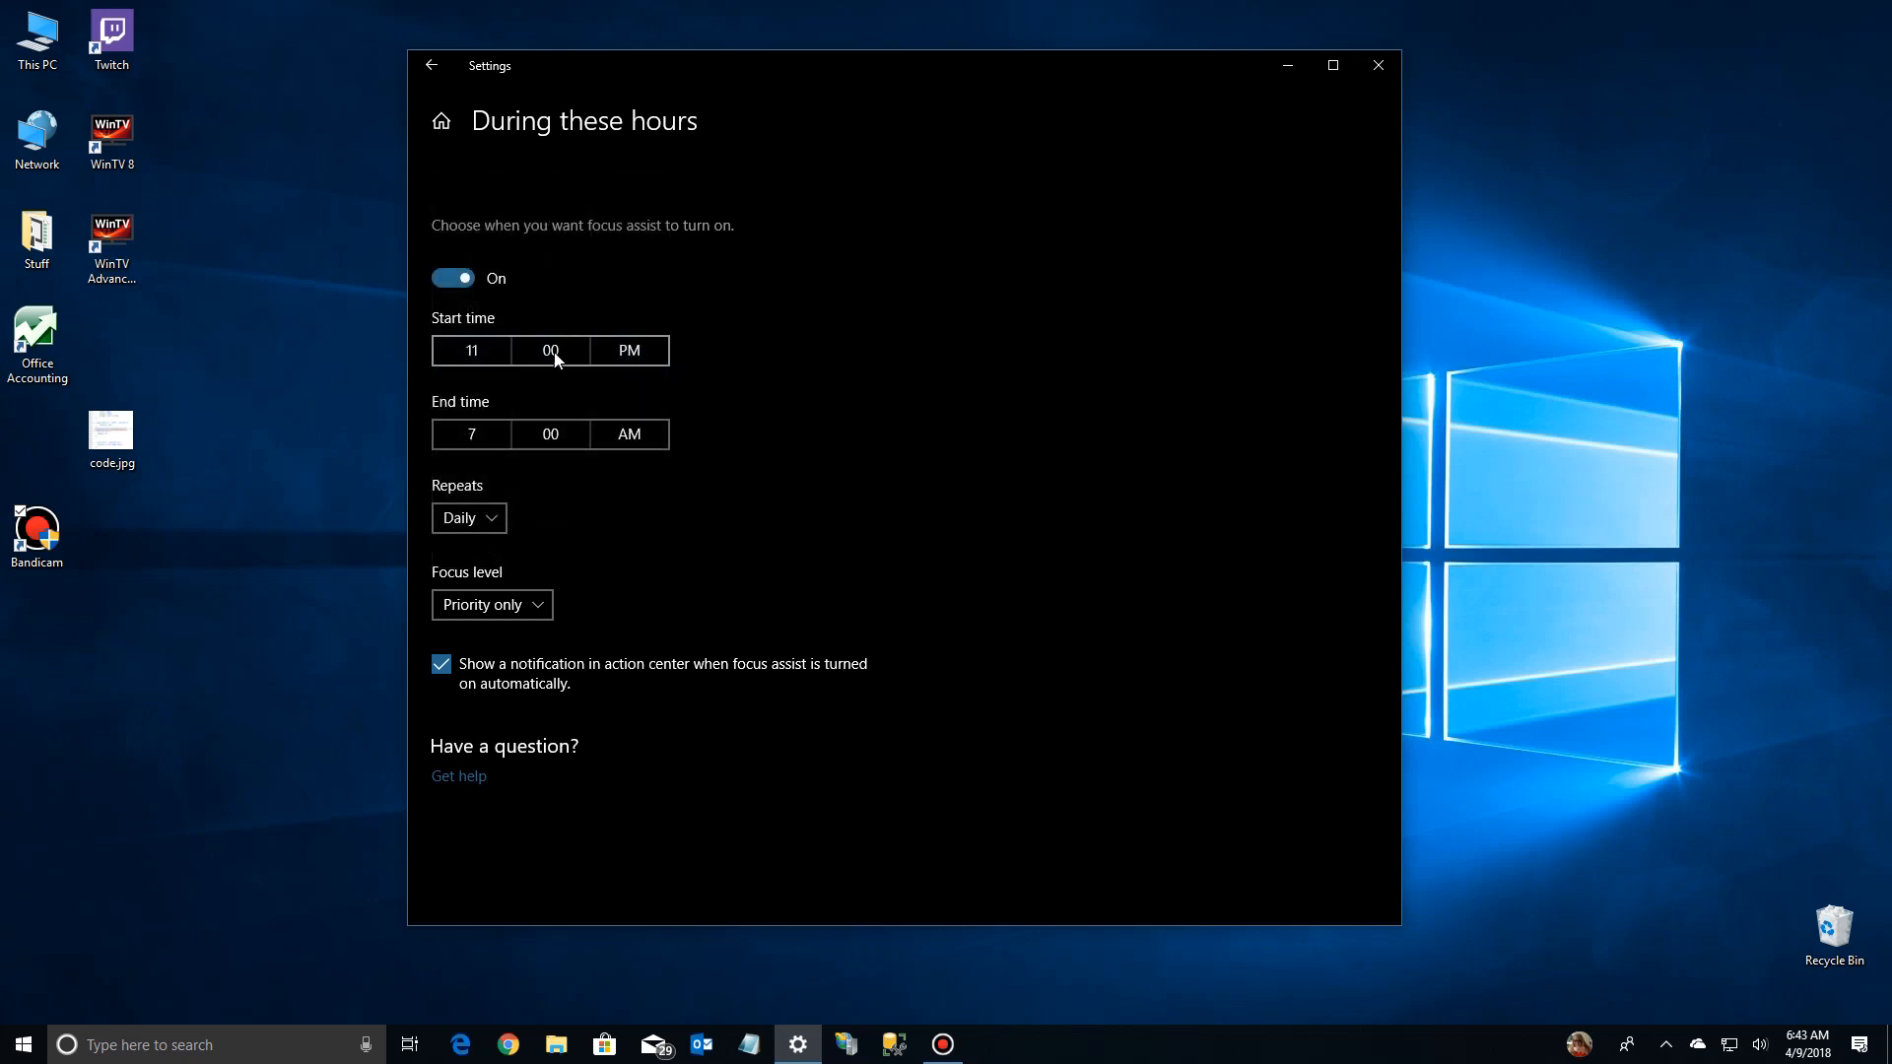
left_click(550, 350)
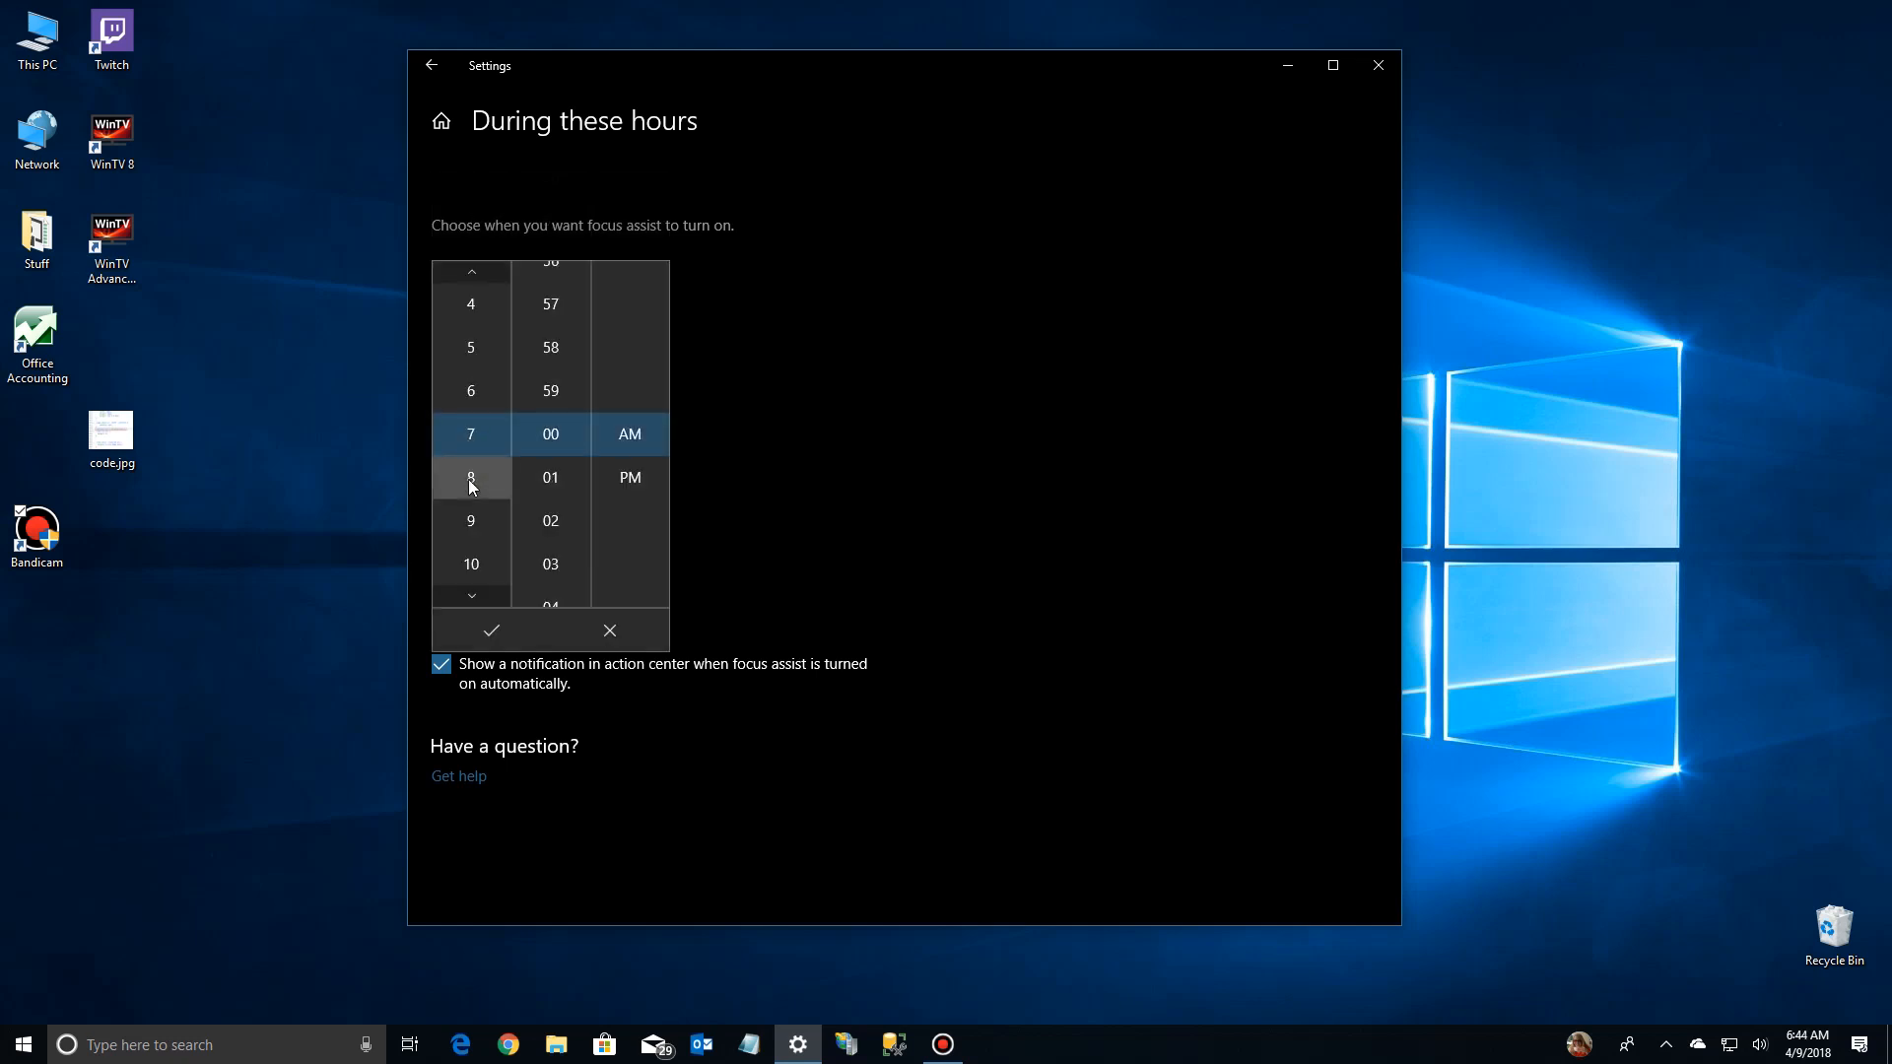
left_click(471, 477)
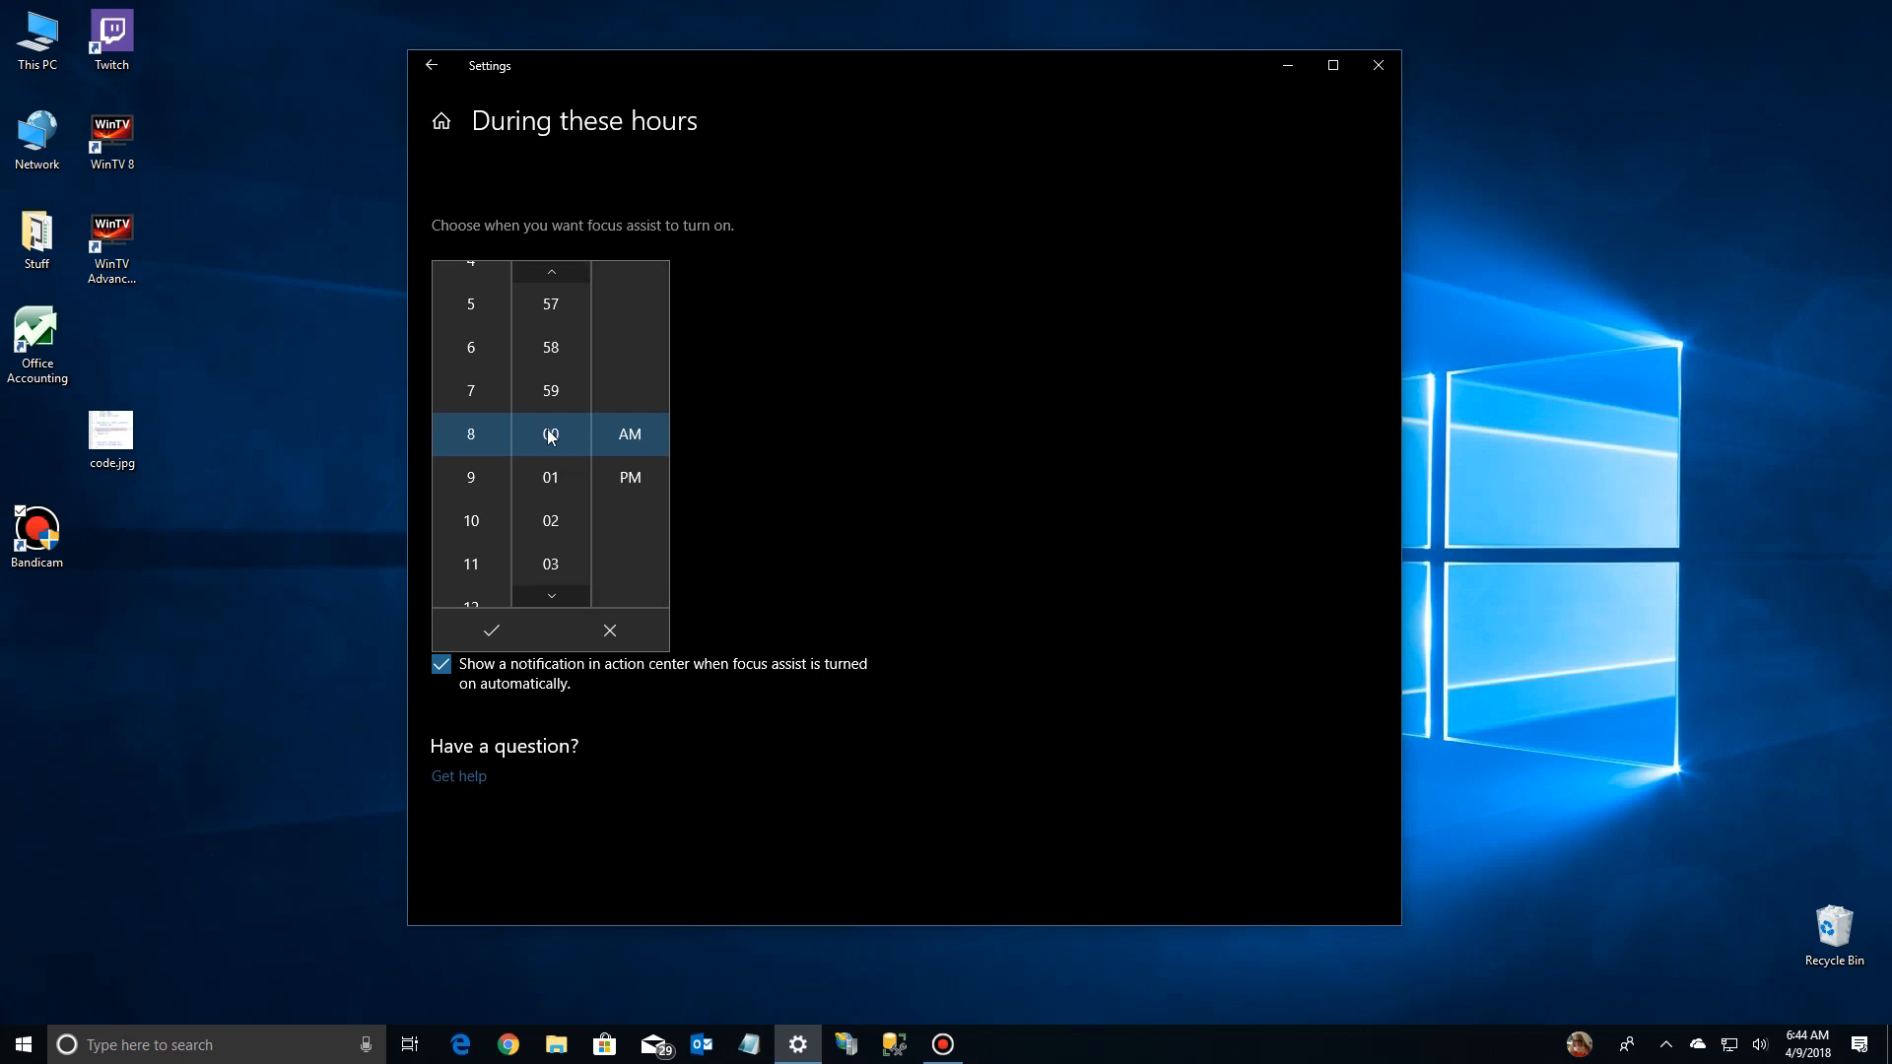
left_click(490, 630)
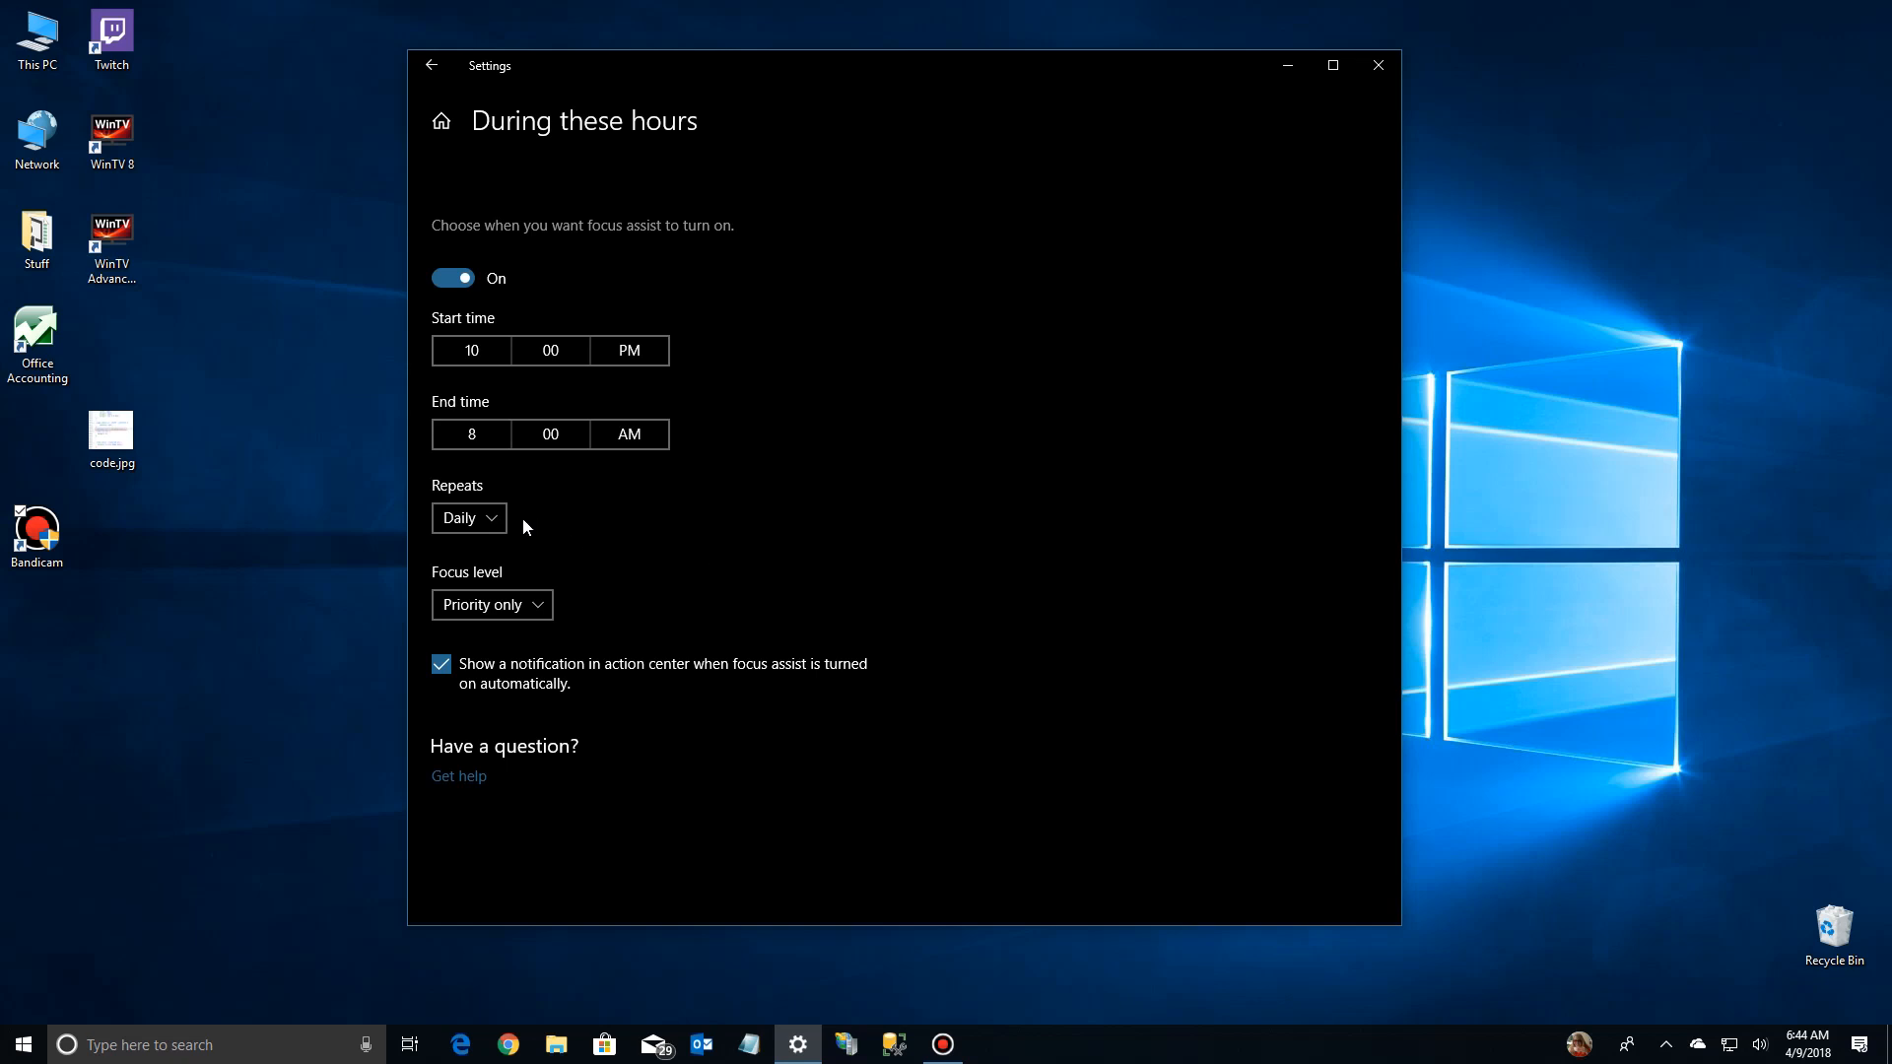
left_click(468, 517)
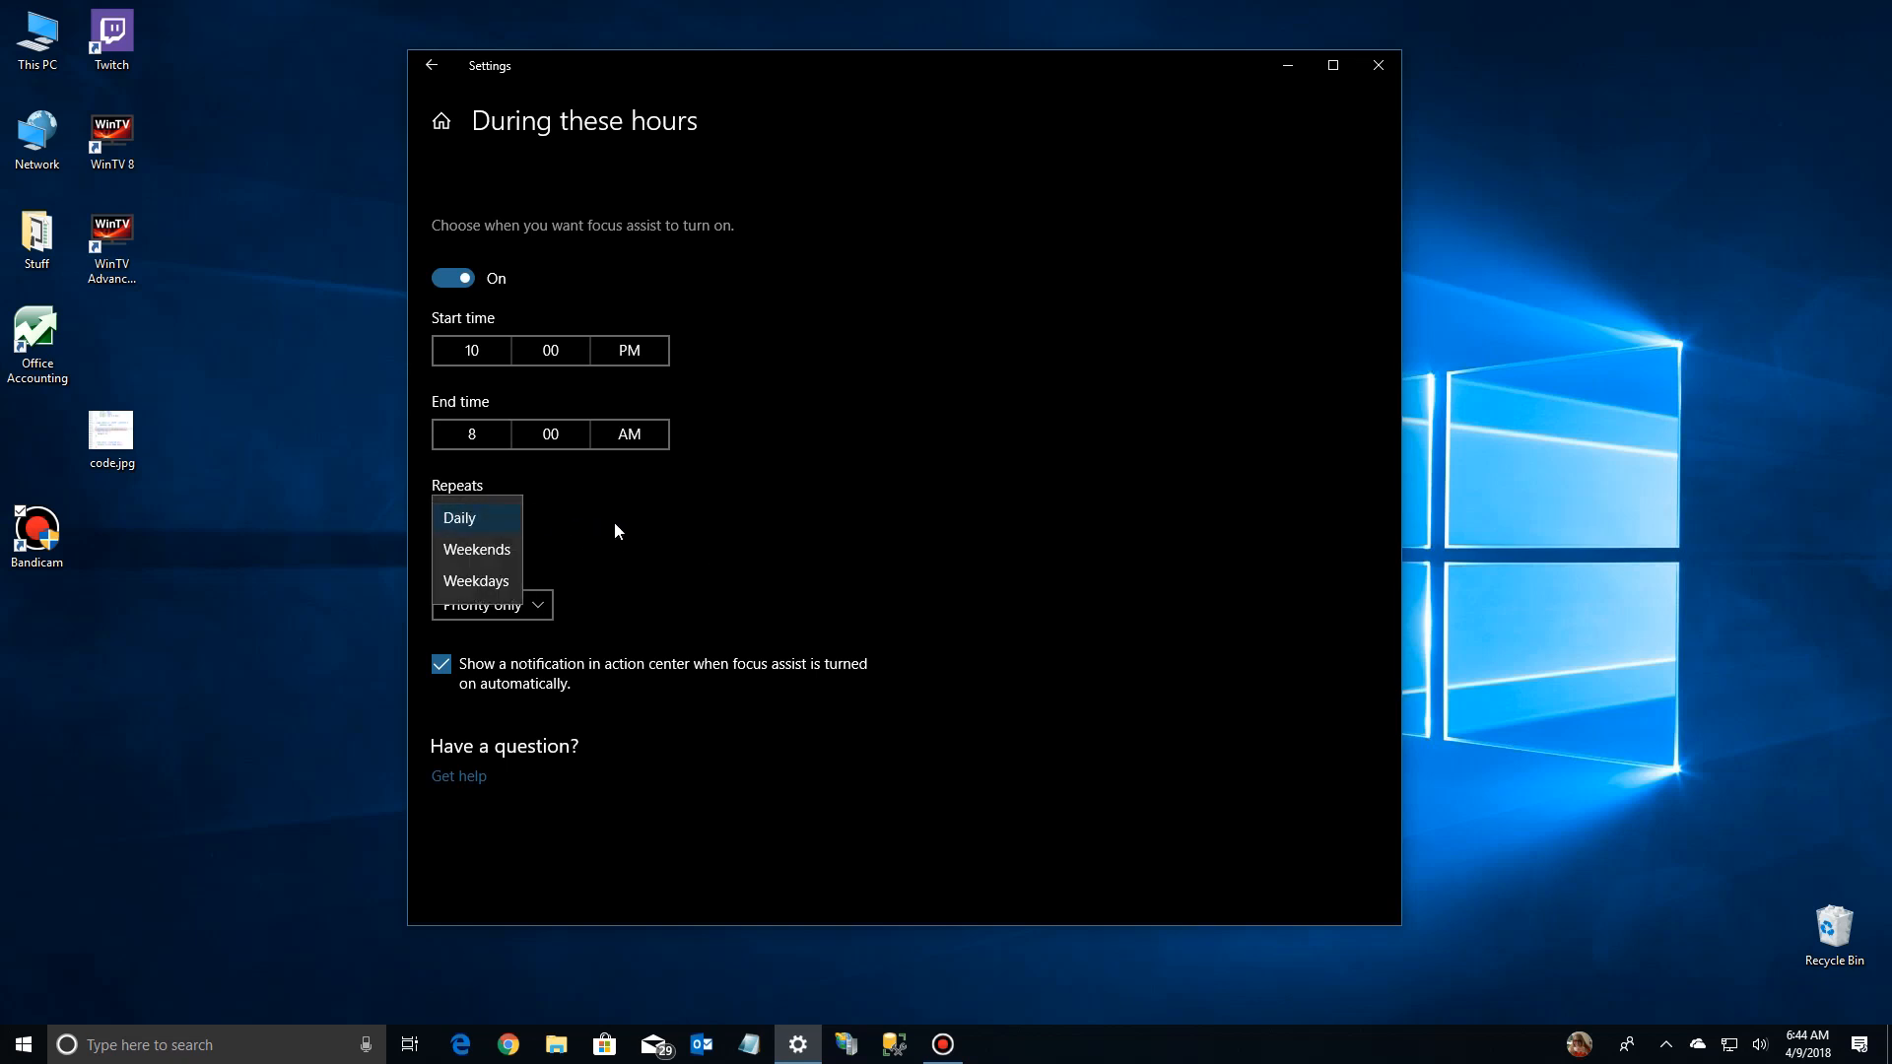
left_click(458, 517)
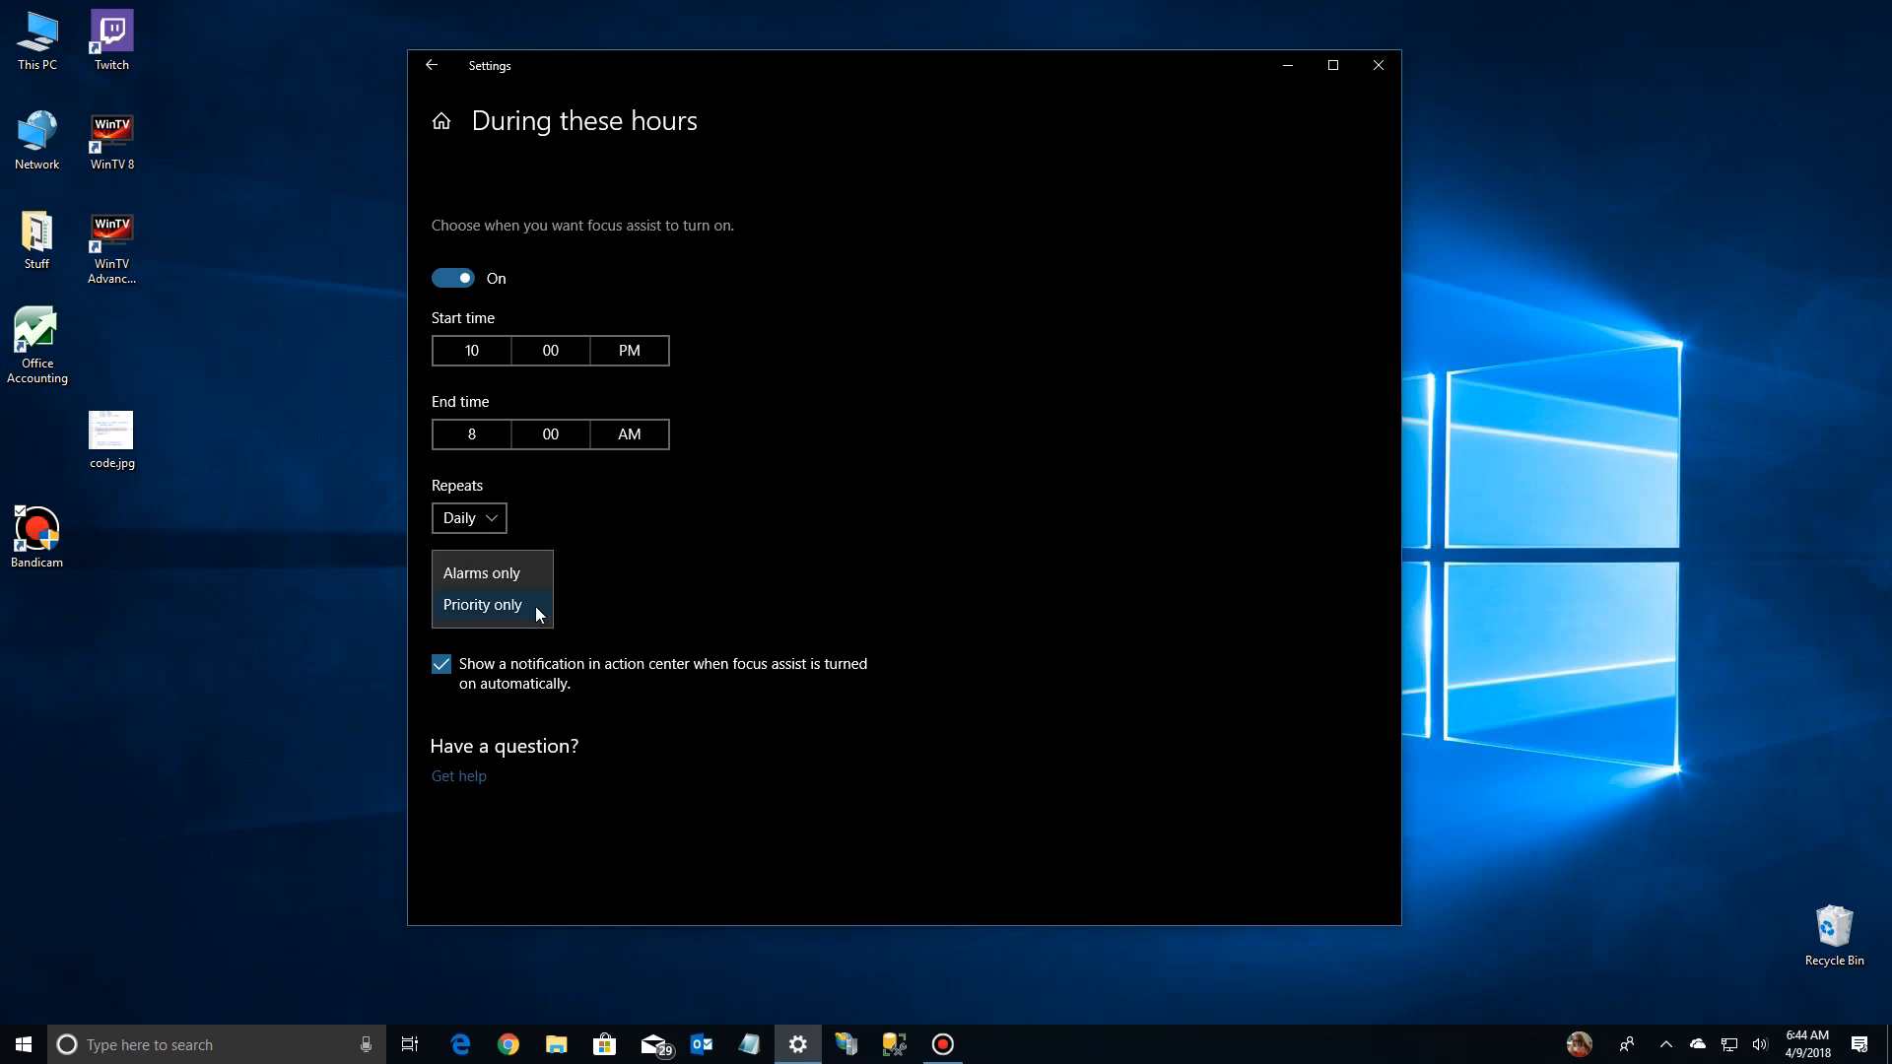
left_click(483, 604)
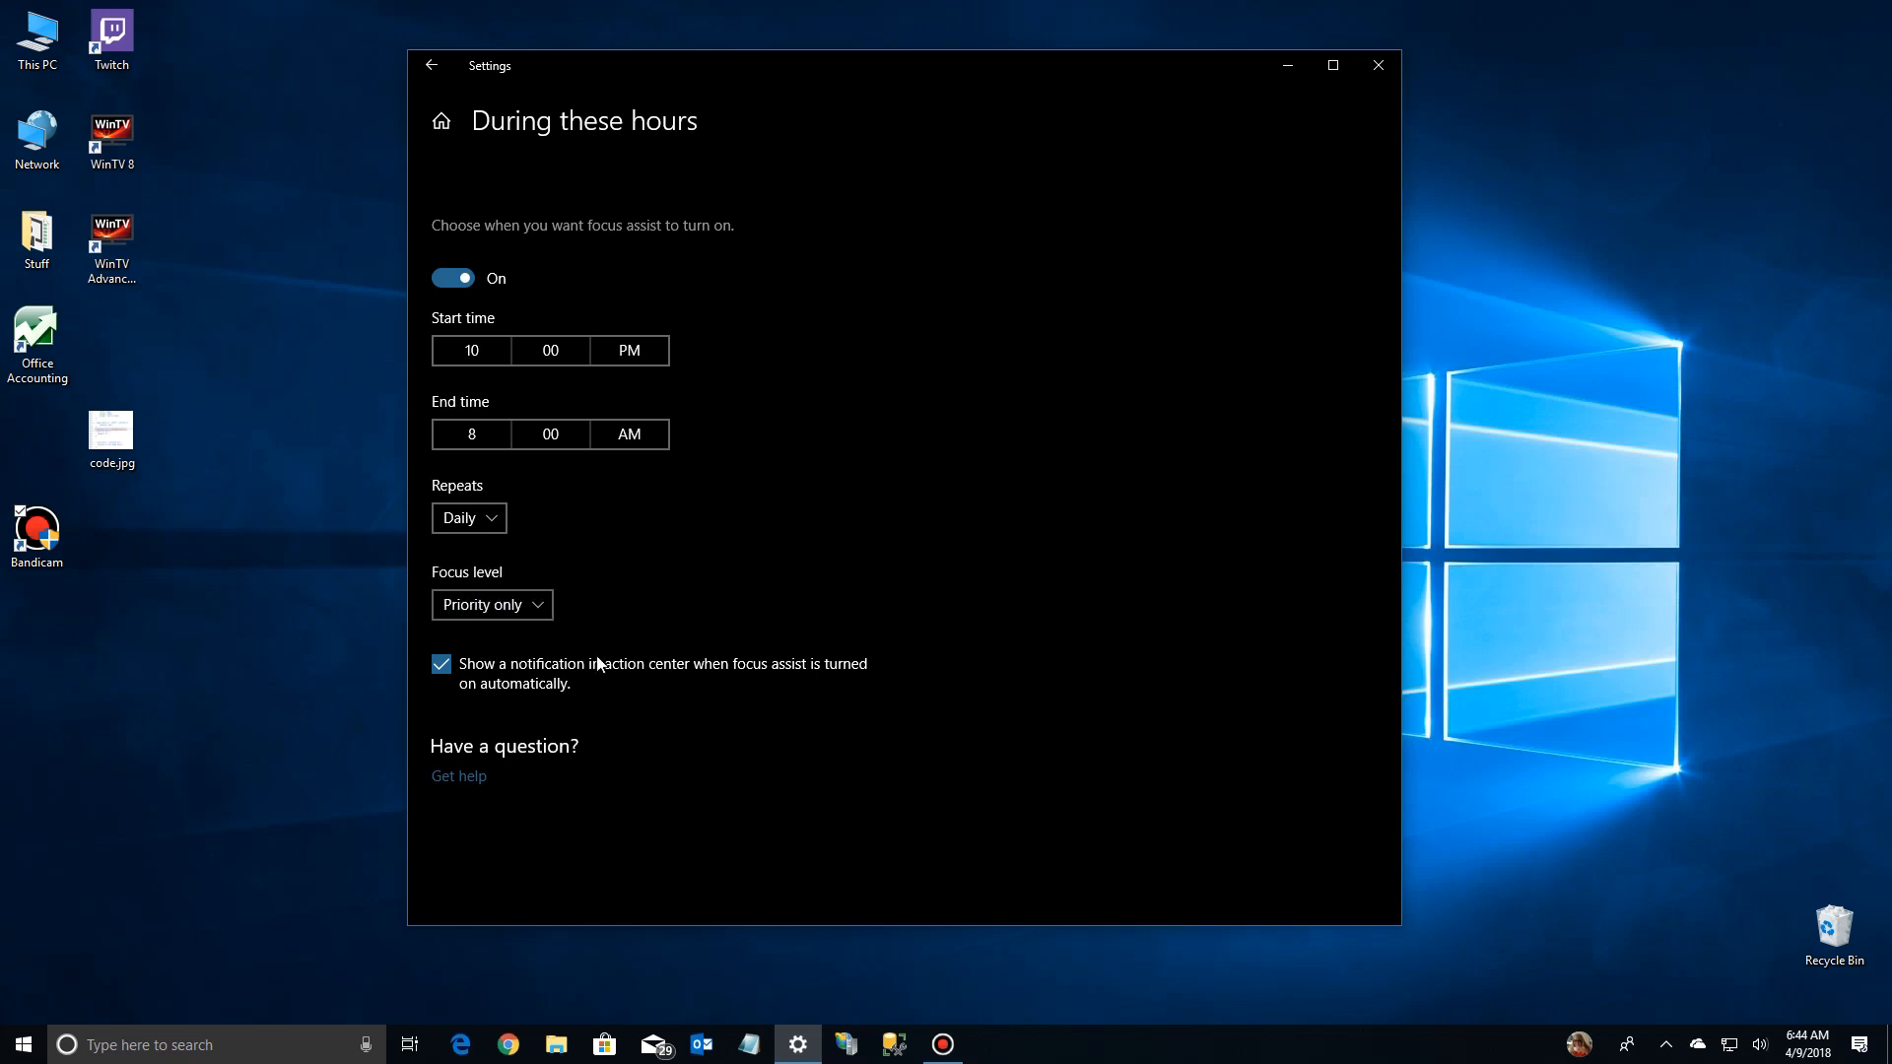
mouse_move(792, 678)
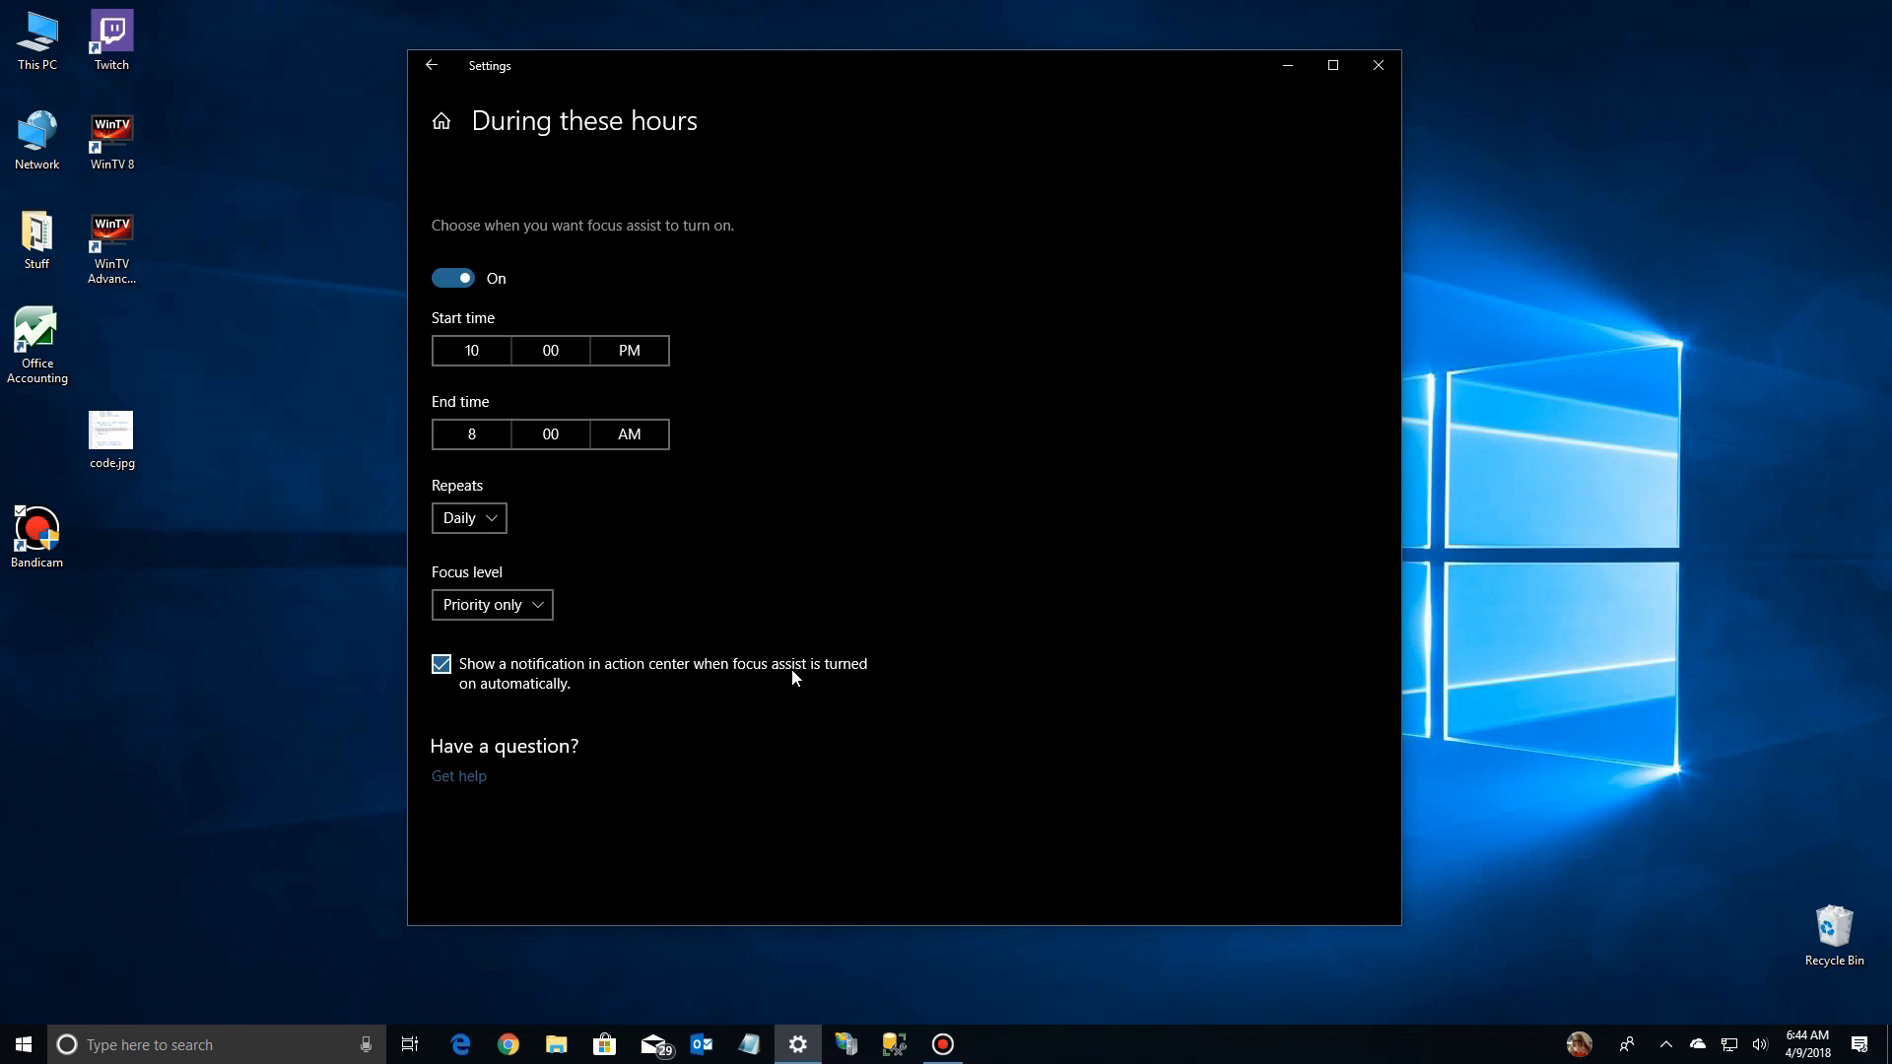
mouse_move(504, 278)
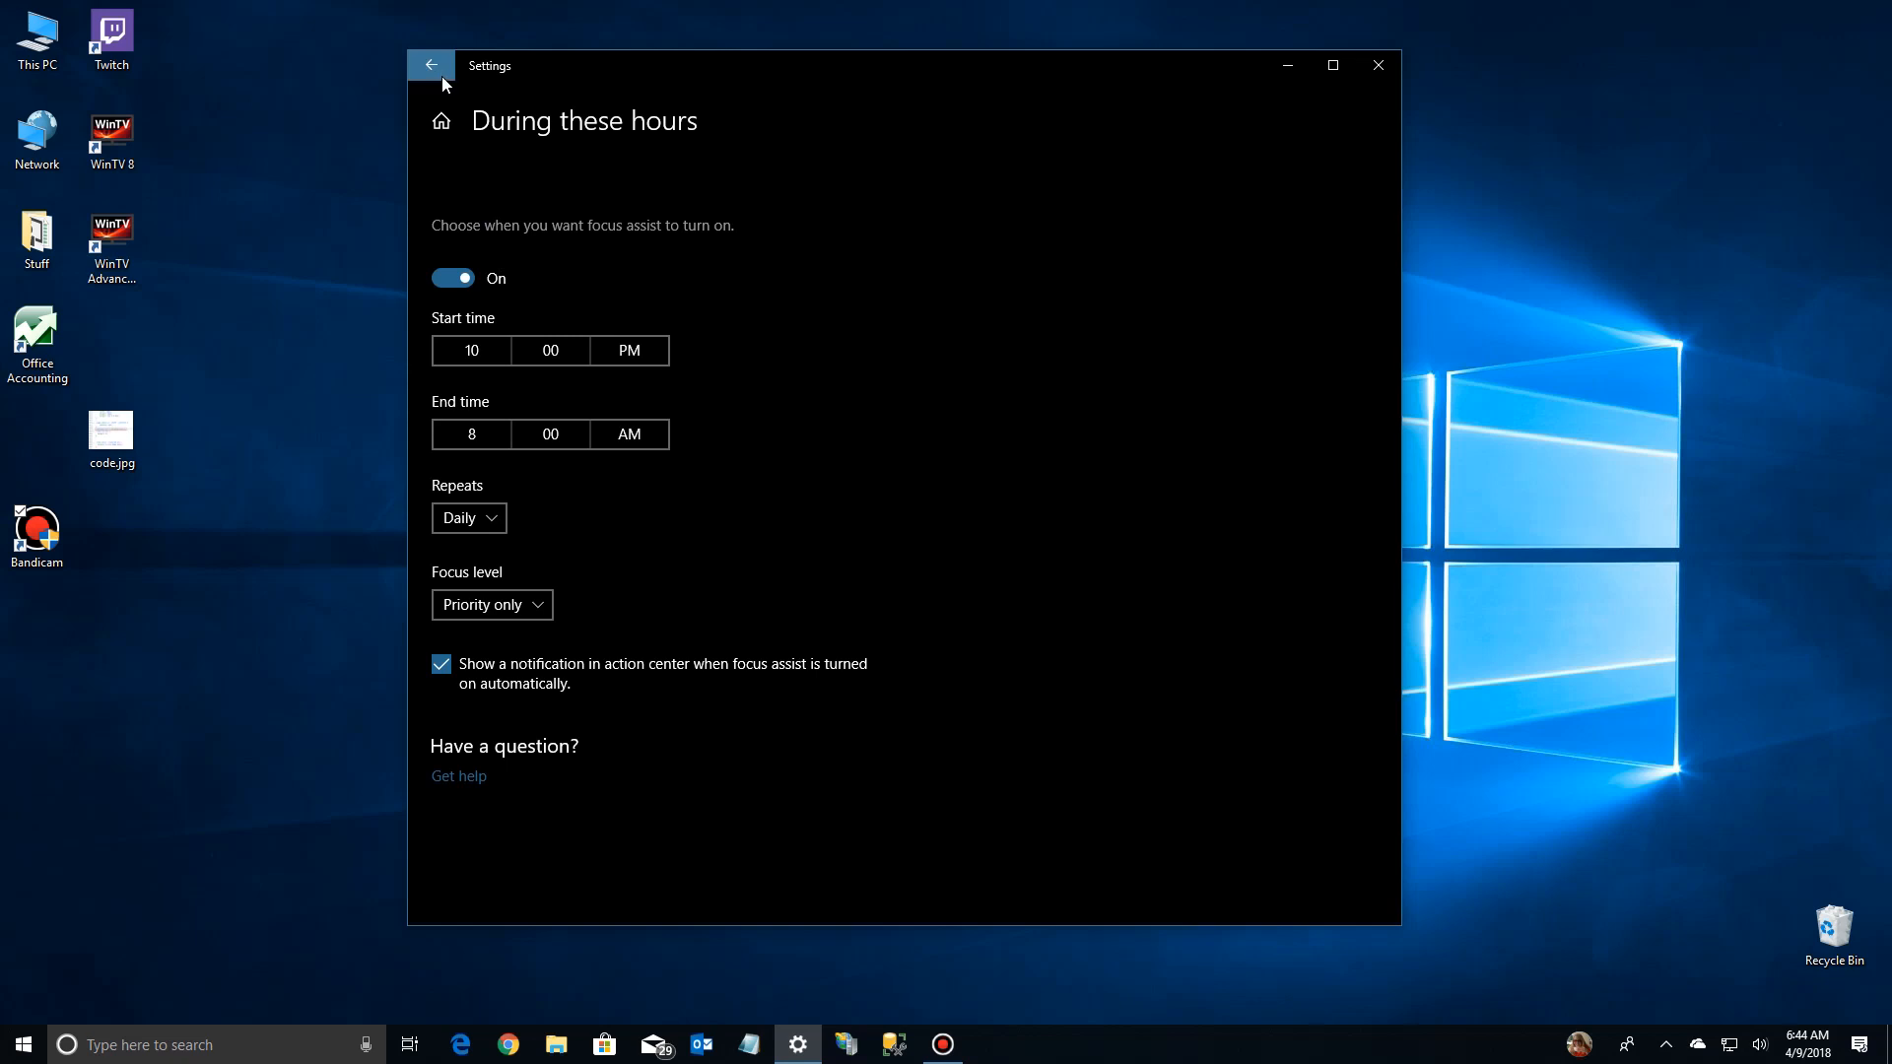
Step: Go back to Focus assist, where quiet hours show On, 10 PM–8 AM
left_click(430, 65)
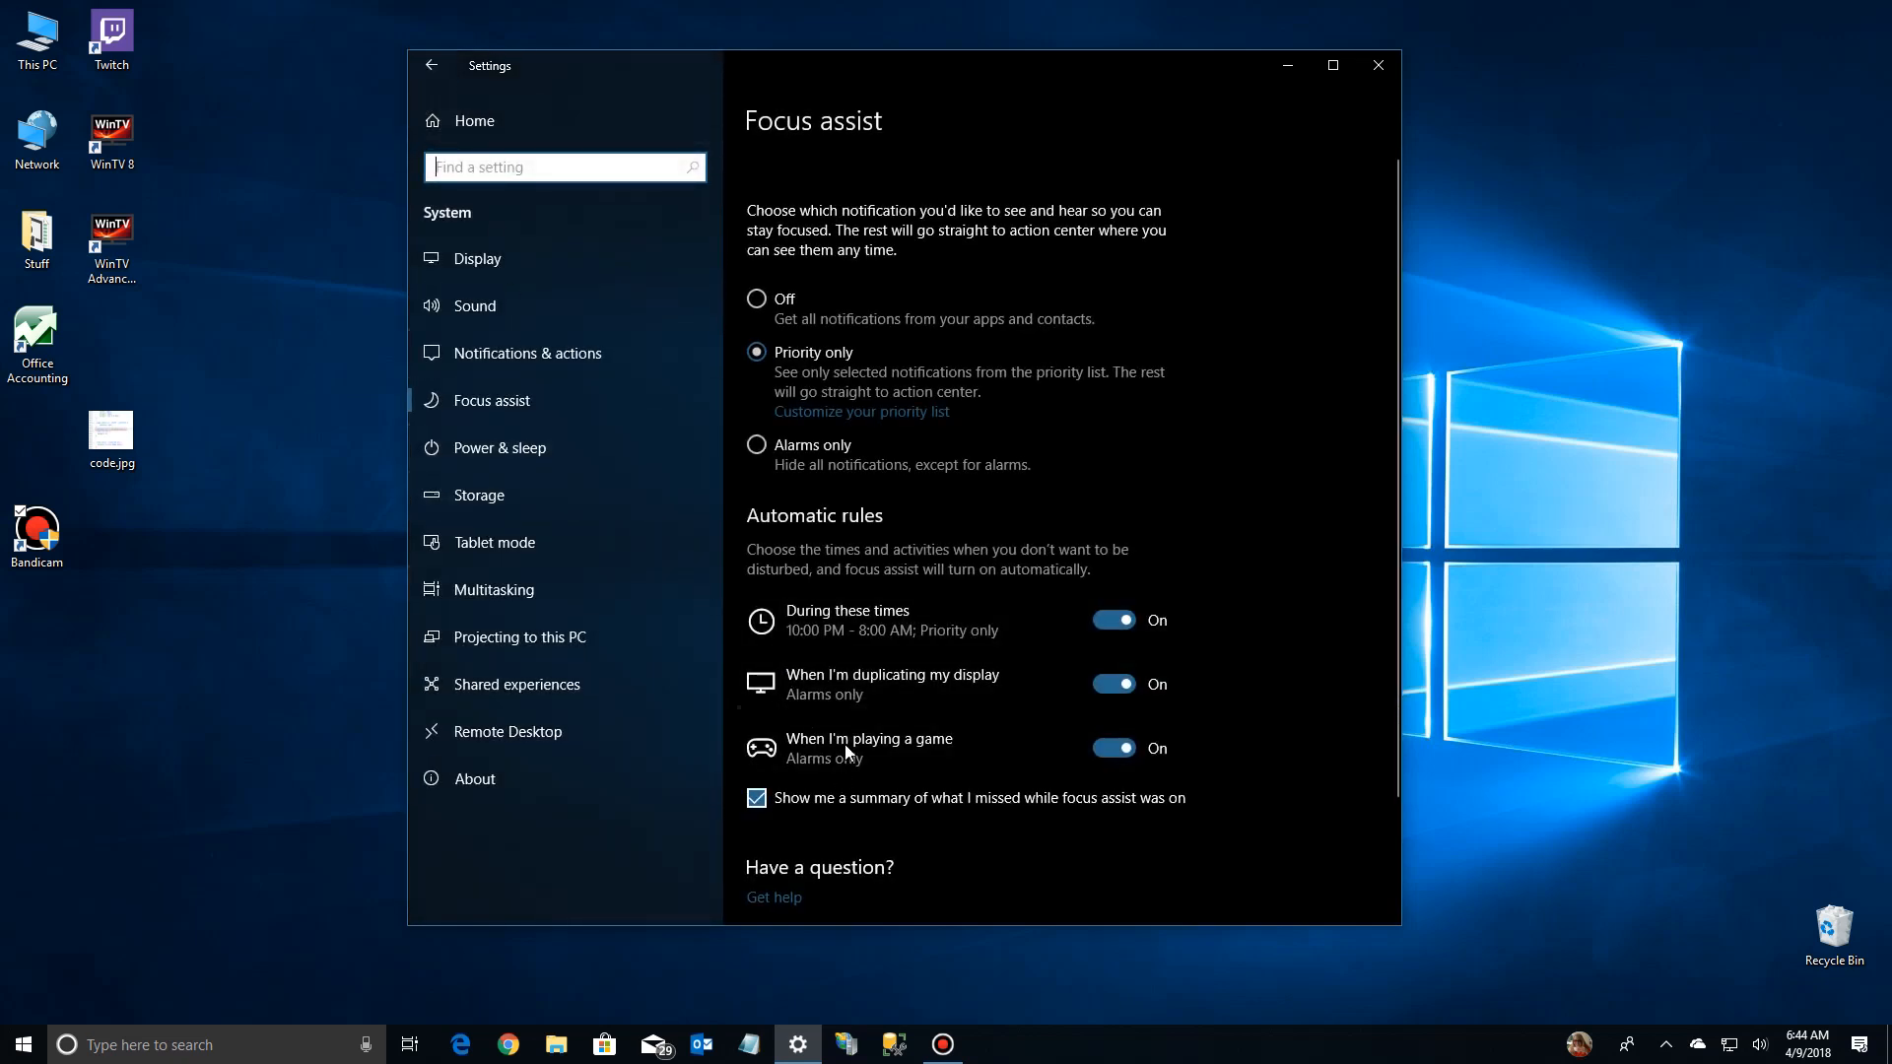
mouse_move(925, 650)
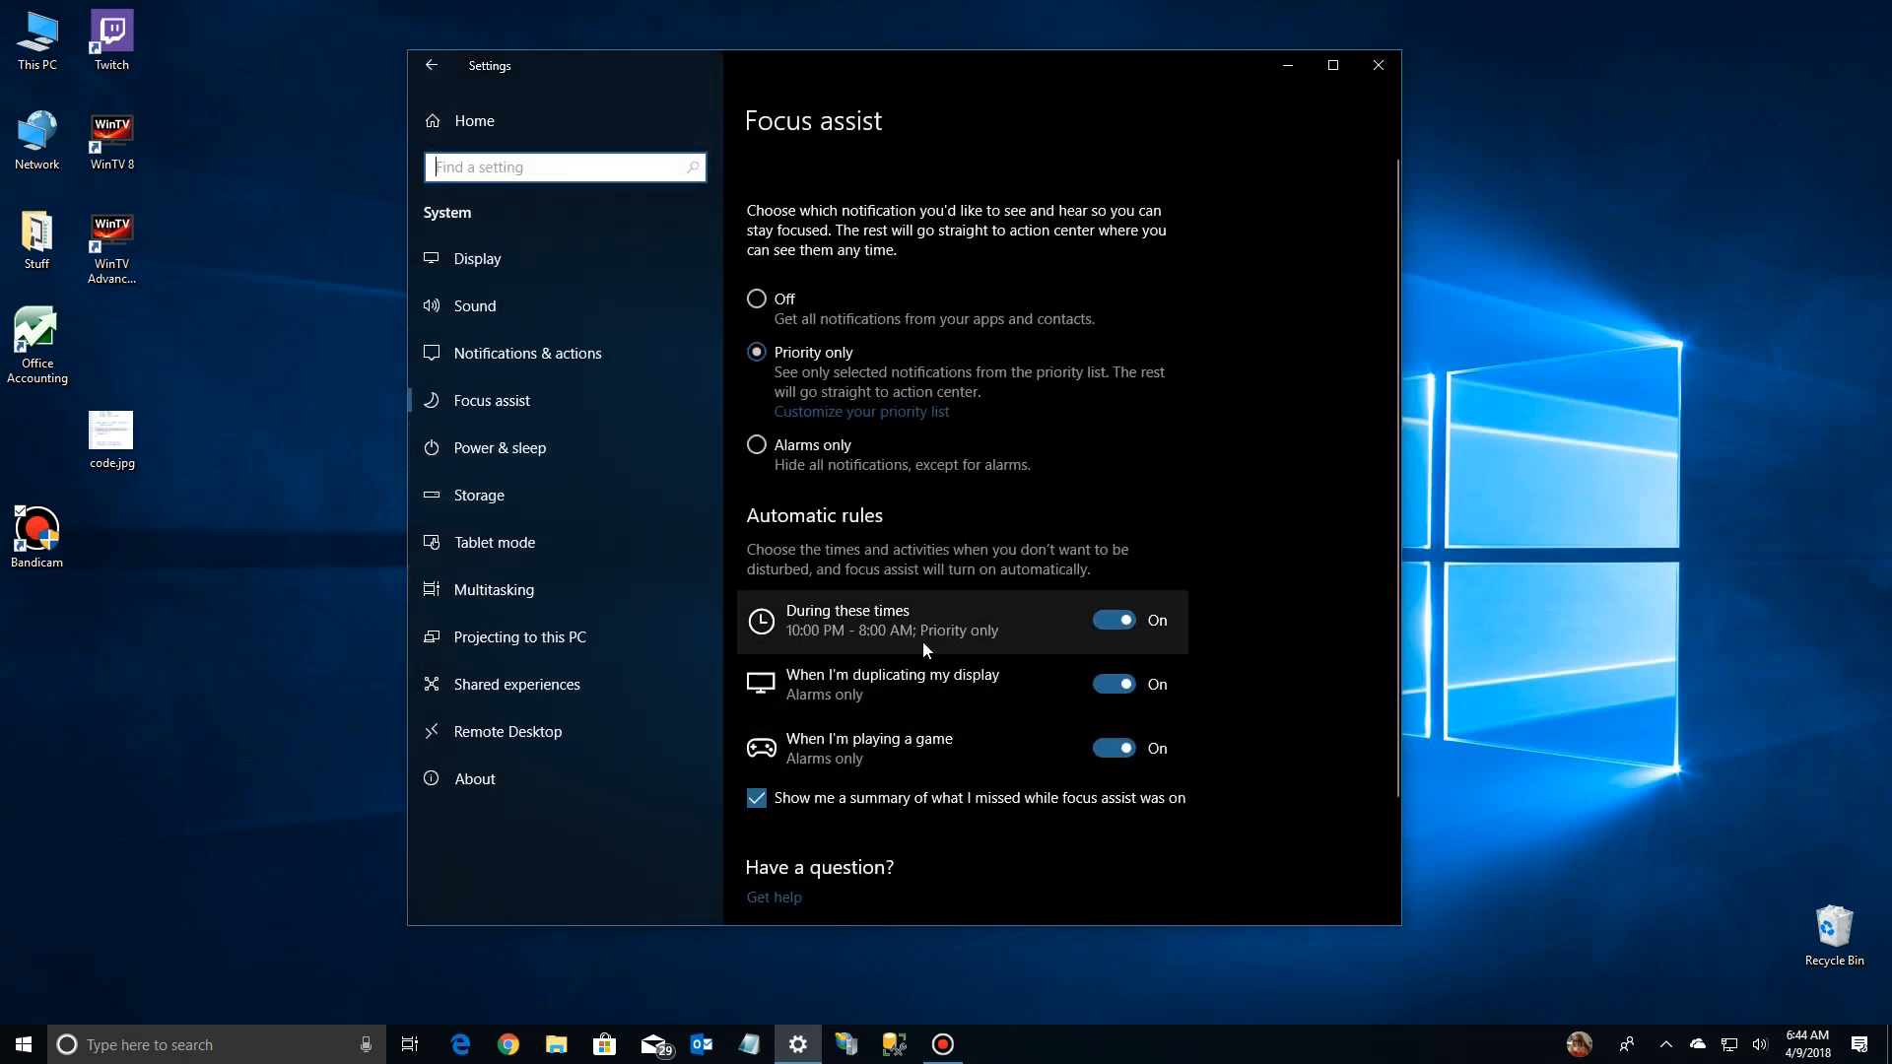
mouse_move(903, 649)
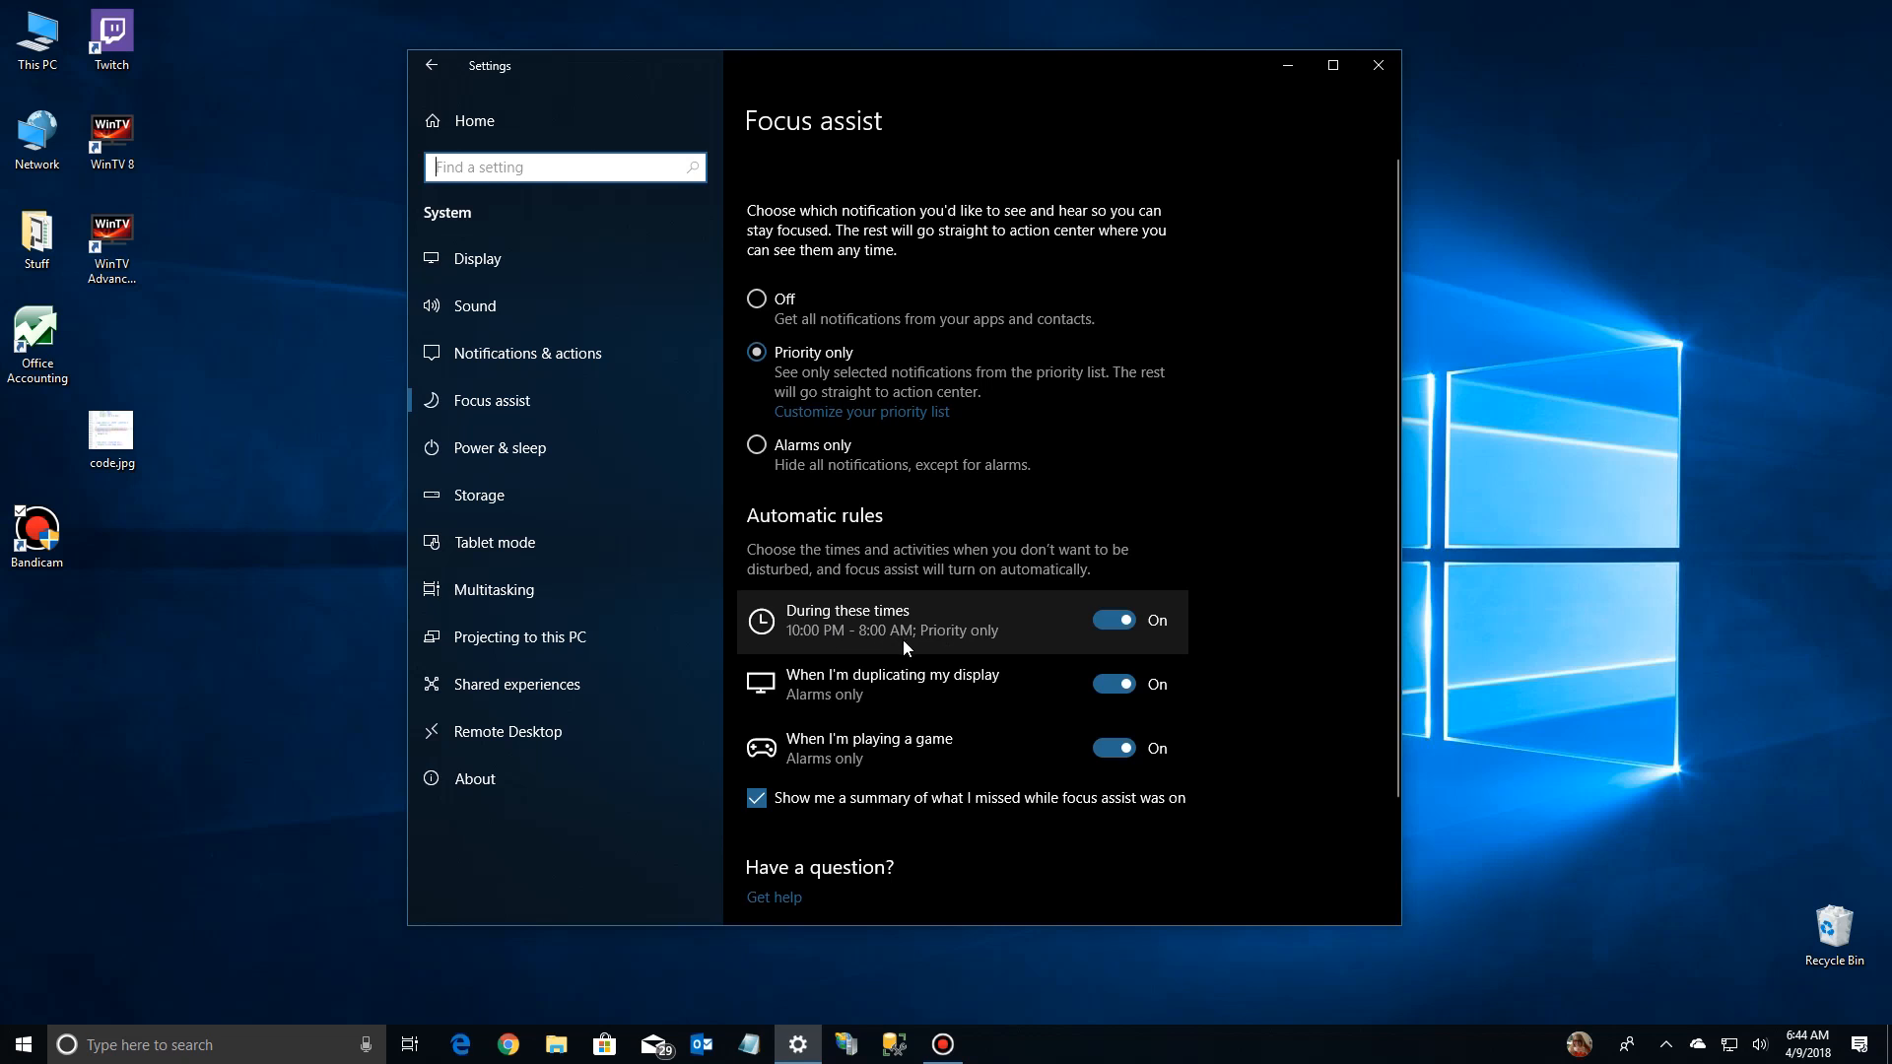
mouse_move(966, 640)
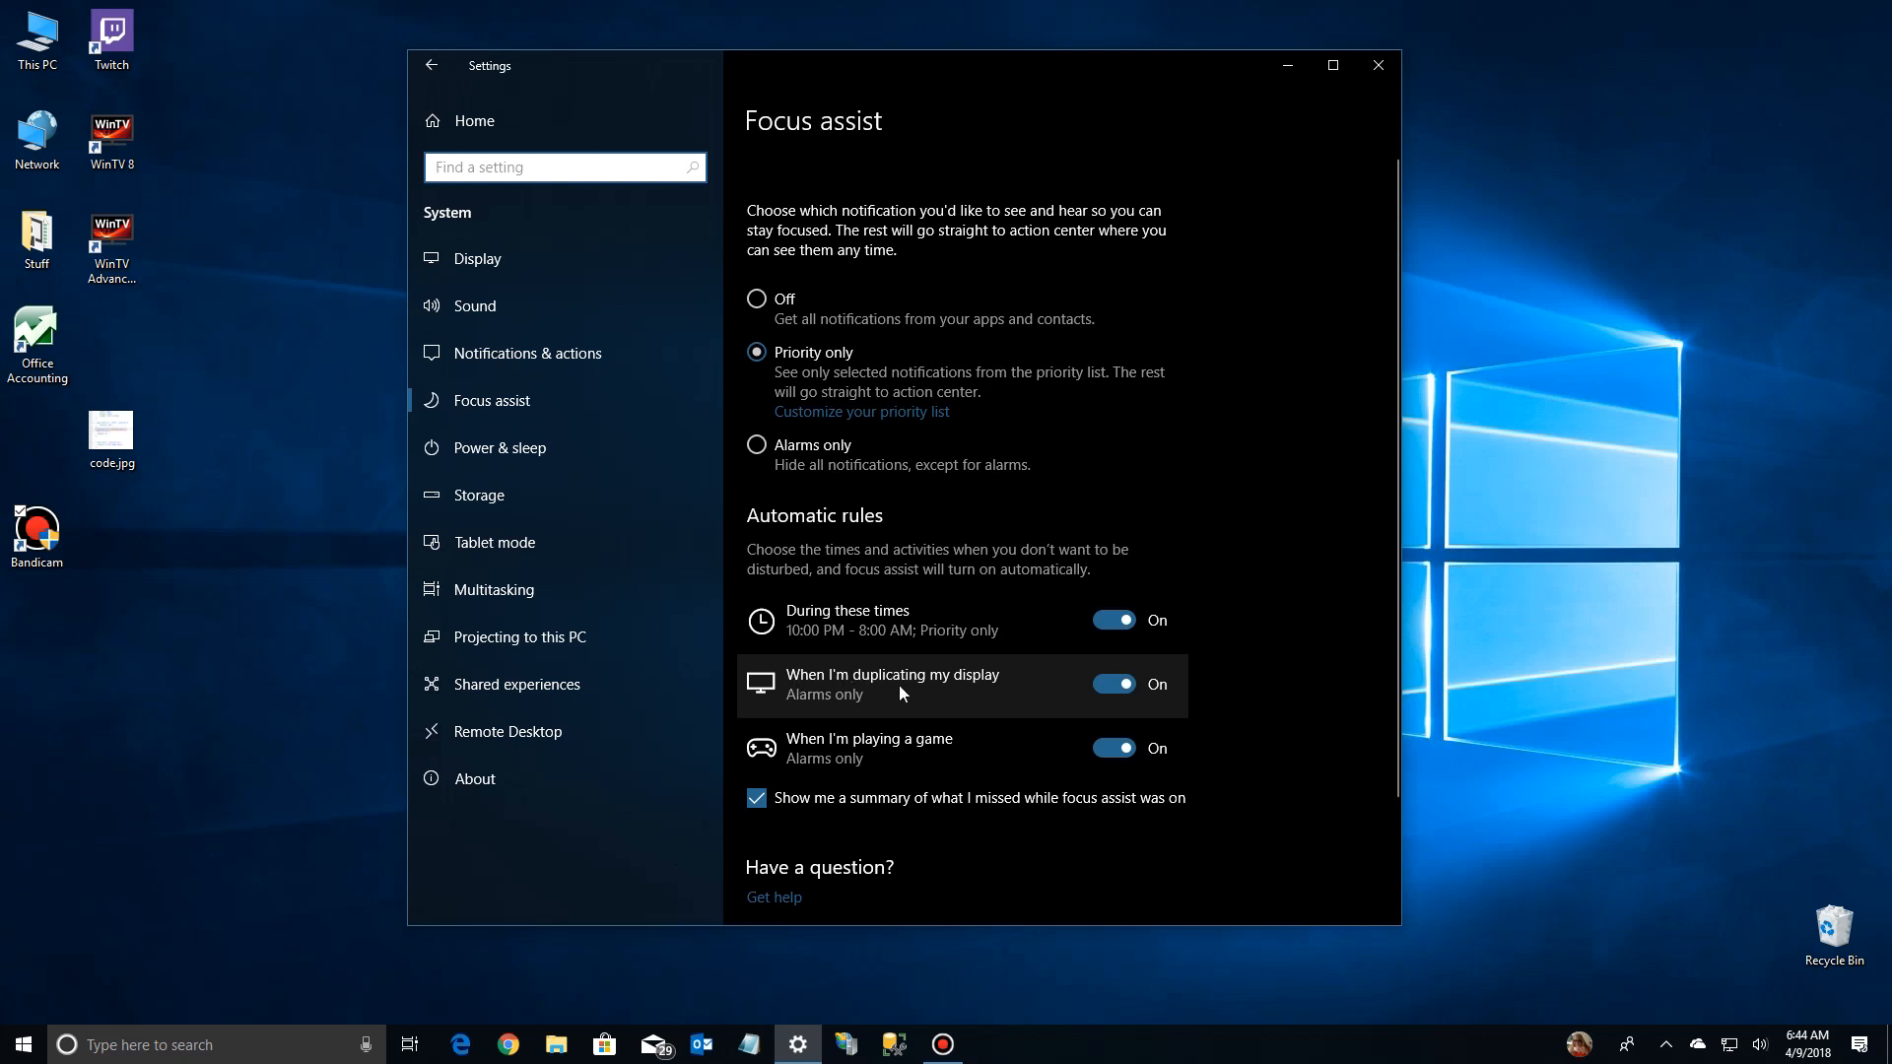
mouse_move(848, 708)
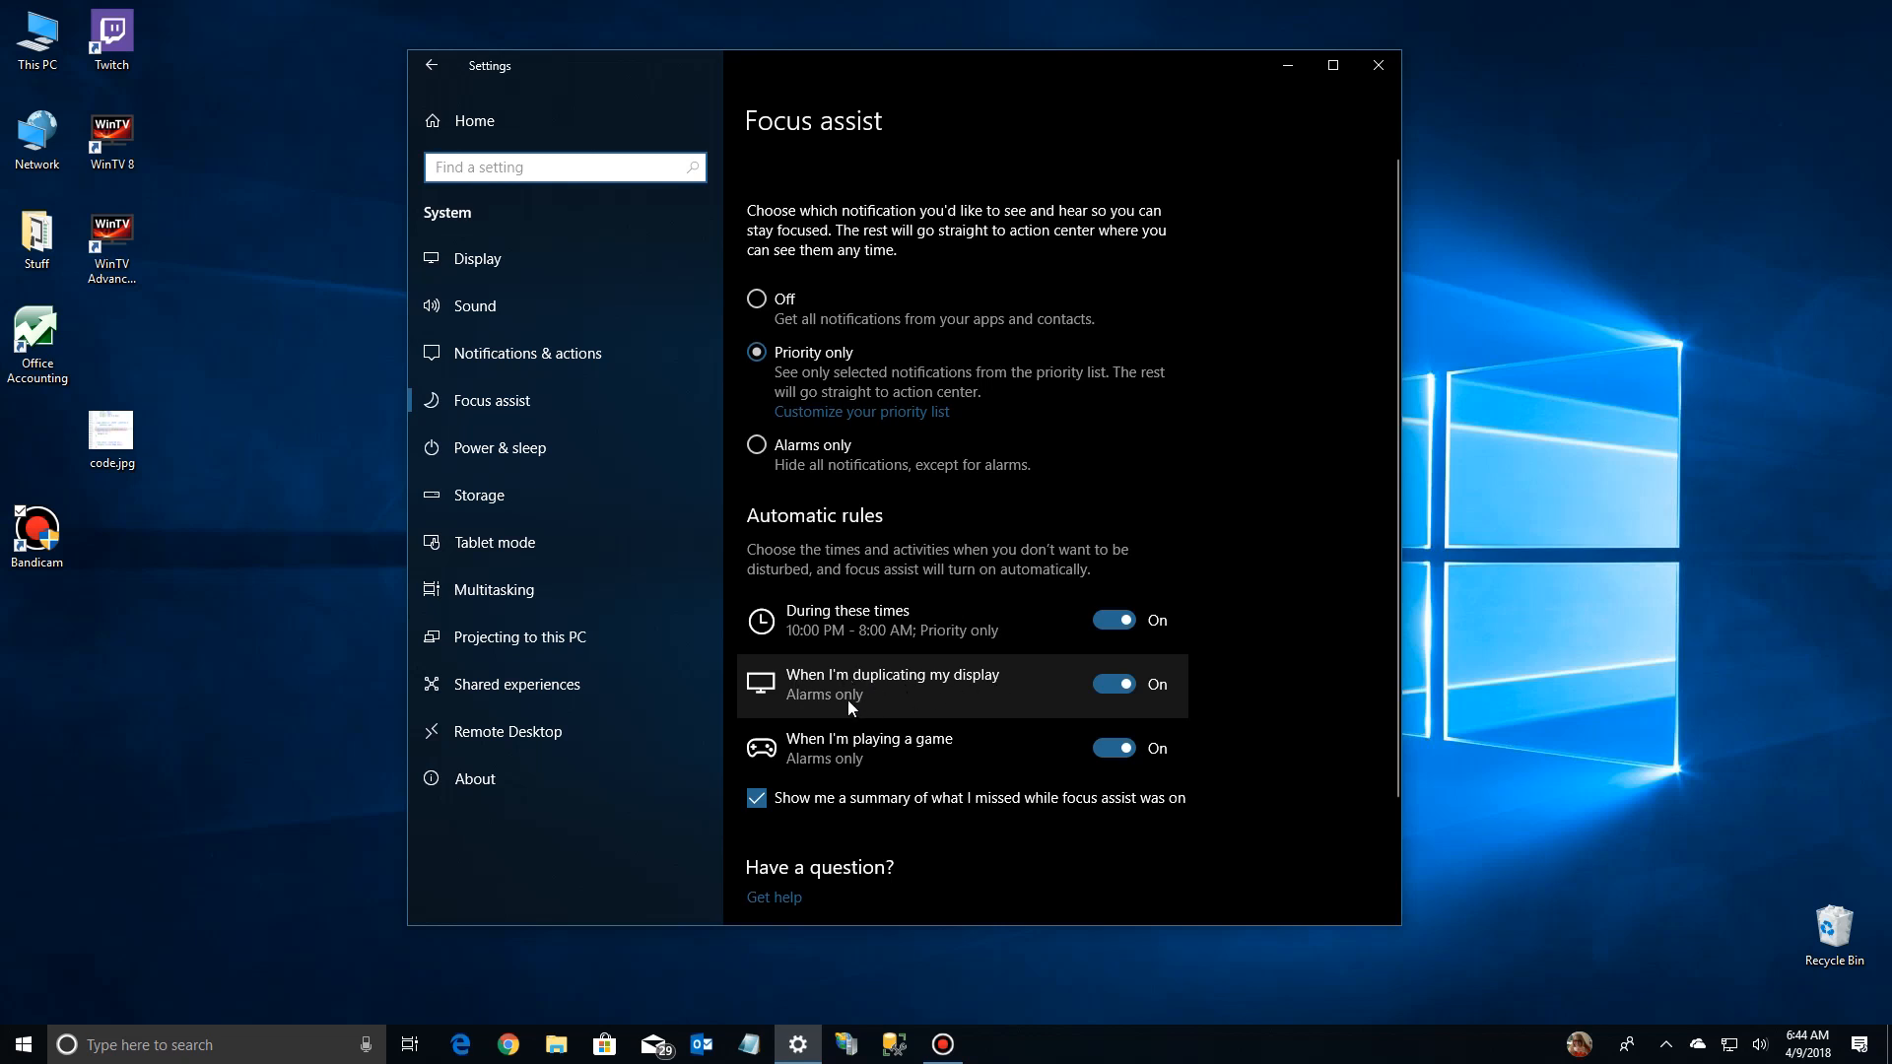
Step: Open the When I'm duplicating my display rule page
left_click(893, 683)
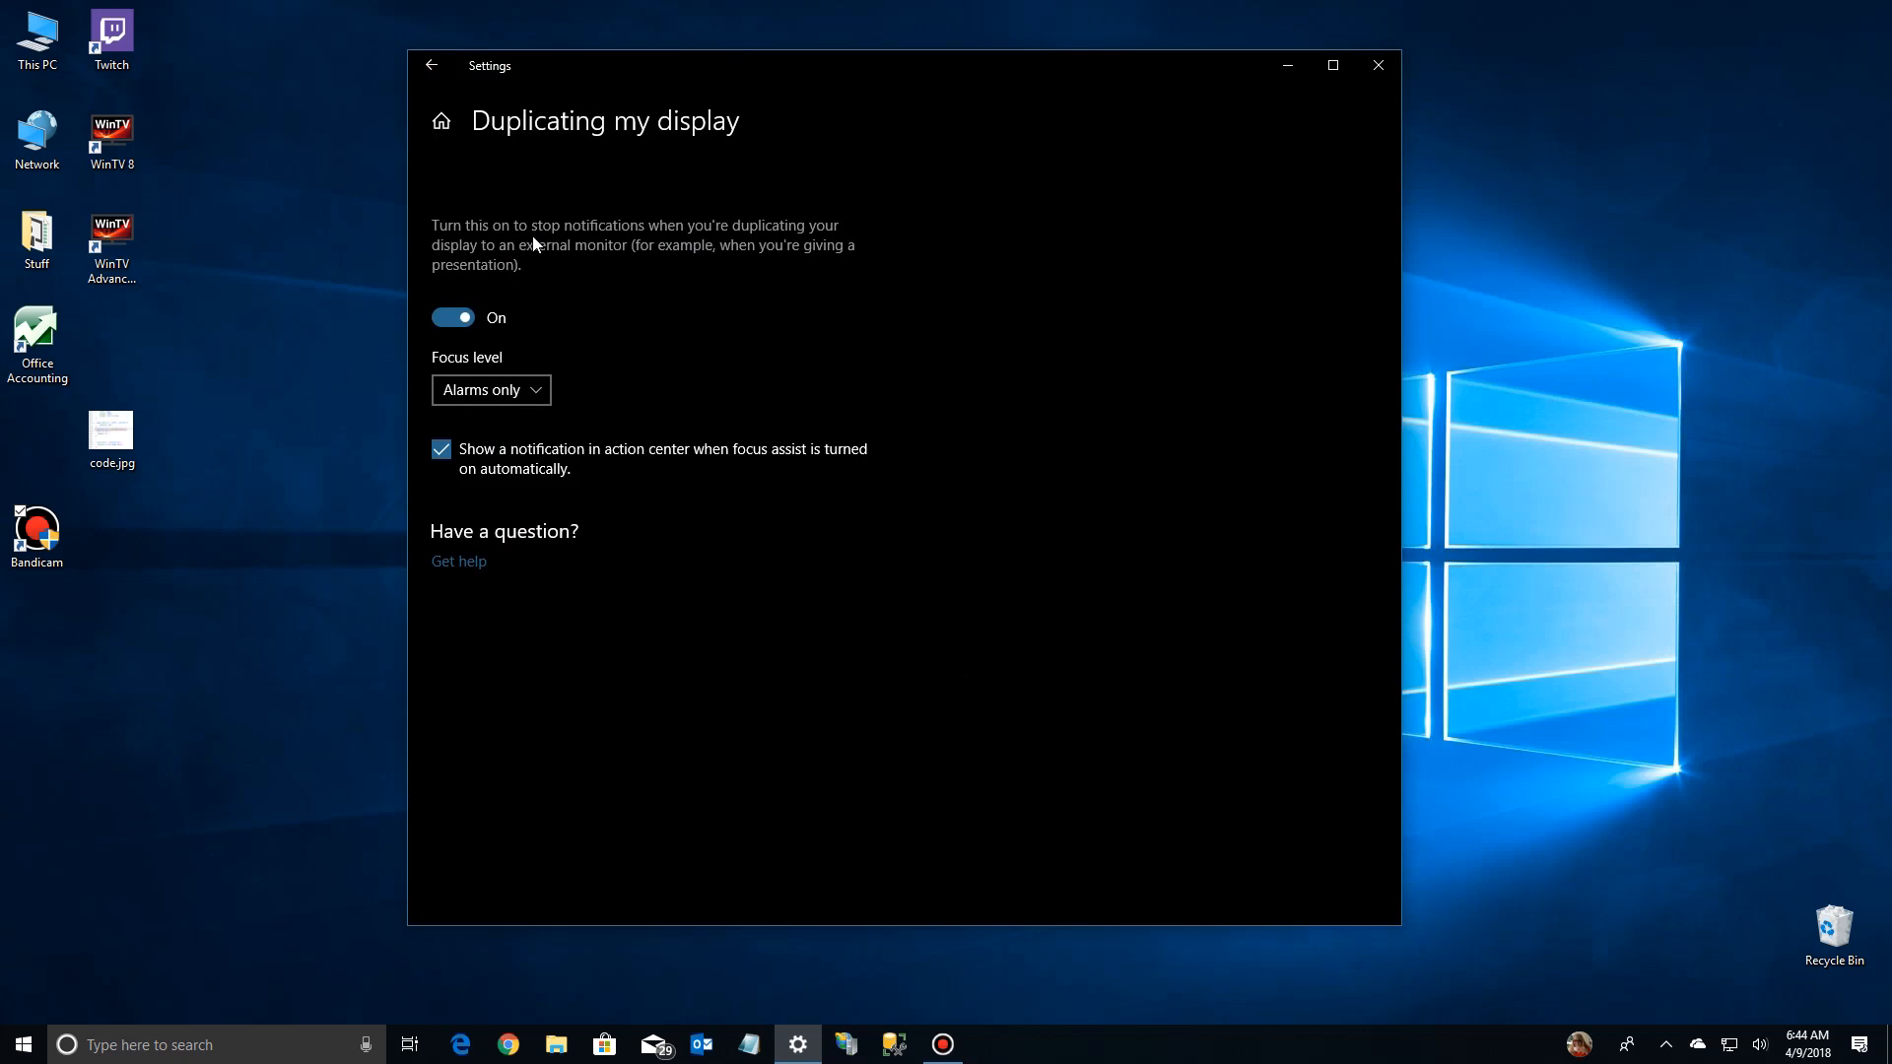
mouse_move(677, 260)
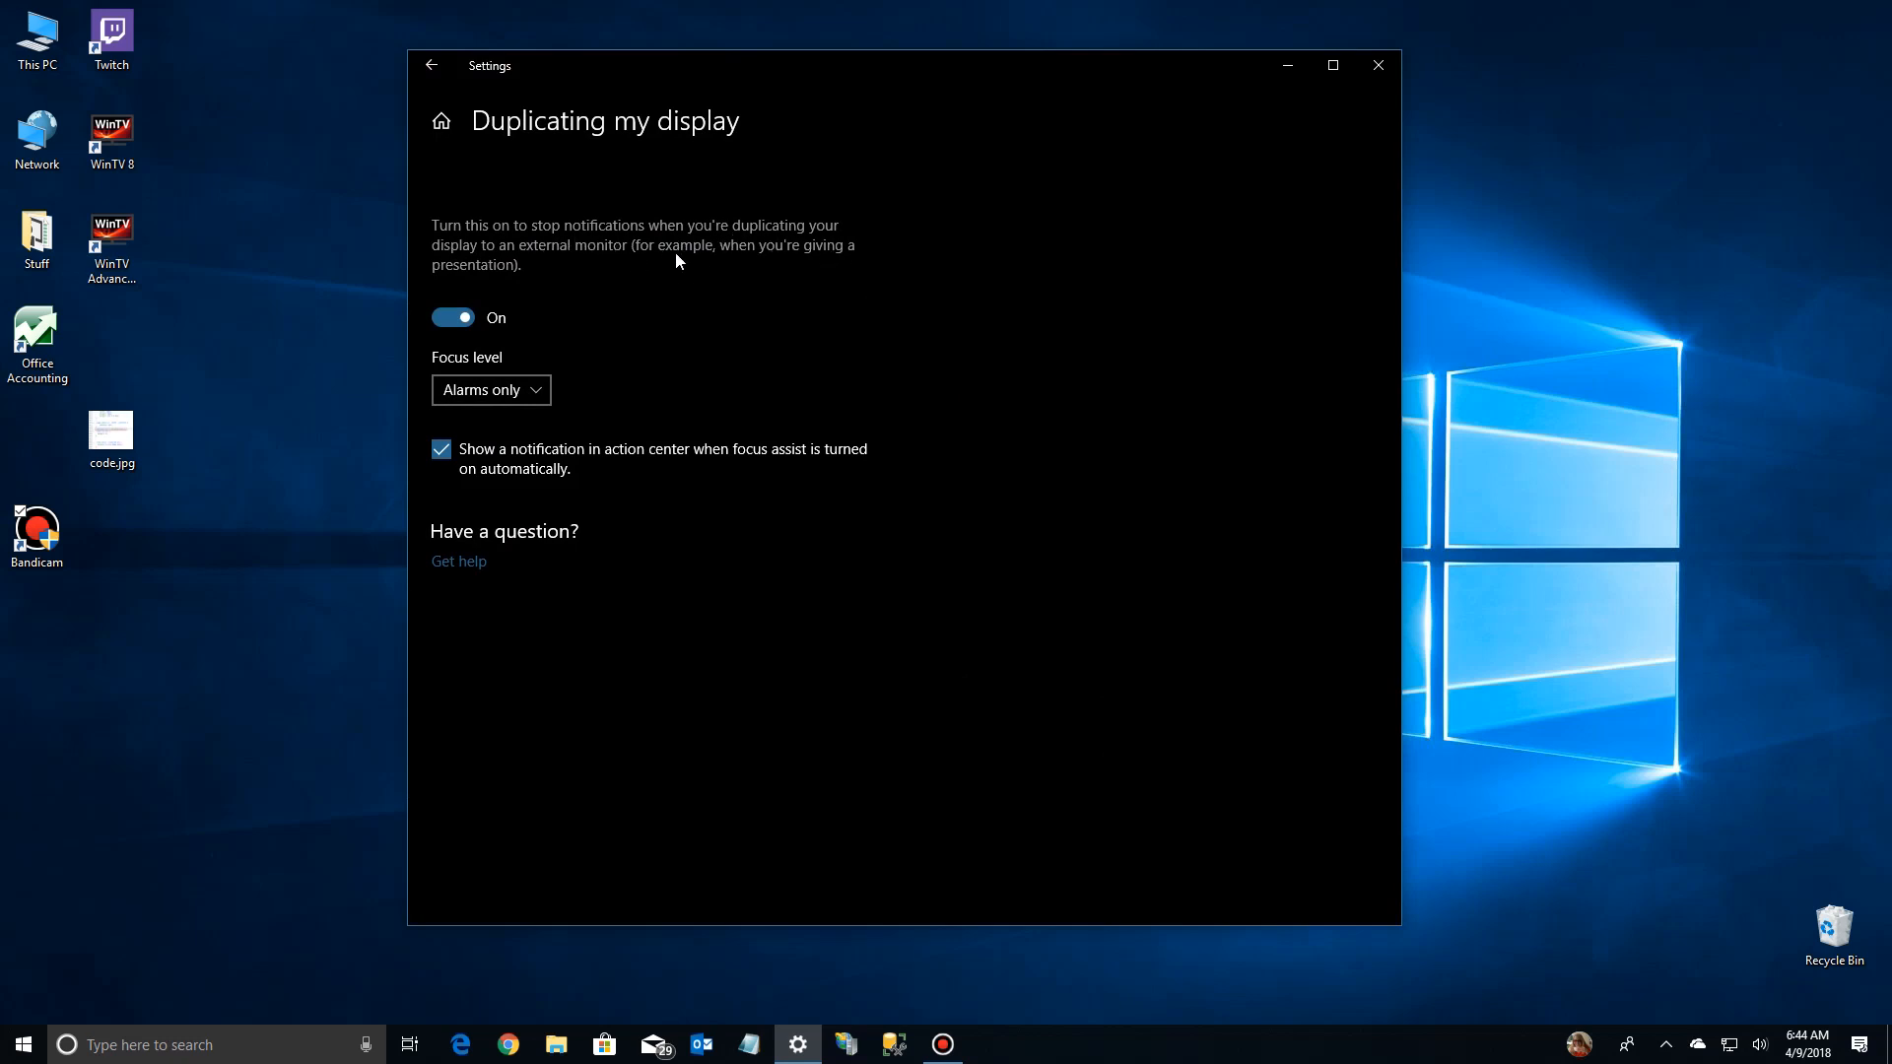
mouse_move(653, 273)
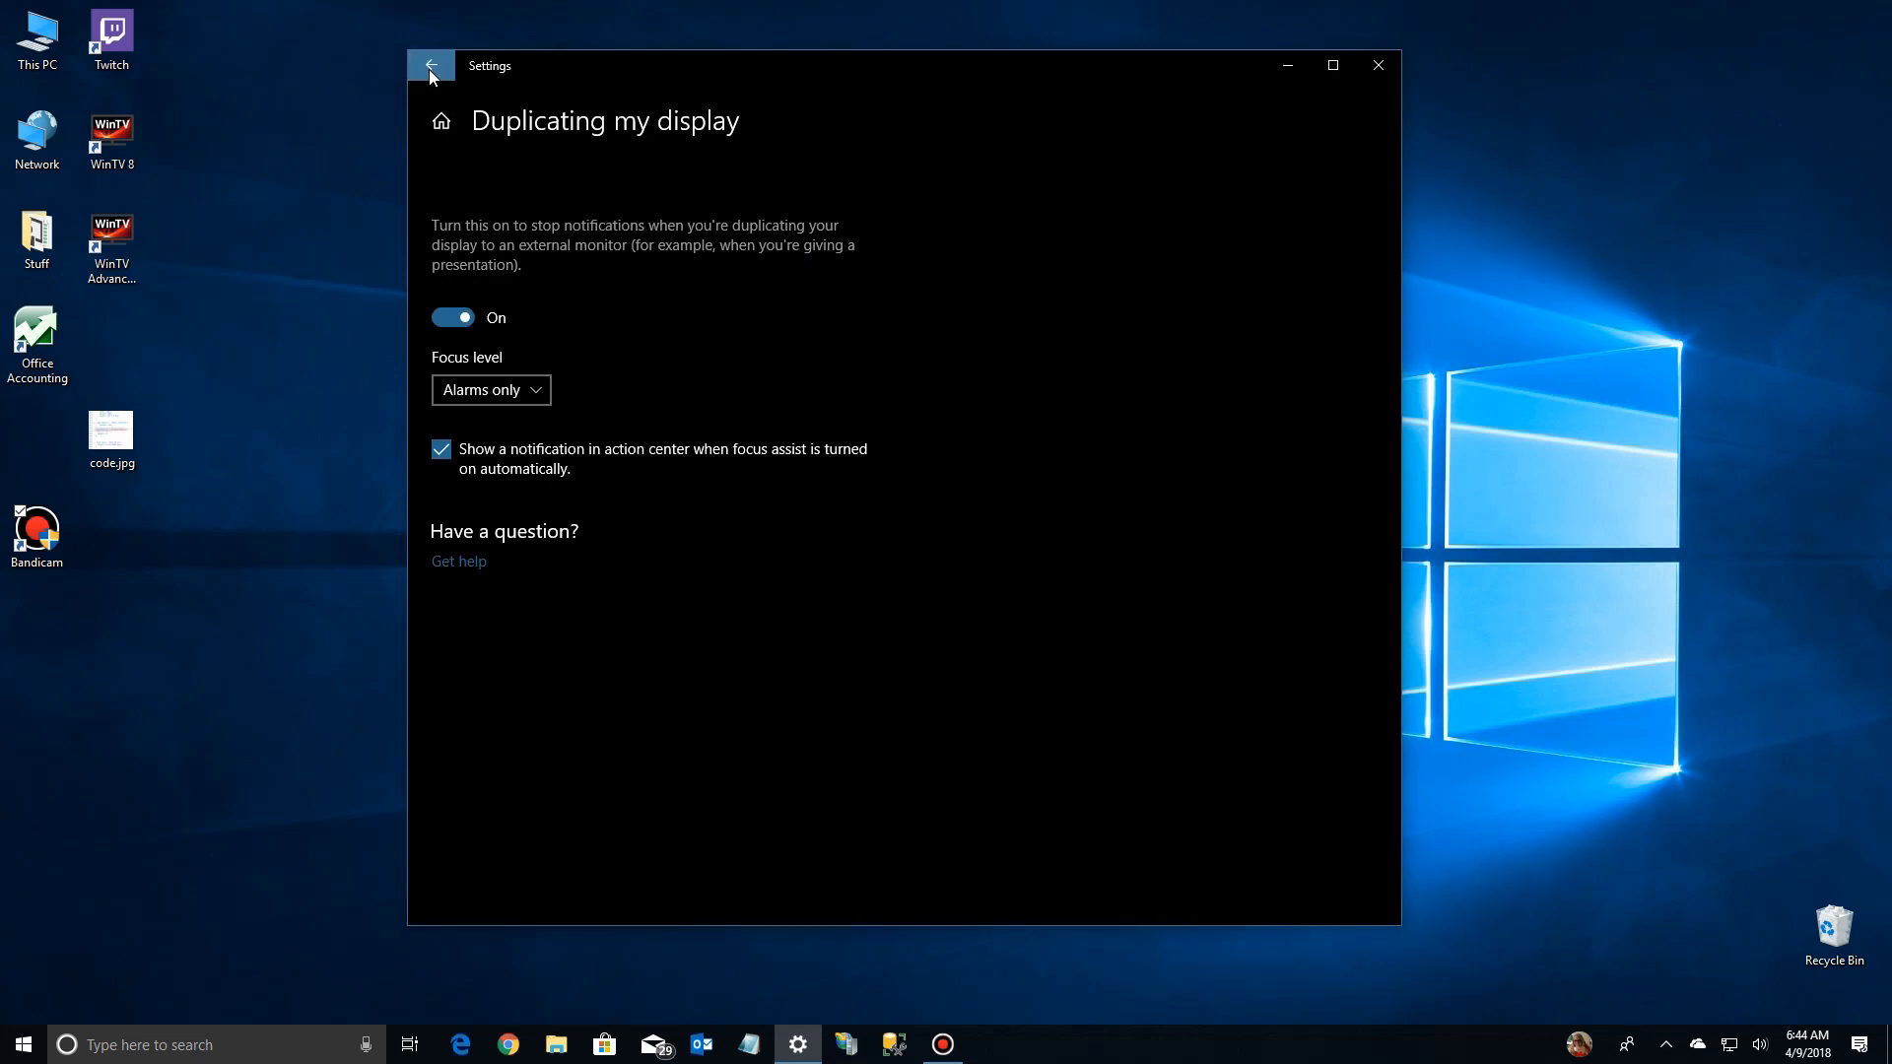
Step: Check the full-screen game rule is on with Alarms only, then return to Focus assist
left_click(430, 65)
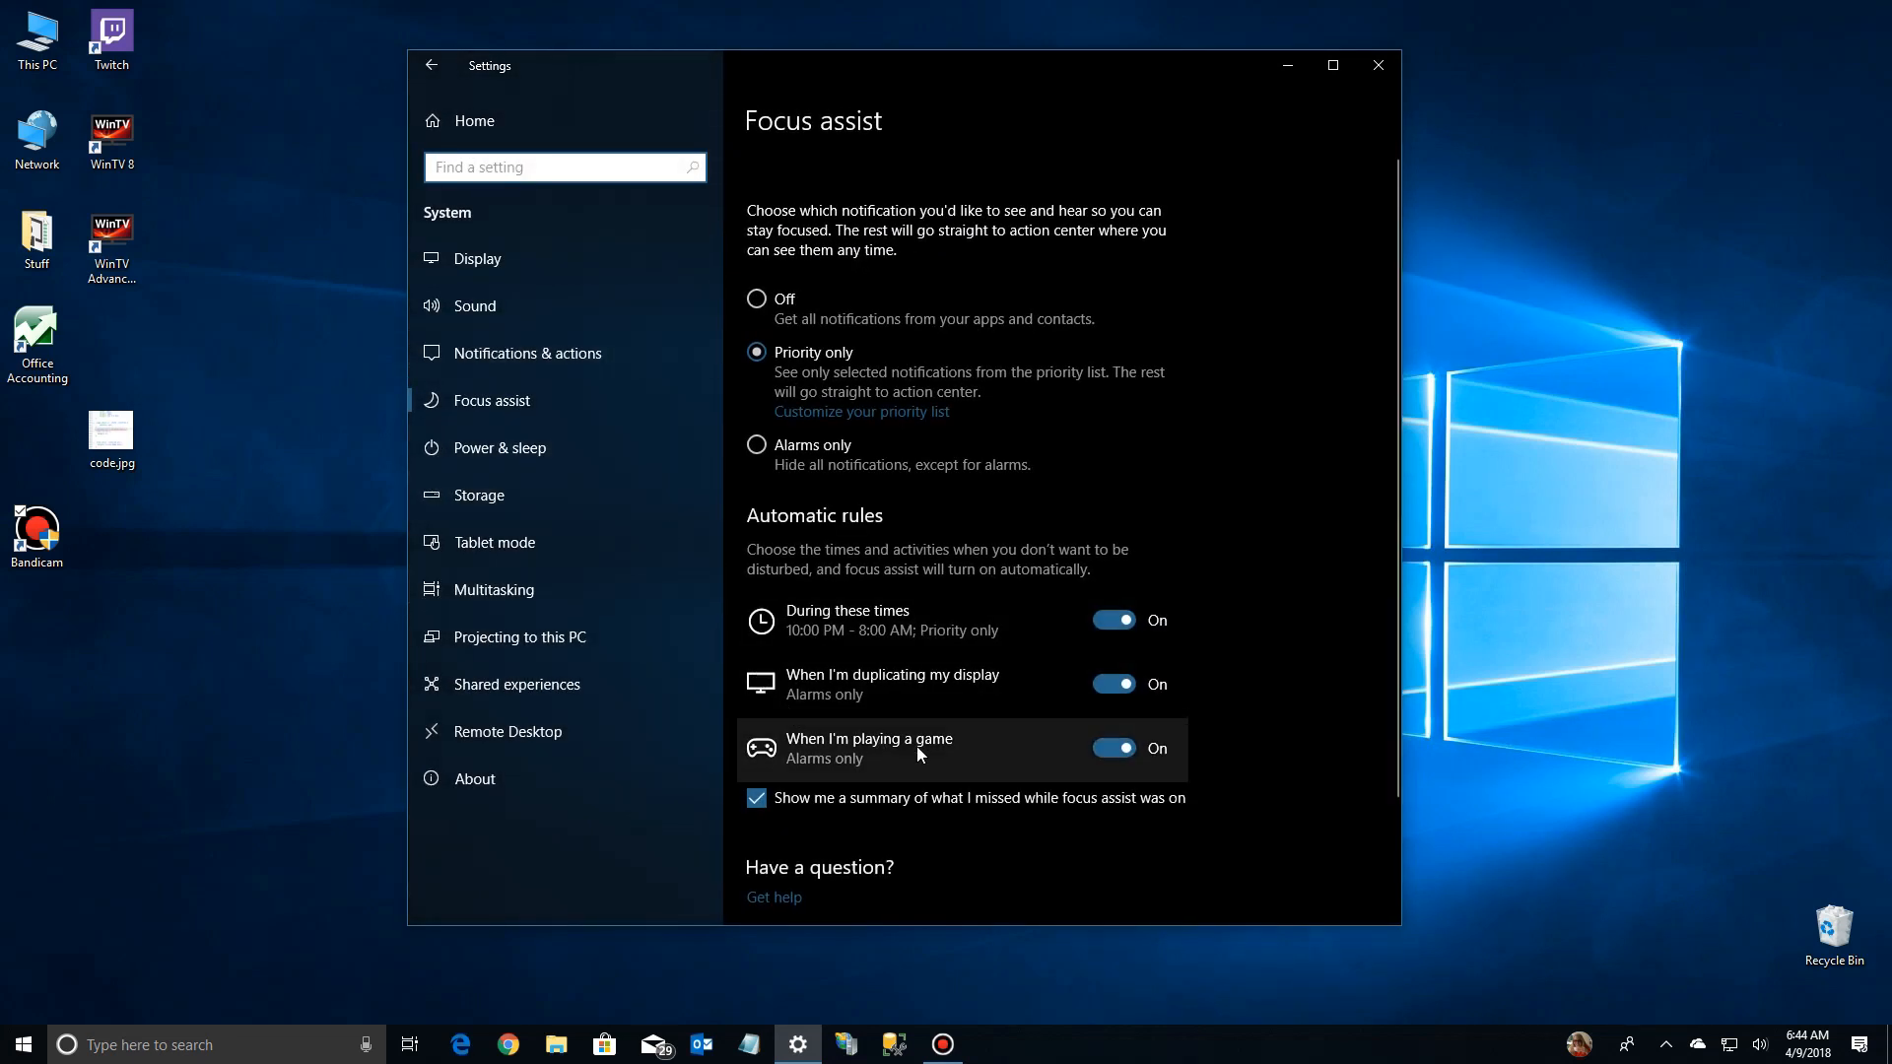
left_click(869, 747)
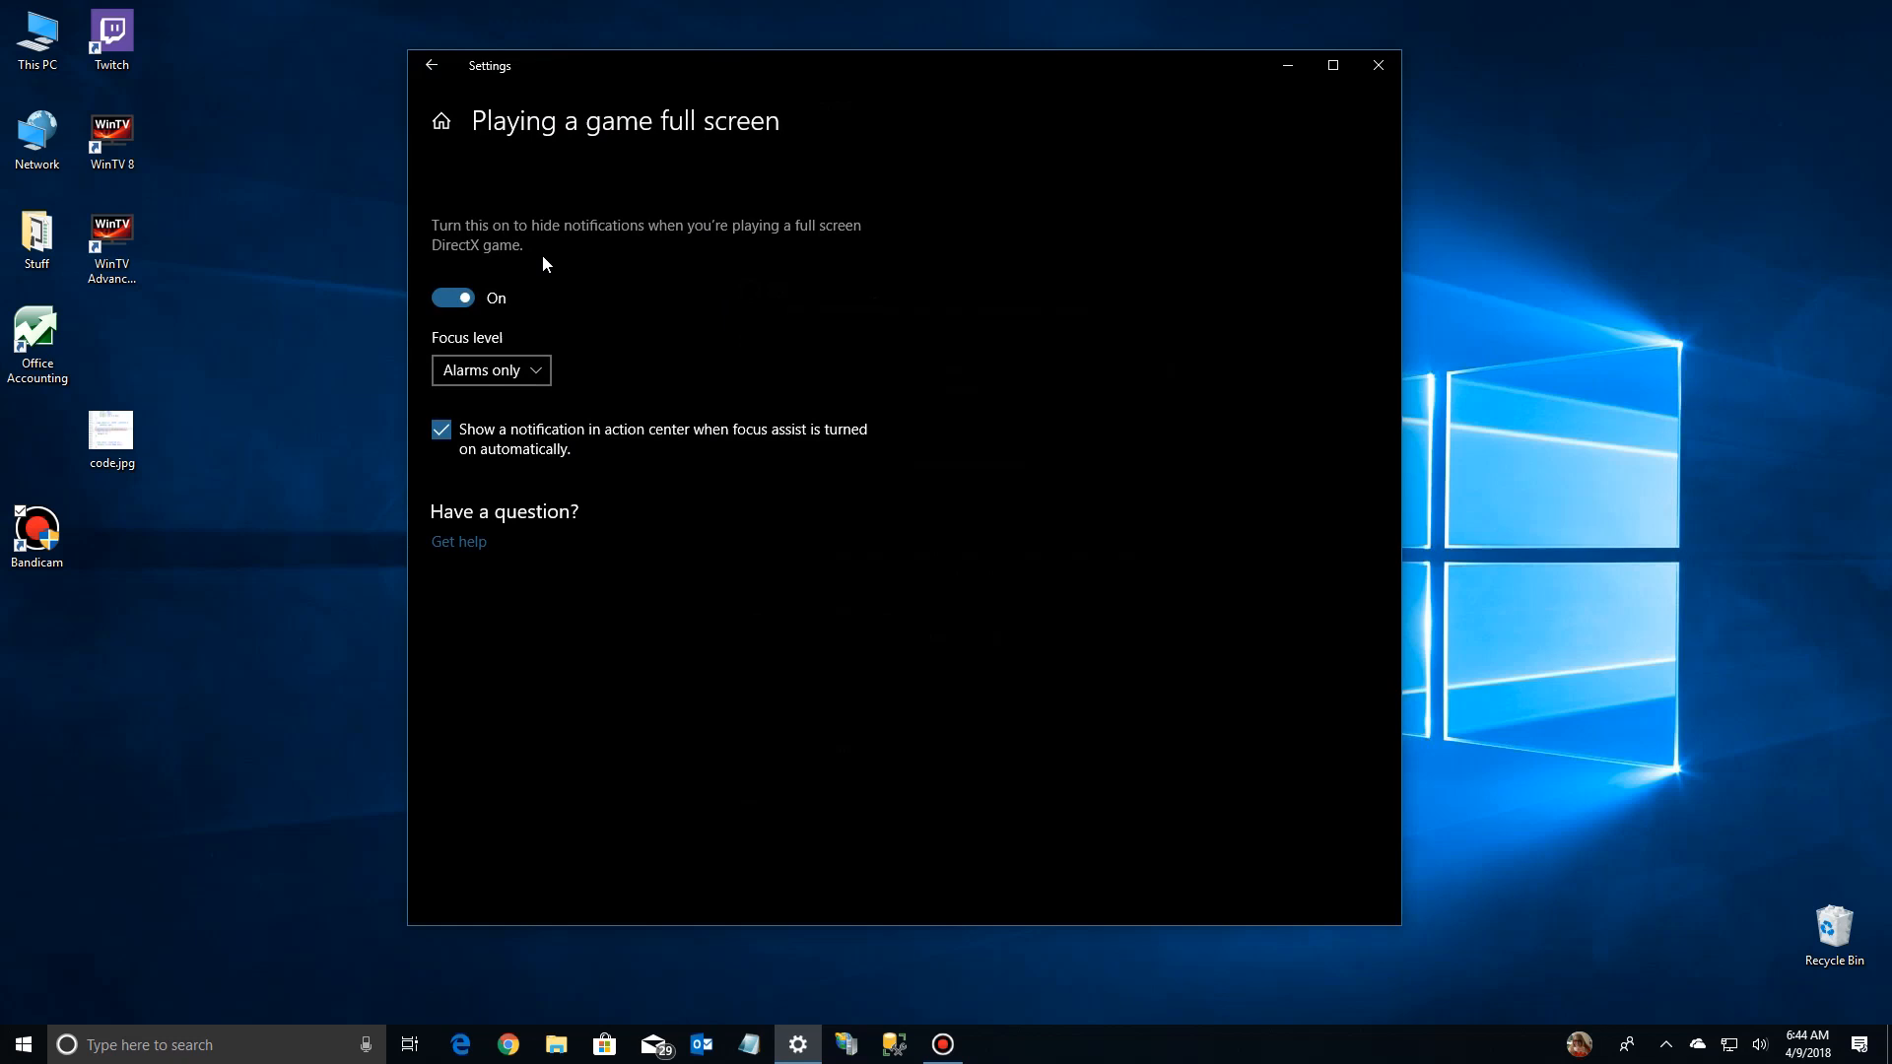
mouse_move(841, 246)
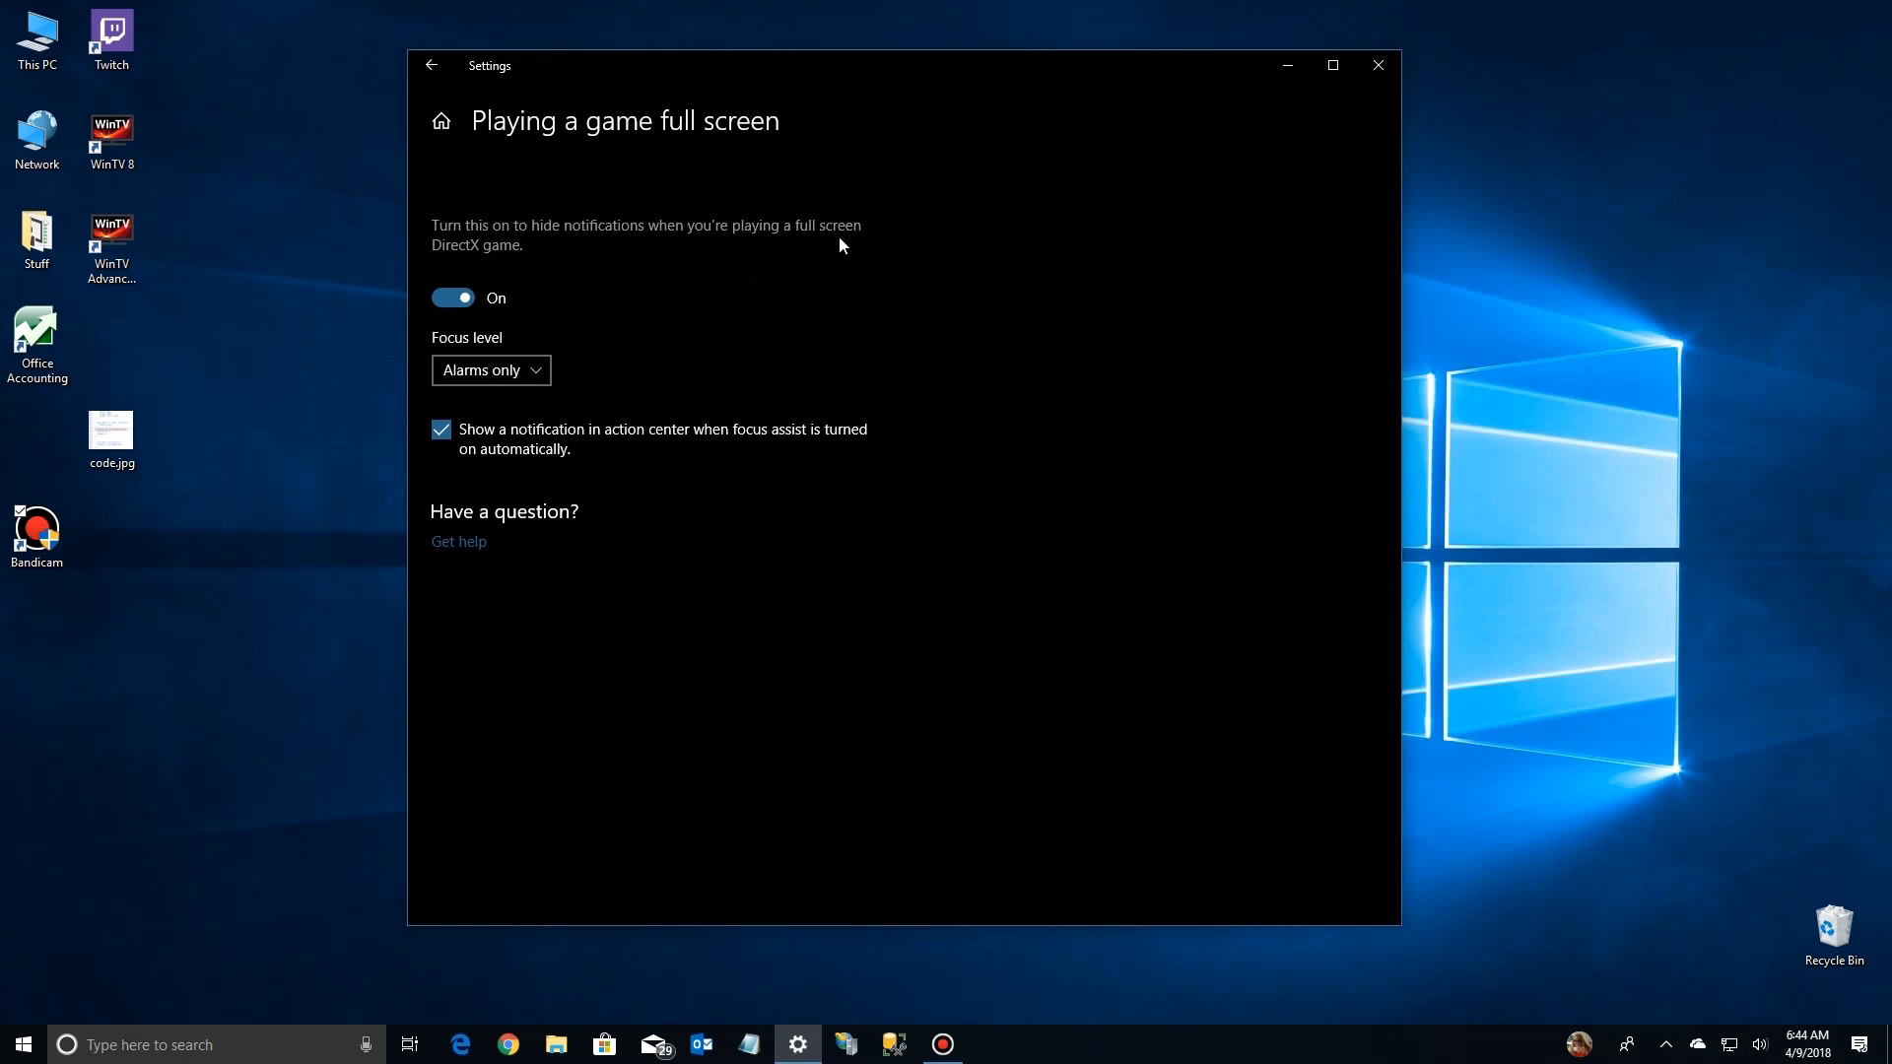
mouse_move(537, 253)
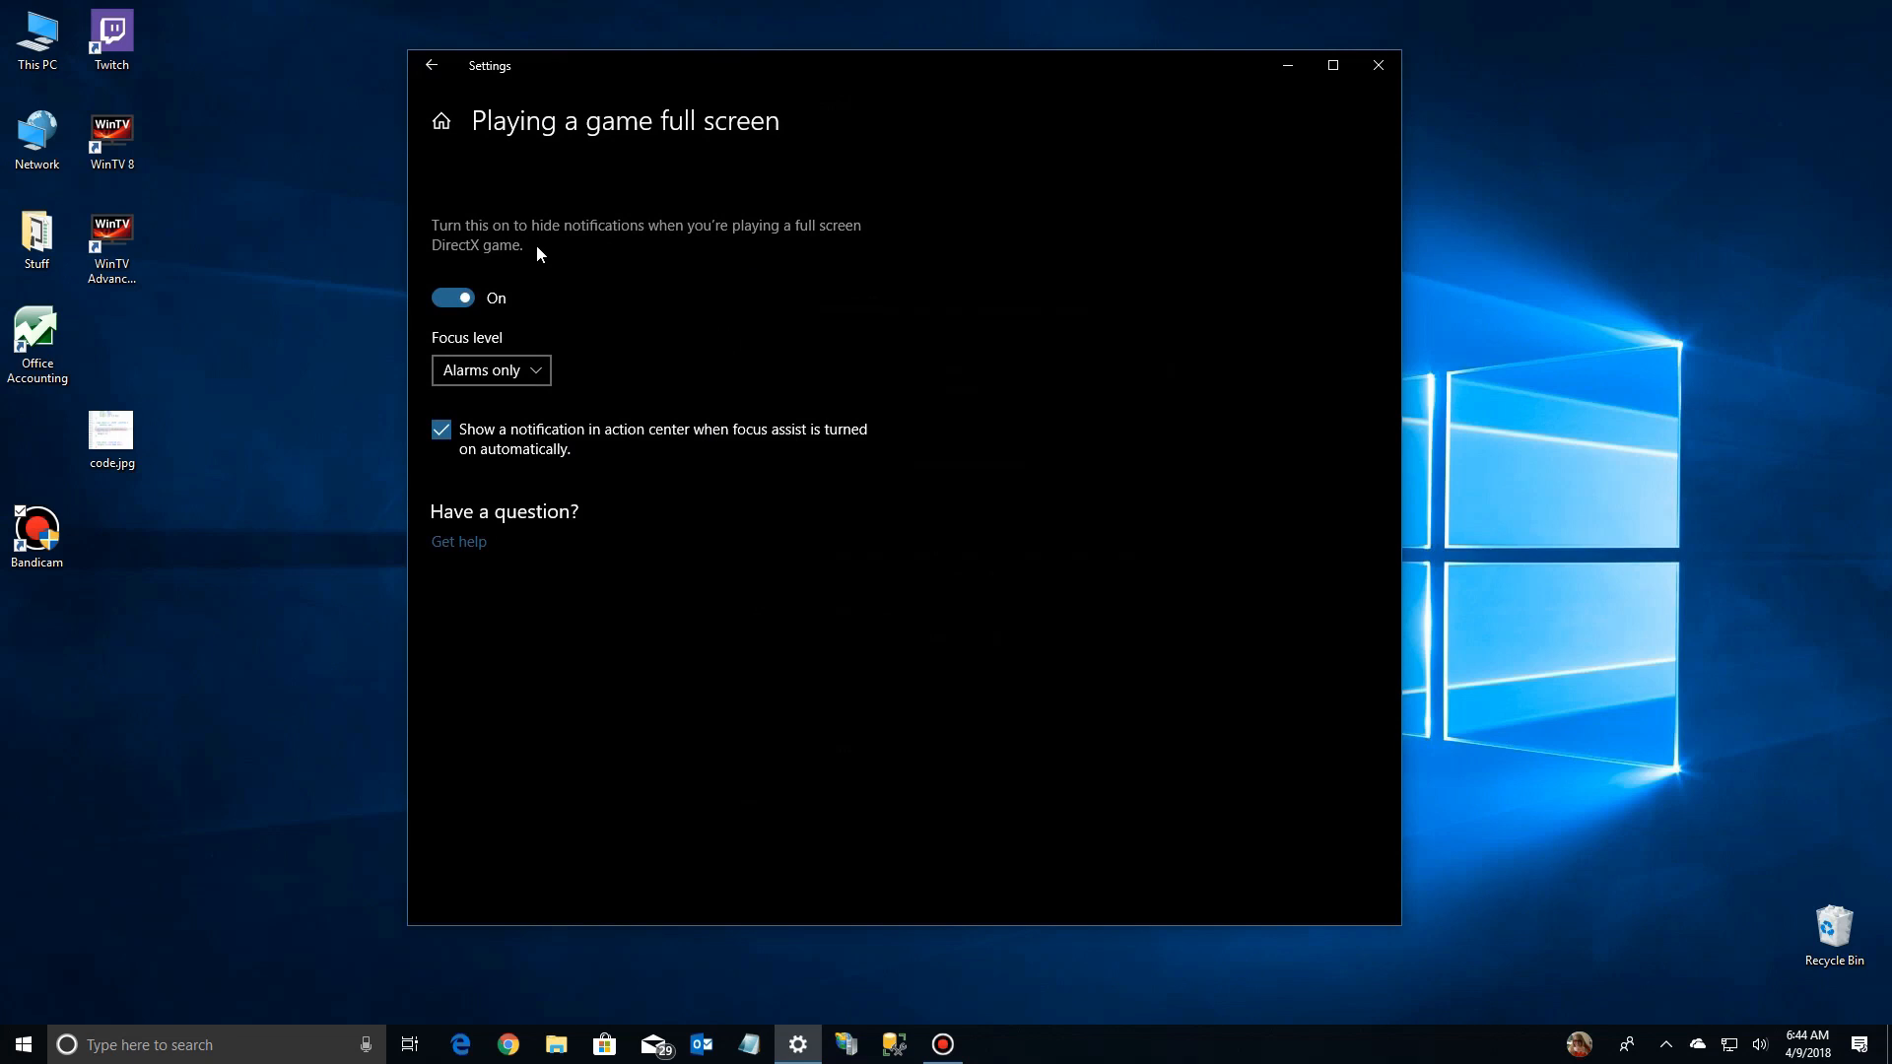
left_click(430, 65)
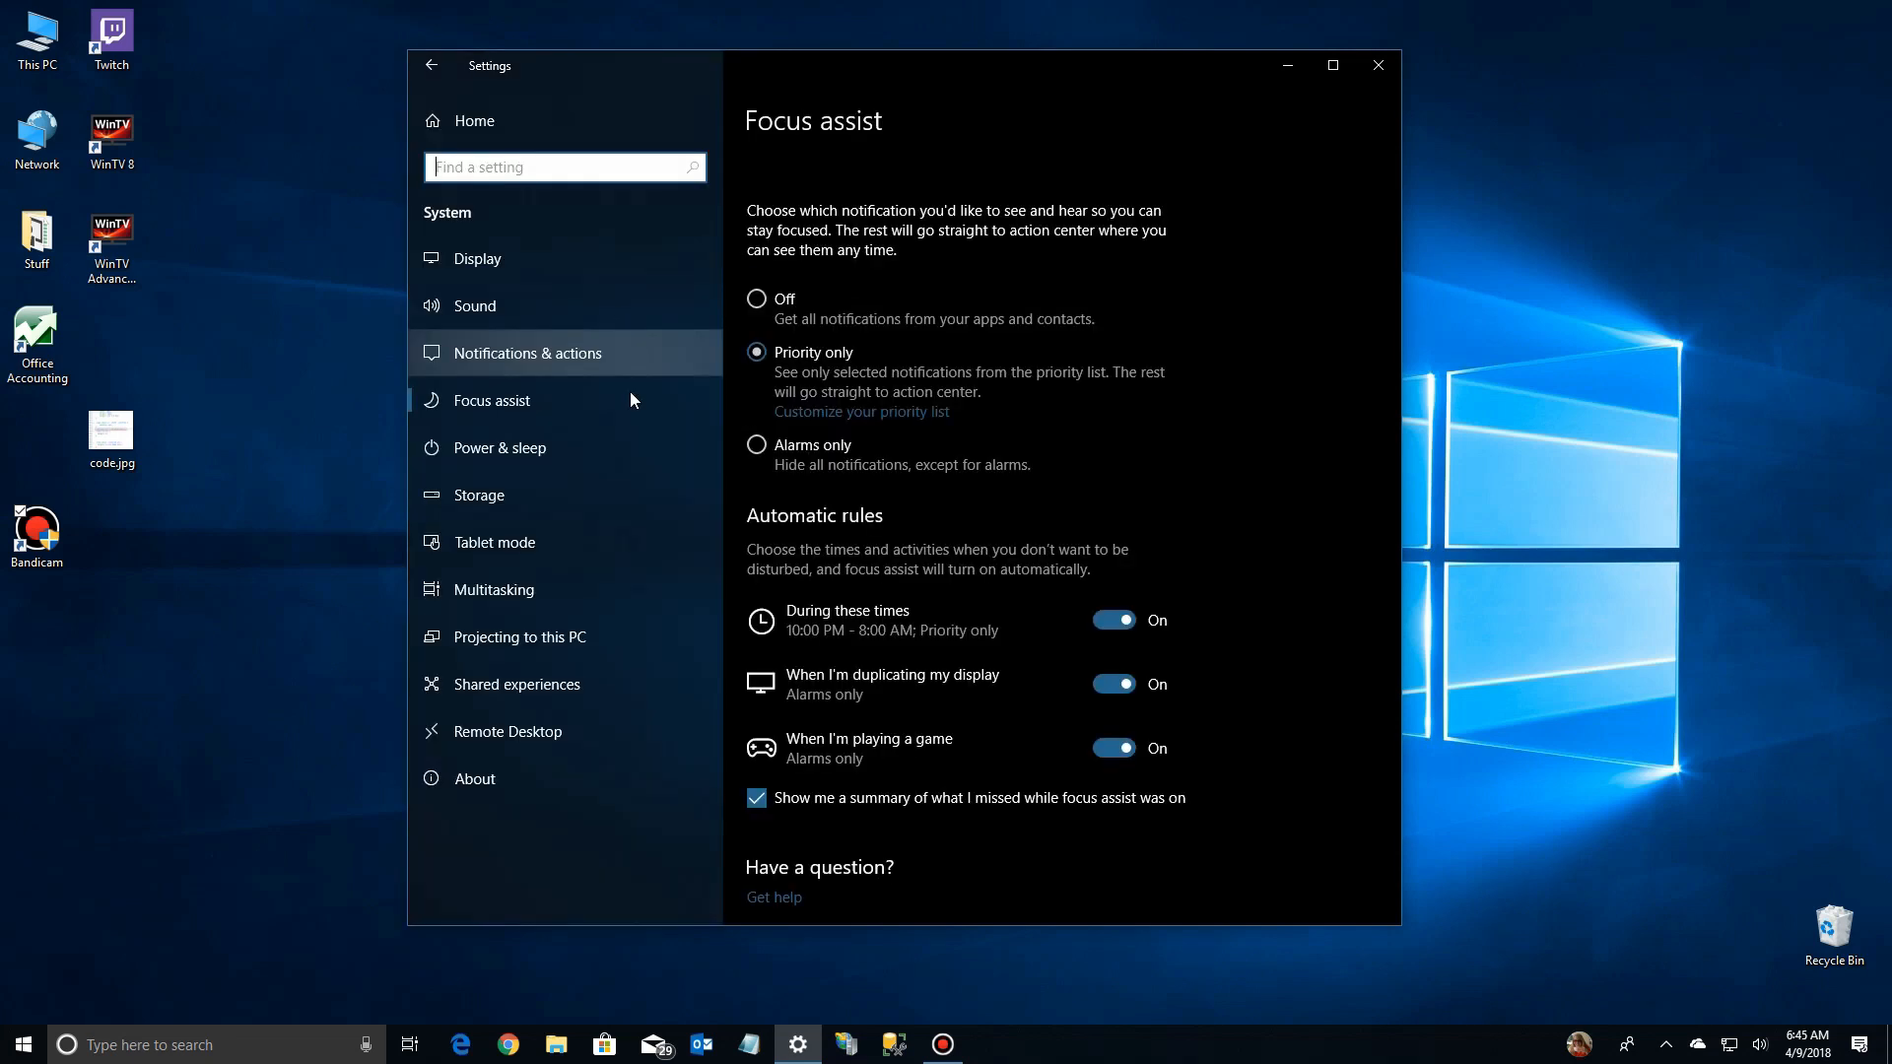